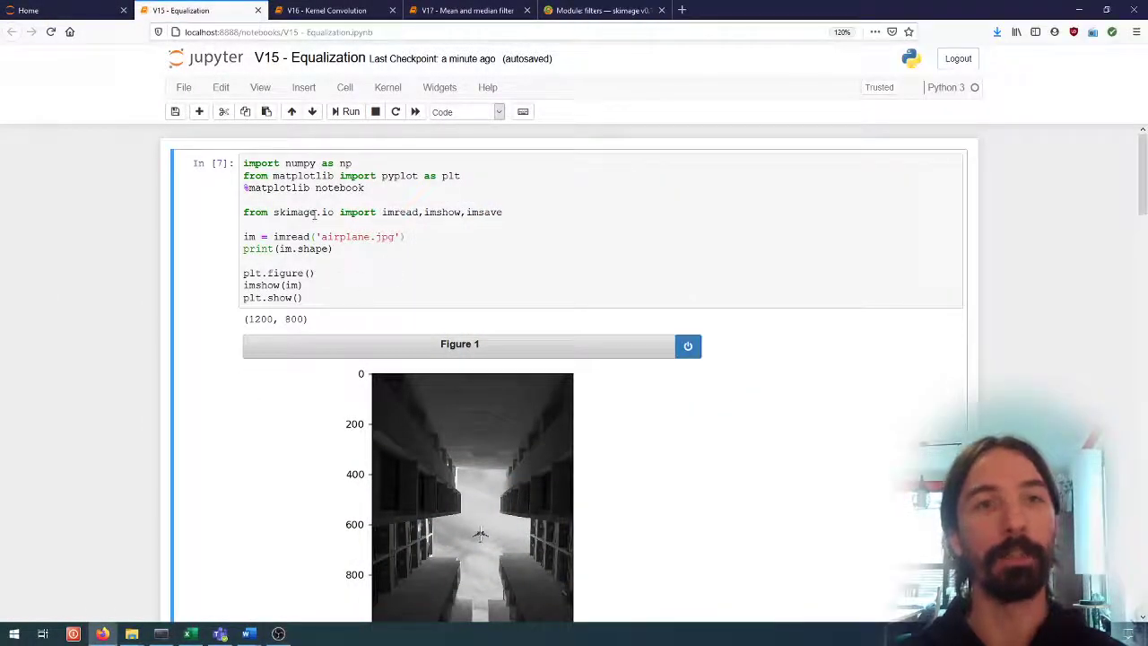
Scroll down to the 256-bin intensity histogram of the airplane image
{"action": "scroll", "scroll_direction": "down", "scroll_amount": 3}
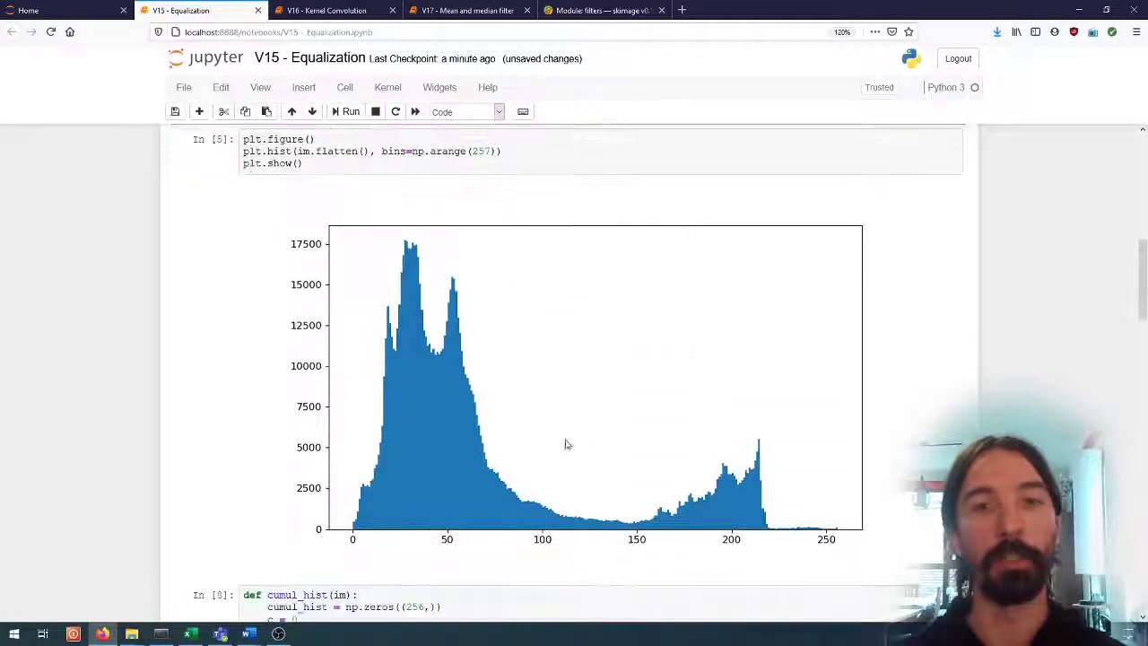
{"action": "mouse_move", "coordinate": [401, 330]}
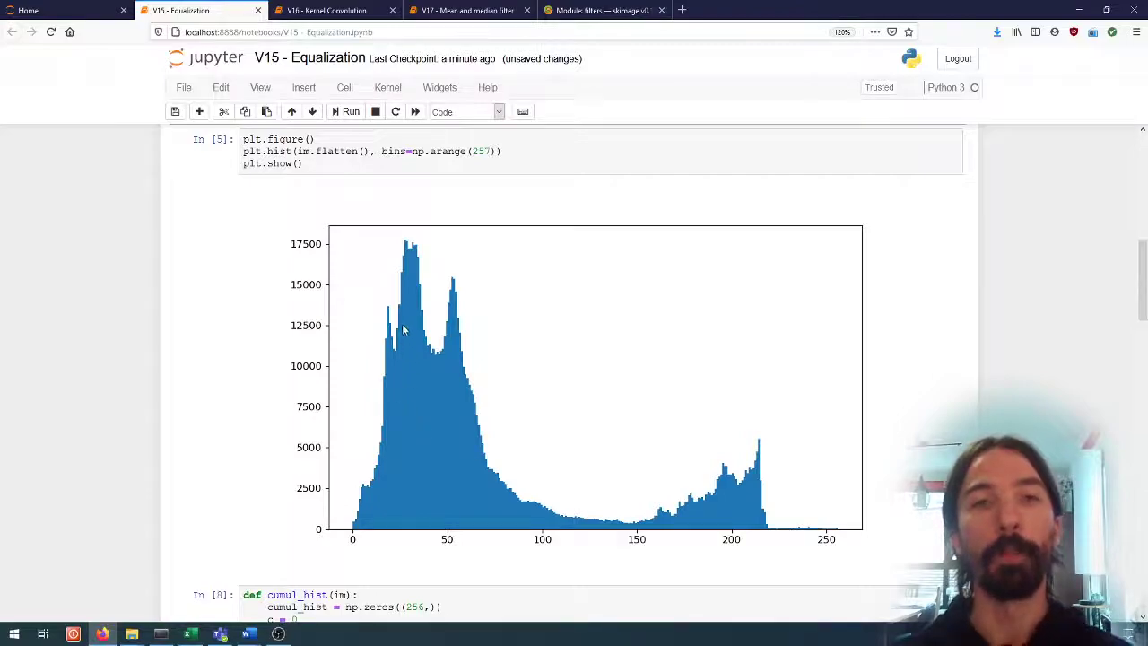
{"action": "mouse_move", "coordinate": [484, 397]}
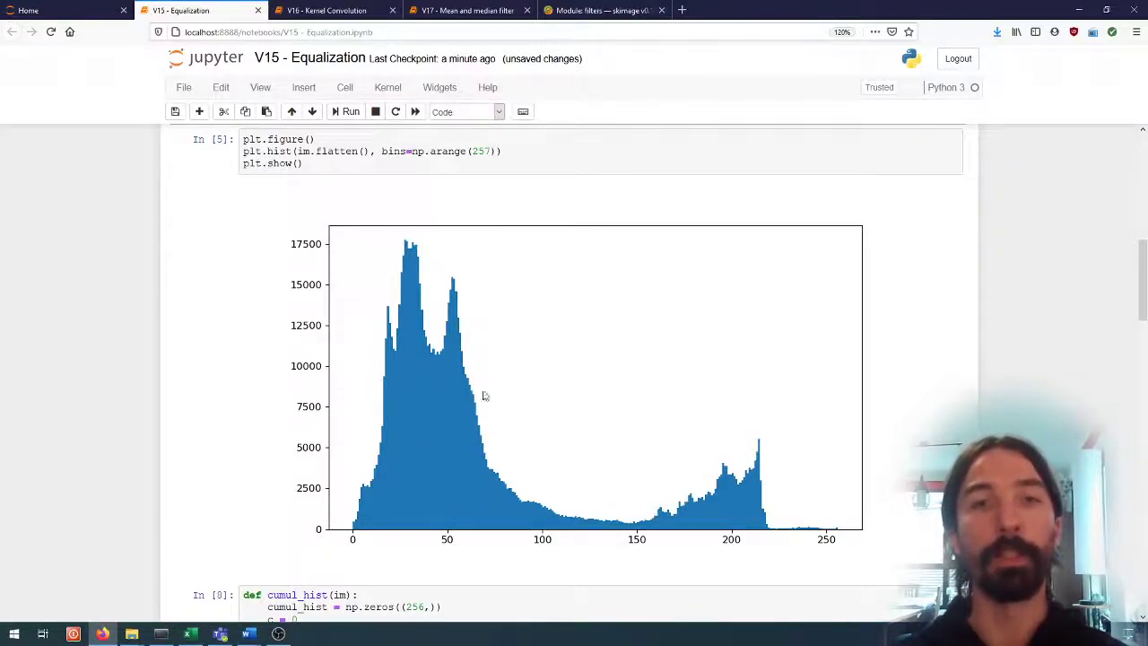
{"action": "mouse_move", "coordinate": [391, 235]}
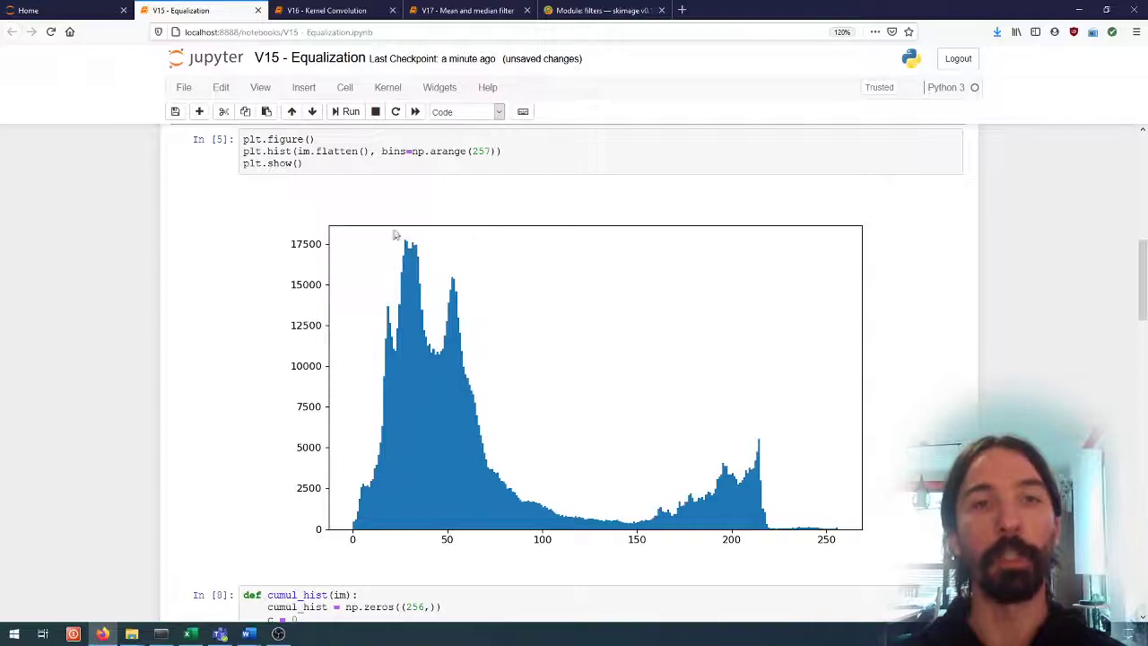
{"action": "mouse_move", "coordinate": [425, 488]}
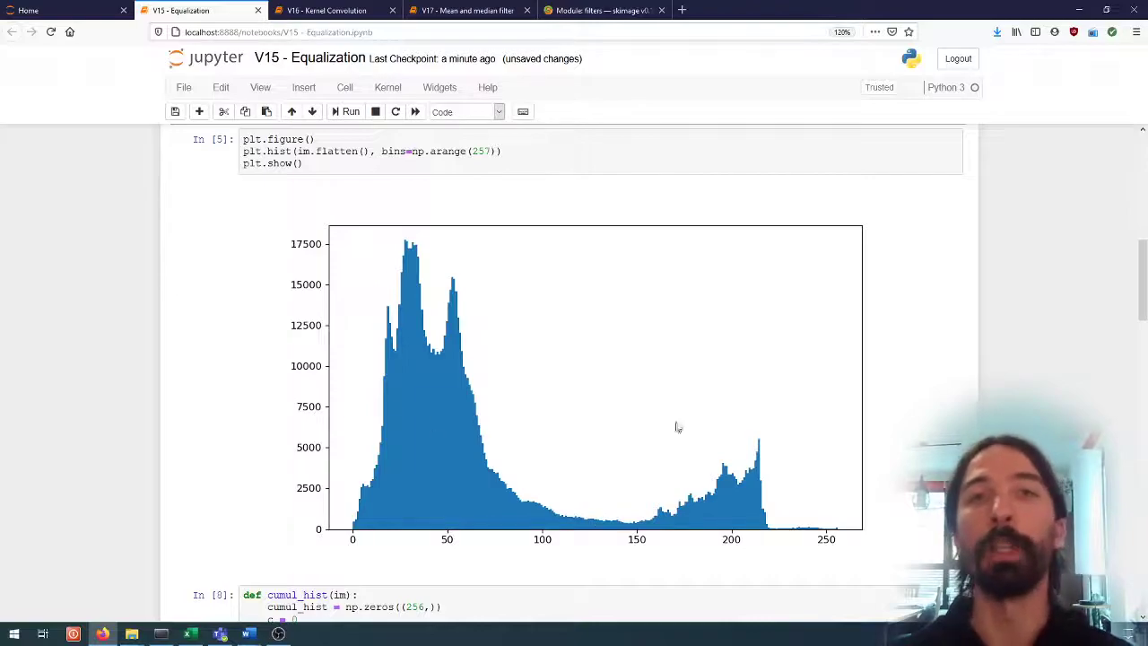
{"action": "mouse_move", "coordinate": [689, 420]}
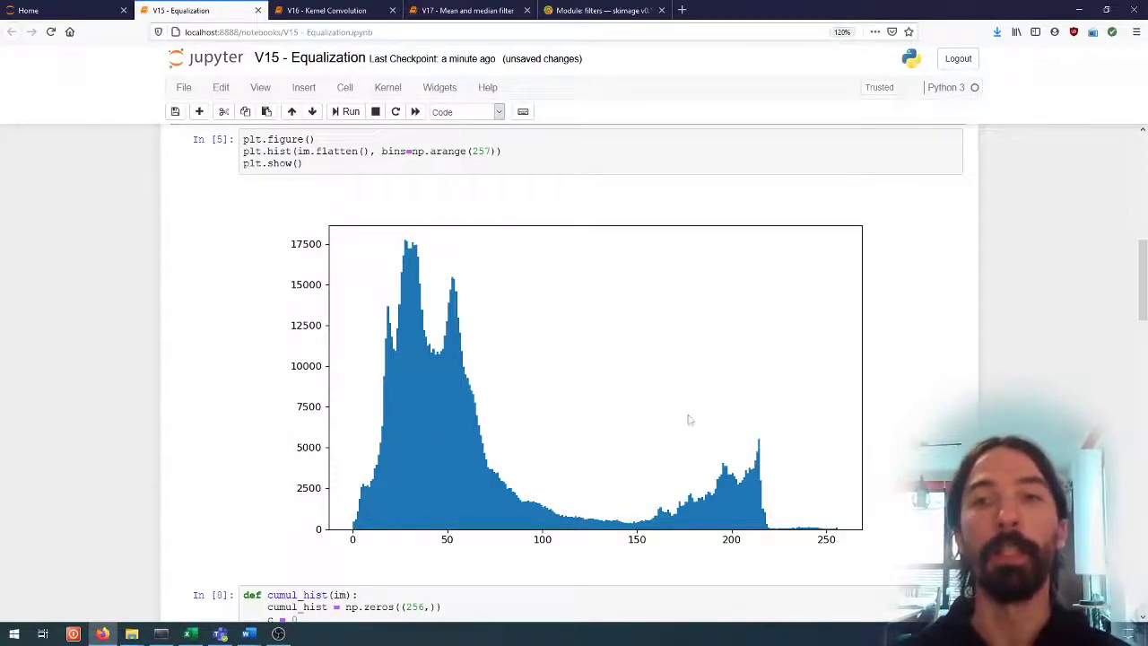
{"action": "mouse_move", "coordinate": [661, 411]}
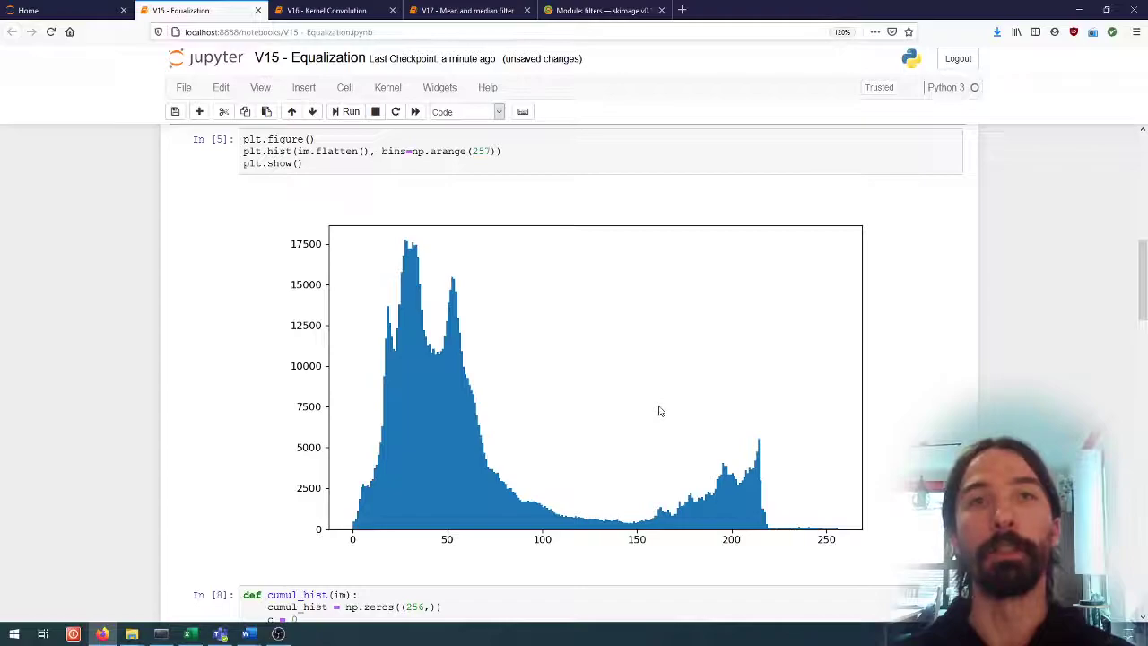
{"action": "mouse_move", "coordinate": [615, 406]}
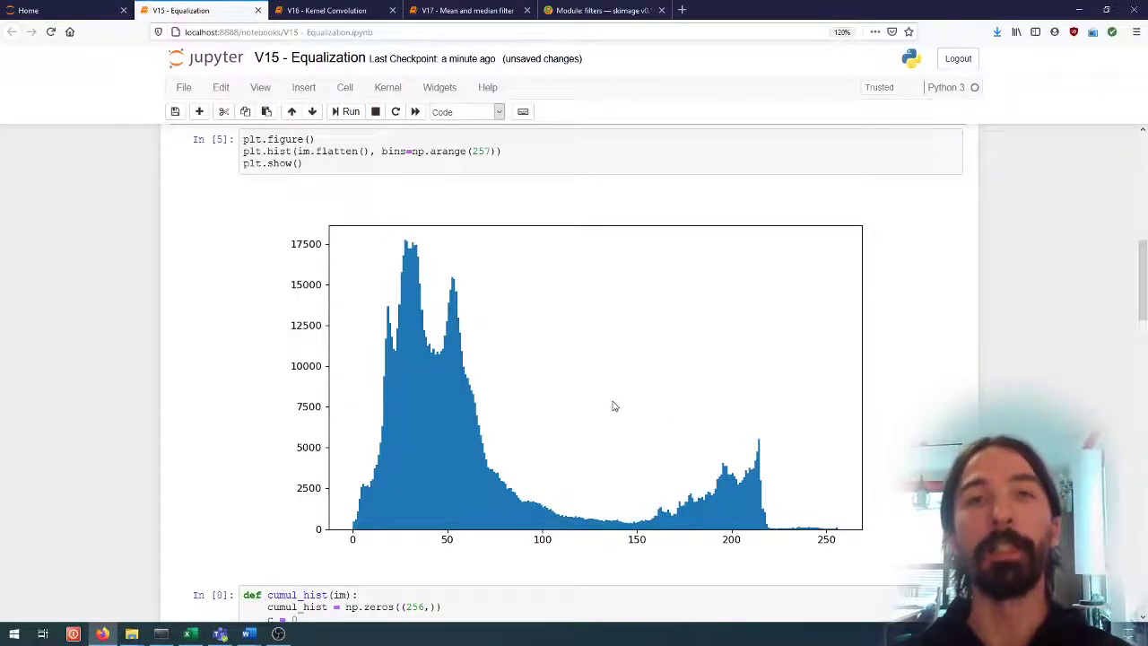
{"action": "mouse_move", "coordinate": [619, 406]}
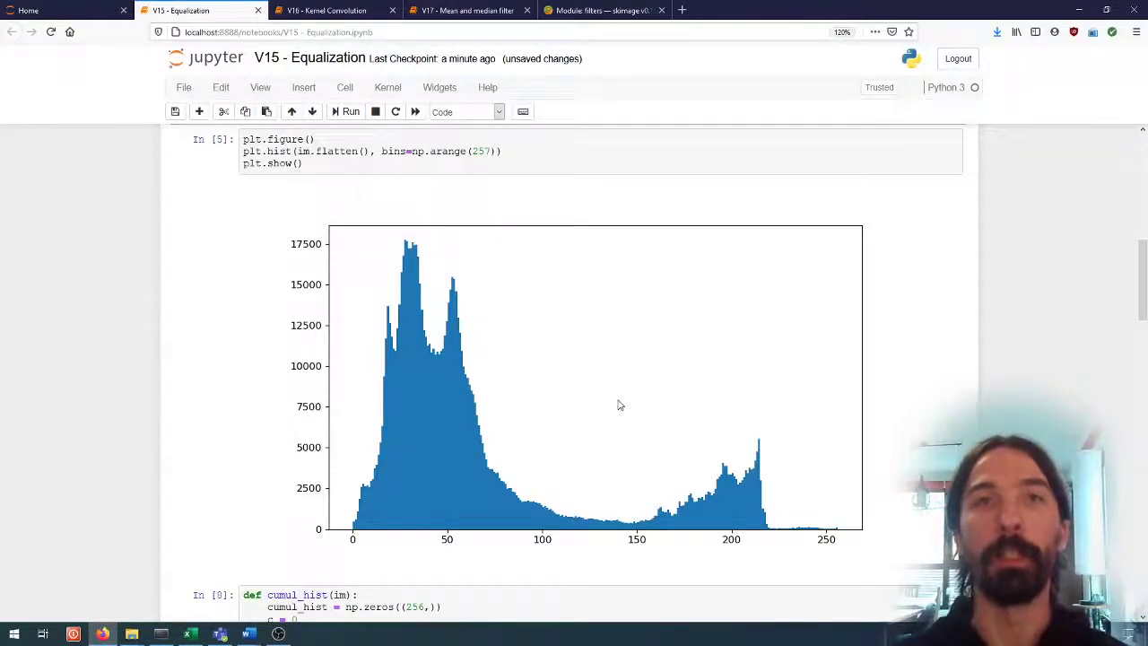
{"action": "mouse_move", "coordinate": [380, 245]}
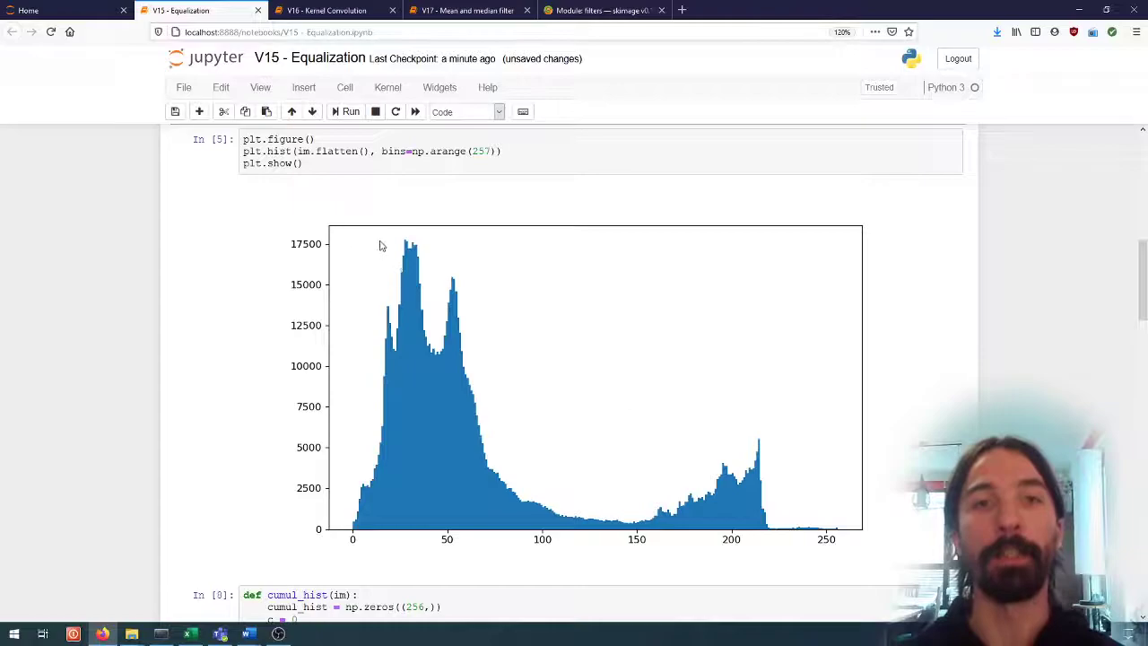
{"action": "mouse_move", "coordinate": [406, 293]}
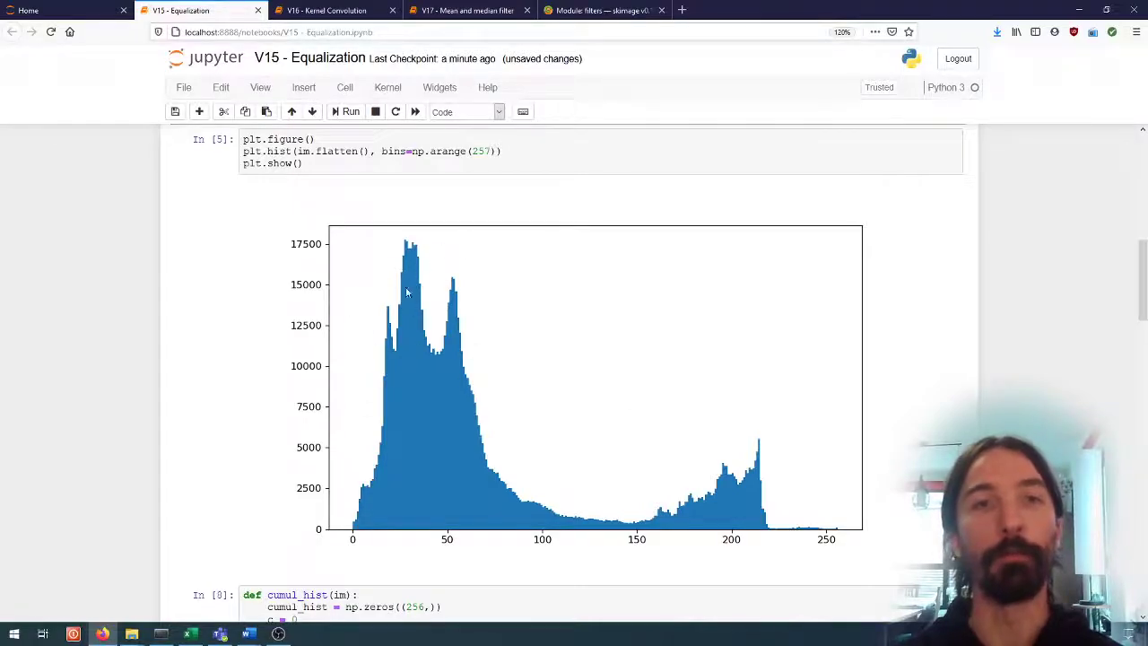
{"action": "mouse_move", "coordinate": [373, 345]}
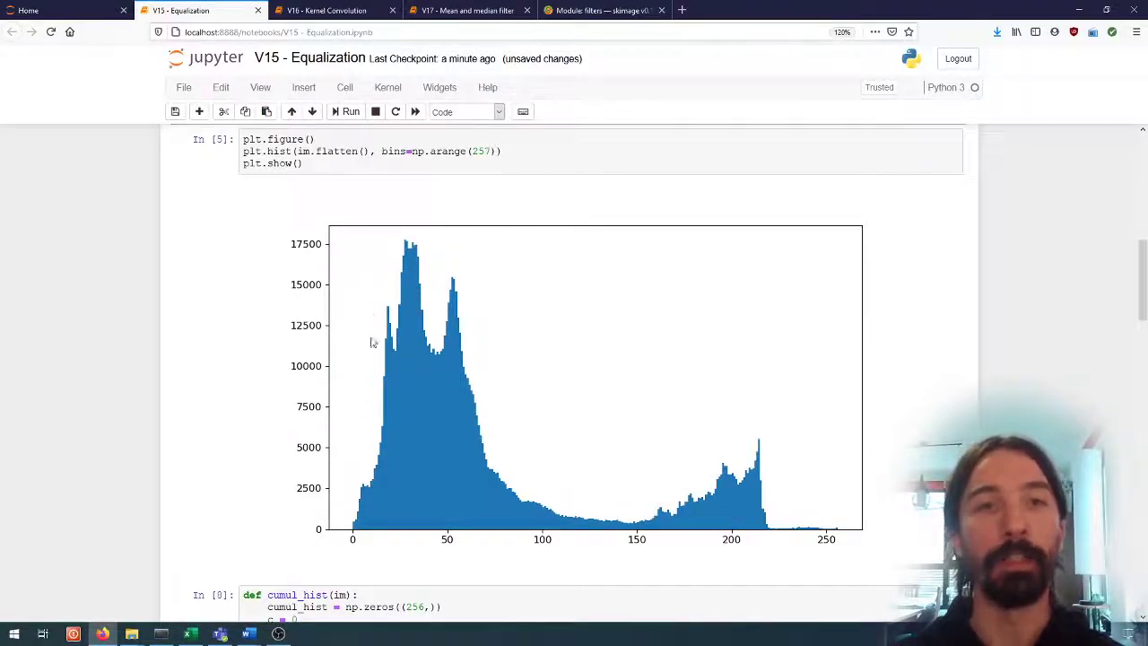
{"action": "mouse_move", "coordinate": [402, 330]}
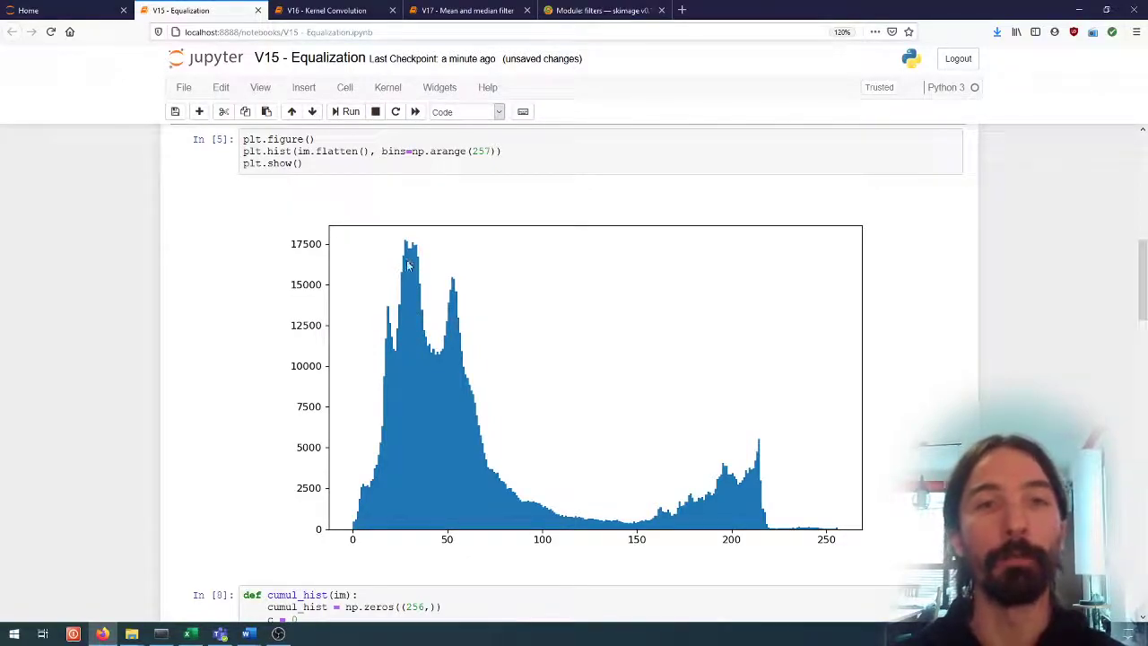
{"action": "mouse_move", "coordinate": [388, 389]}
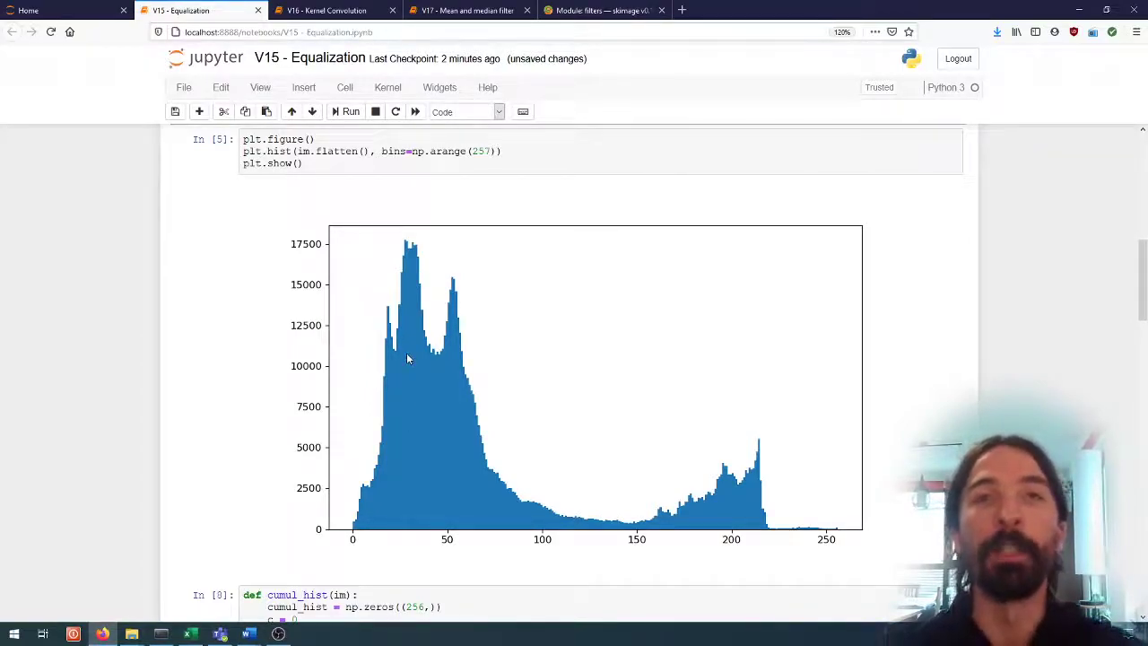
{"action": "mouse_move", "coordinate": [599, 447]}
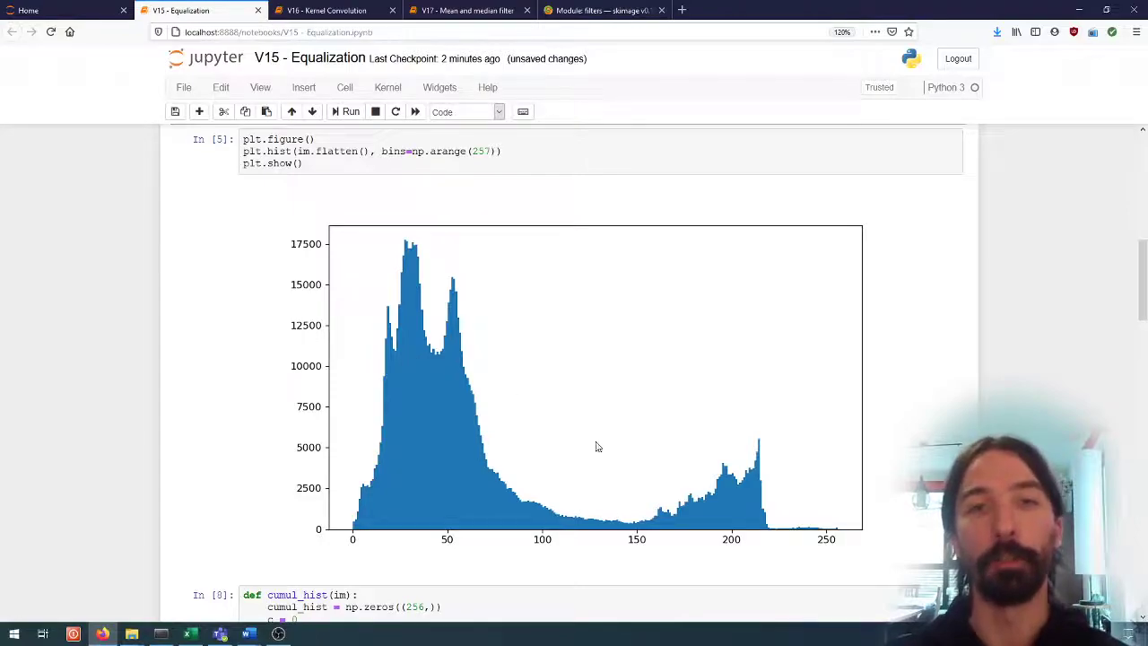
{"action": "mouse_move", "coordinate": [481, 377]}
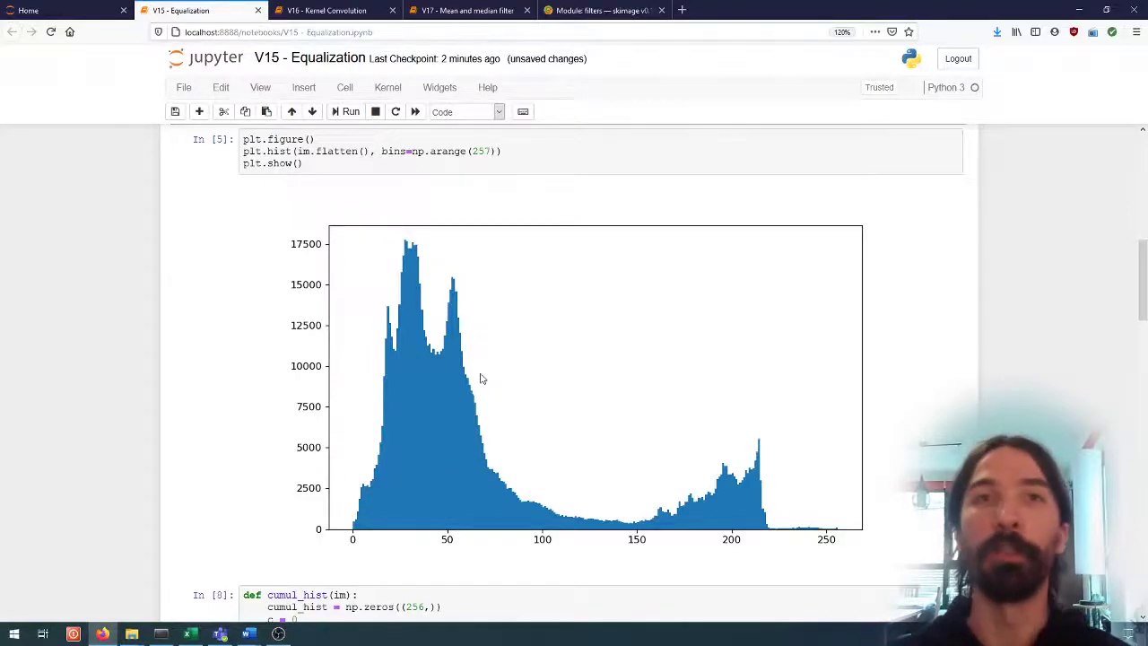
{"action": "mouse_move", "coordinate": [637, 504]}
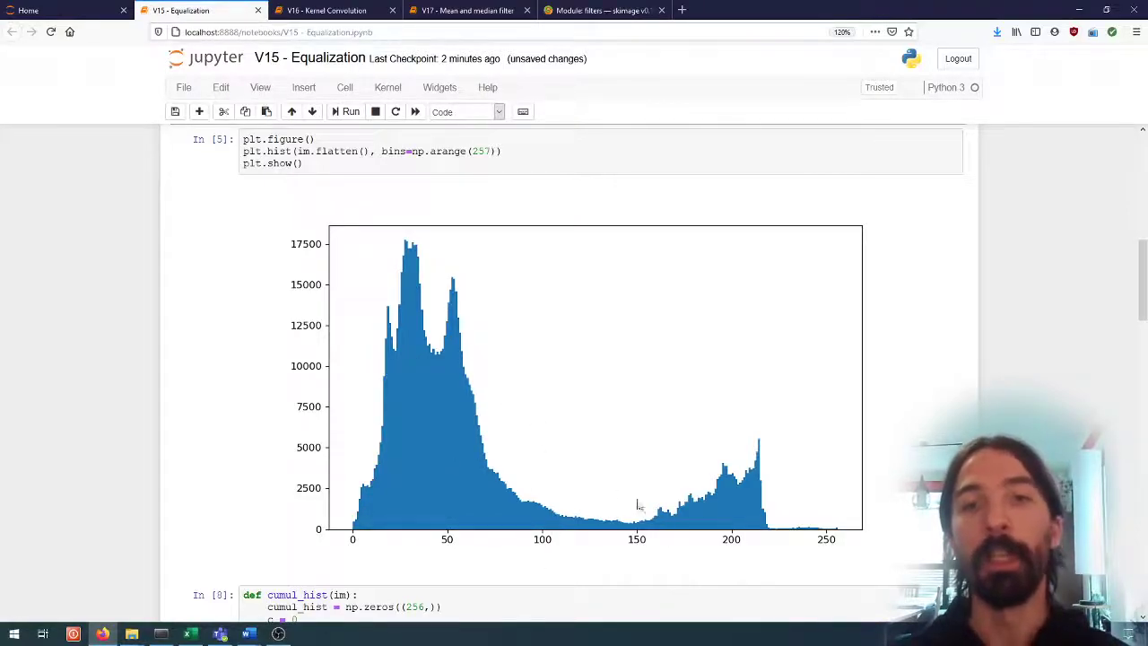
{"action": "mouse_move", "coordinate": [667, 461]}
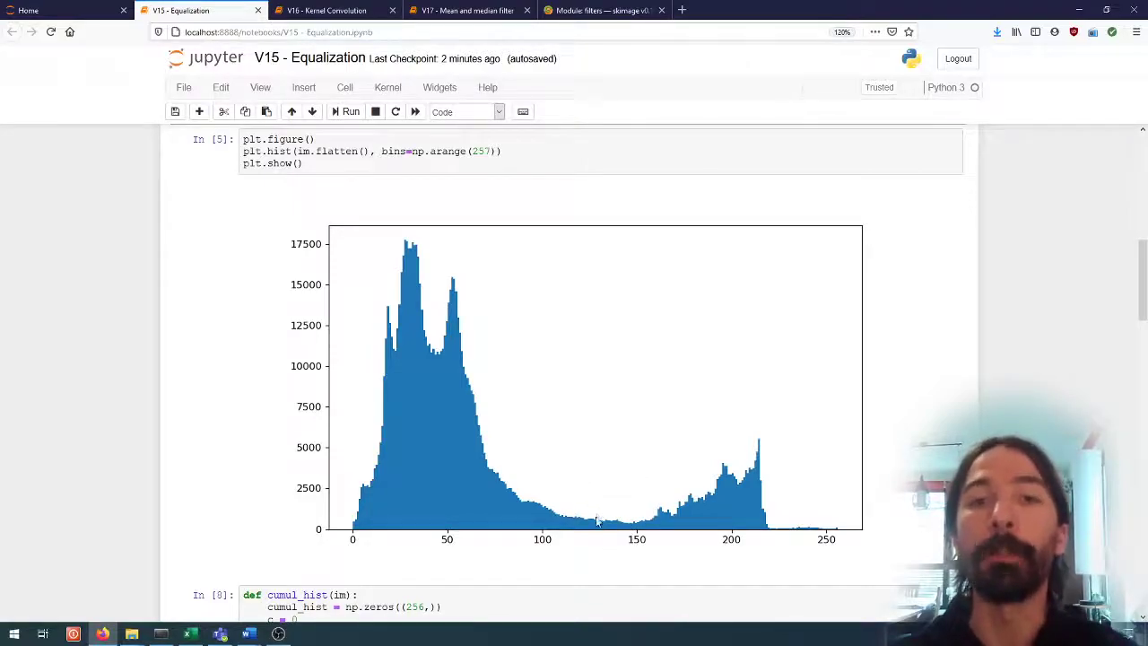
{"action": "mouse_move", "coordinate": [596, 528]}
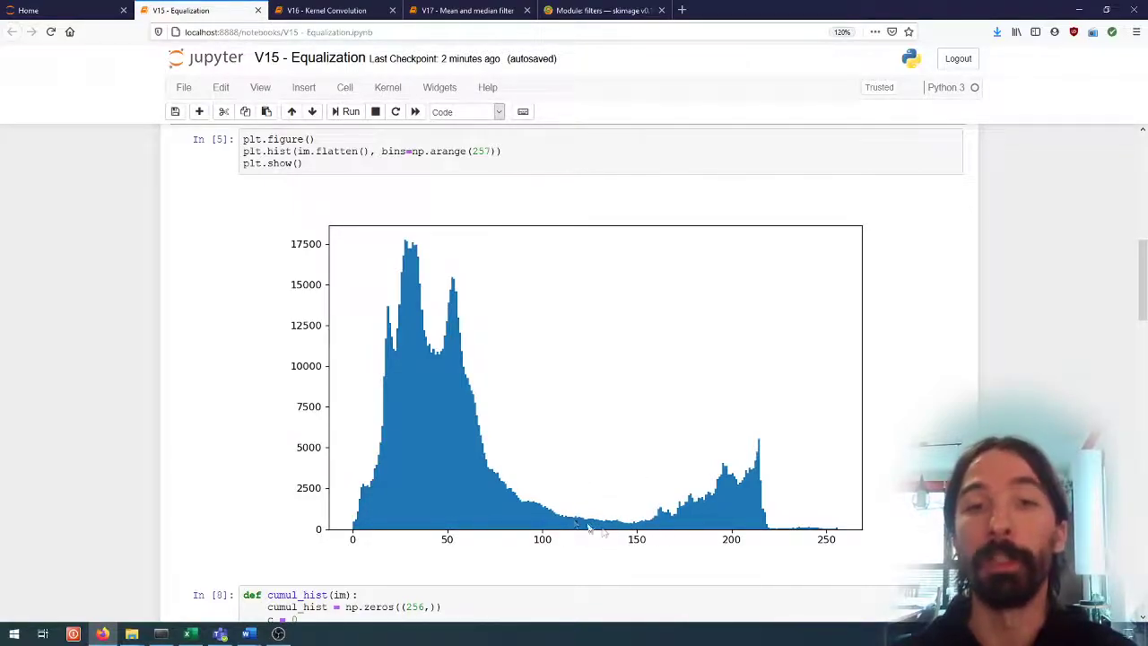
{"action": "mouse_move", "coordinate": [650, 513]}
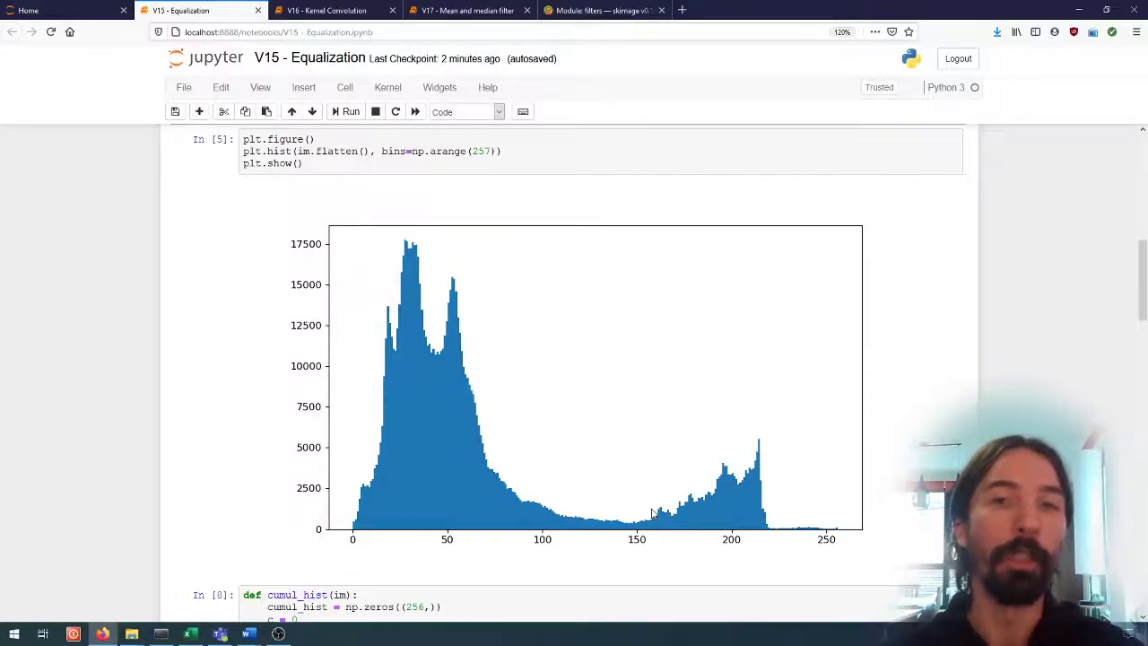
{"action": "mouse_move", "coordinate": [705, 449]}
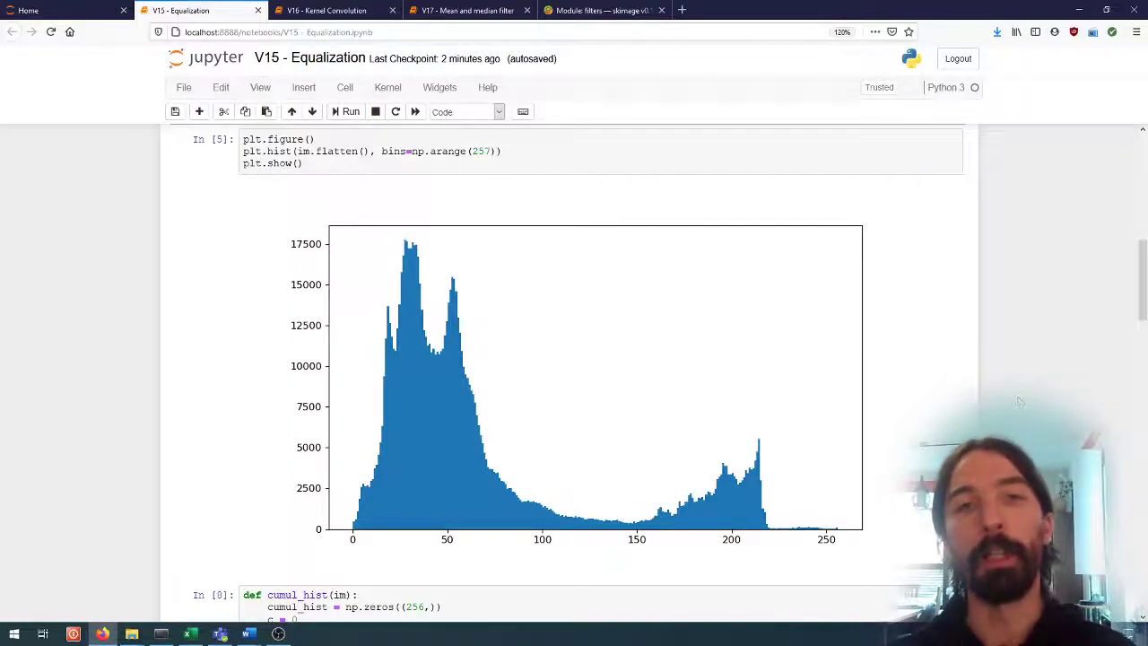
{"action": "mouse_move", "coordinate": [491, 402]}
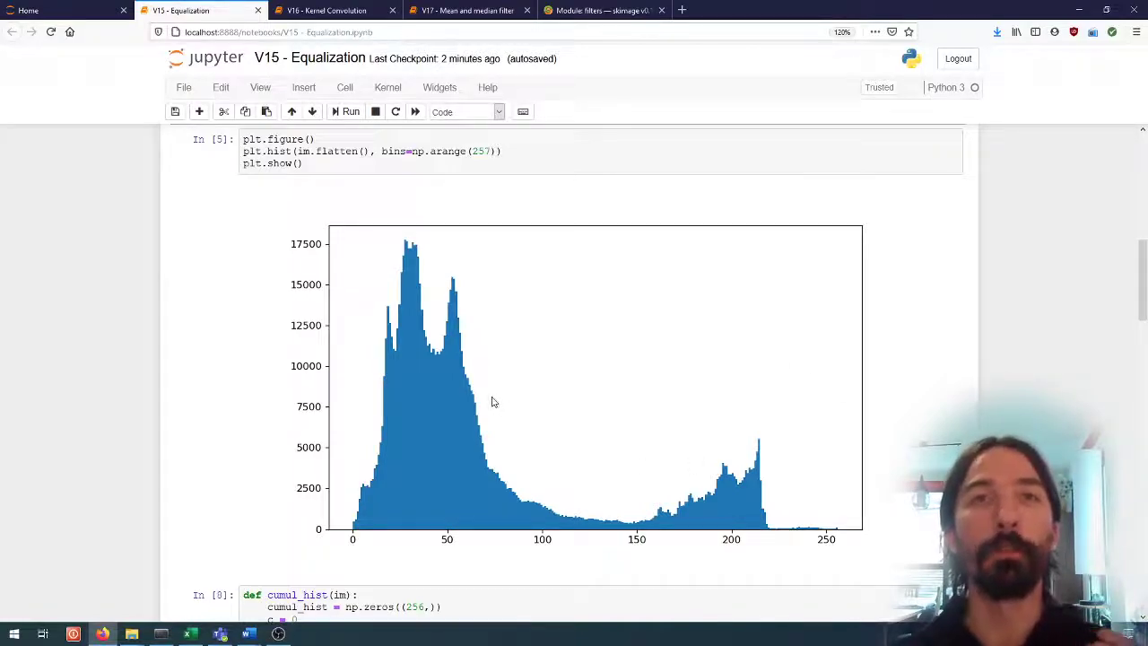
{"action": "mouse_move", "coordinate": [427, 337]}
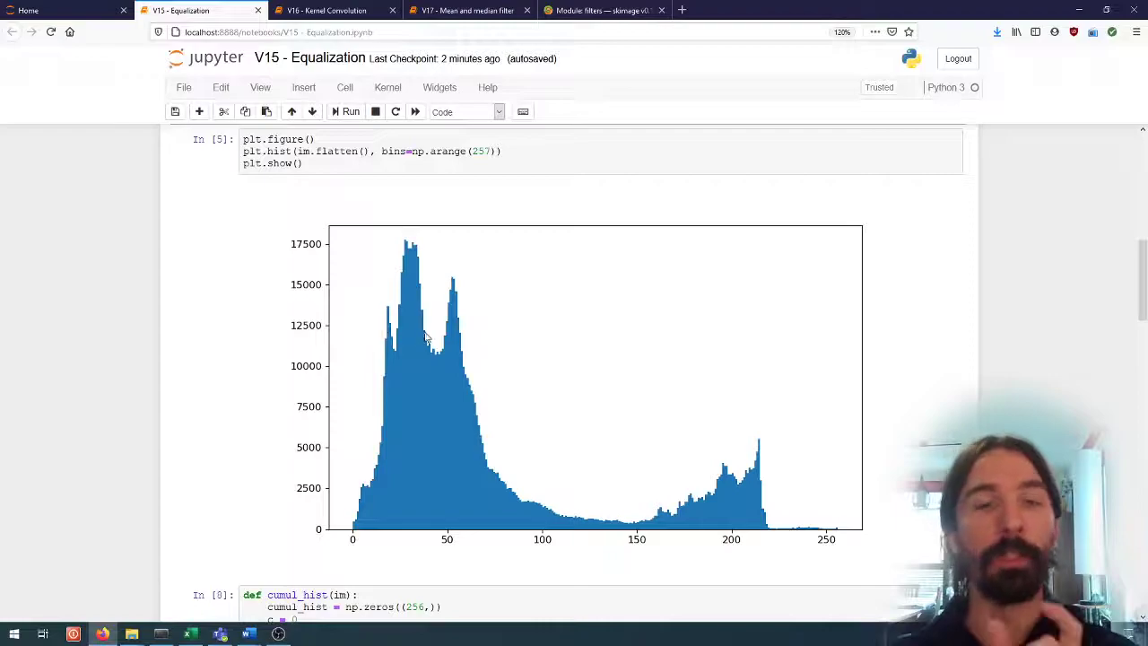
{"action": "mouse_move", "coordinate": [600, 488]}
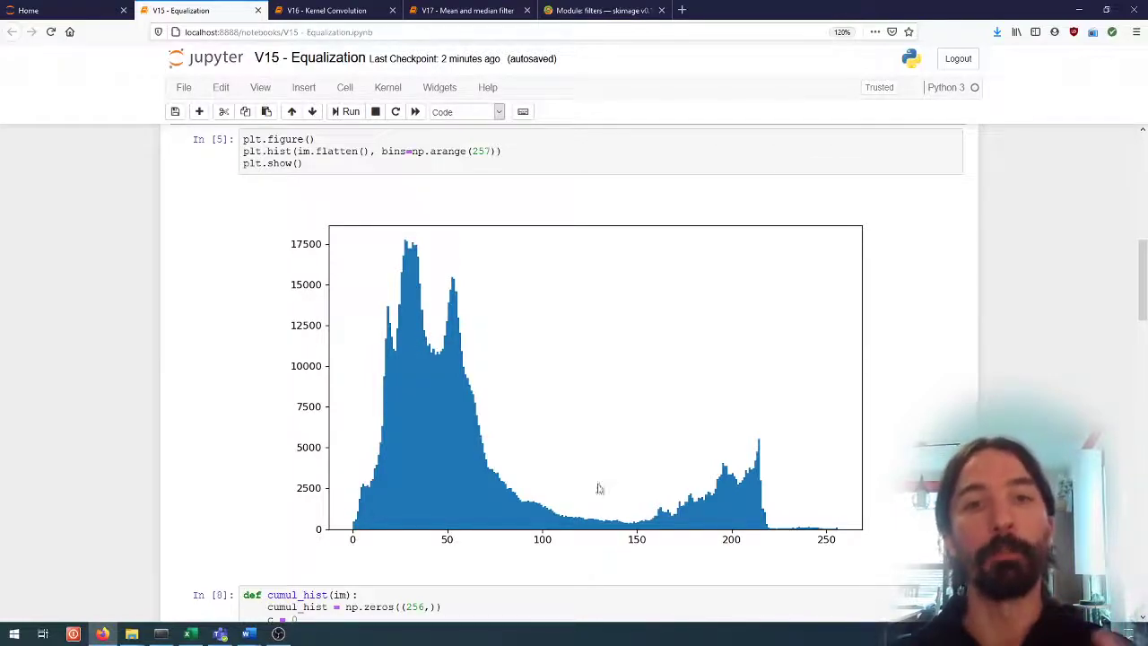
{"action": "mouse_move", "coordinate": [398, 341]}
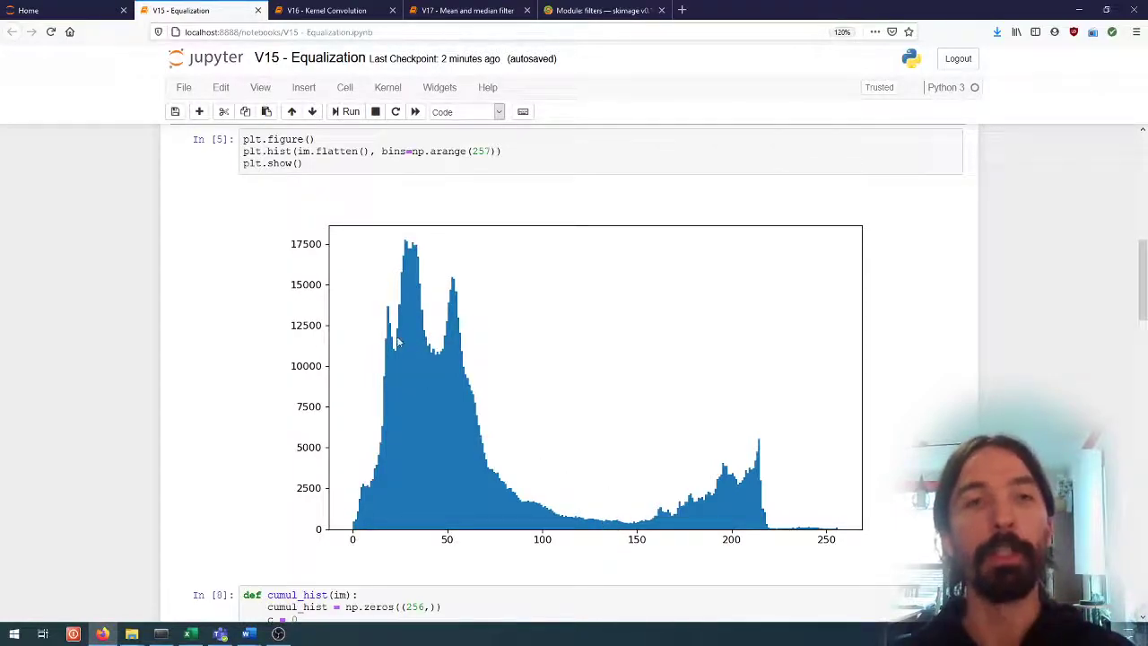
{"action": "mouse_move", "coordinate": [417, 337]}
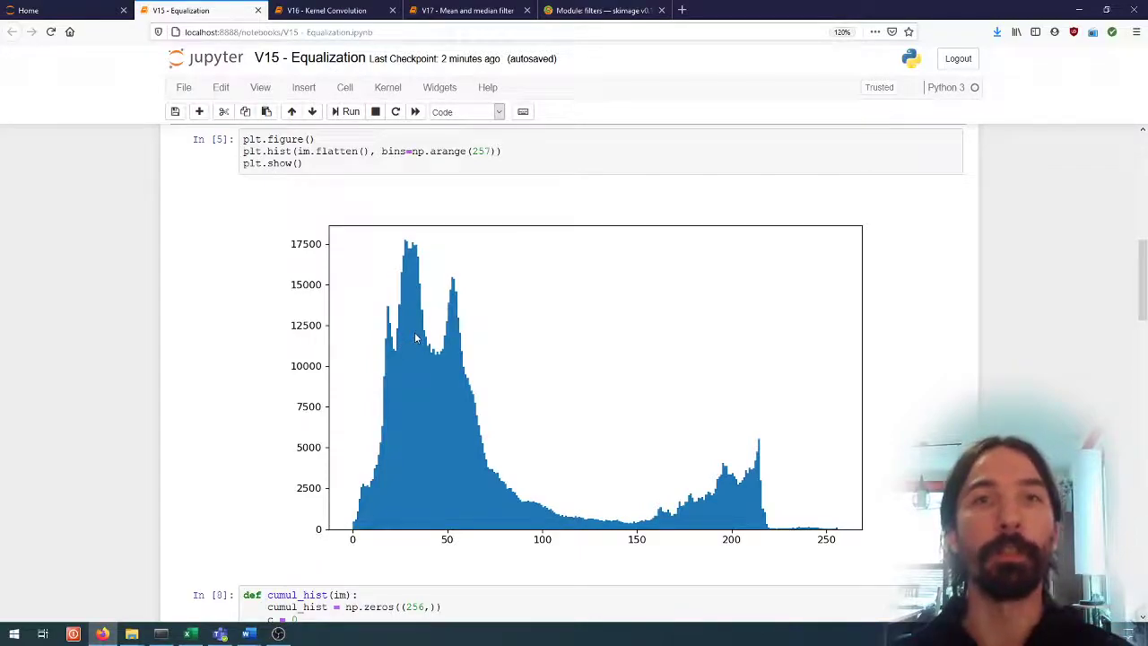
{"action": "mouse_move", "coordinate": [366, 476]}
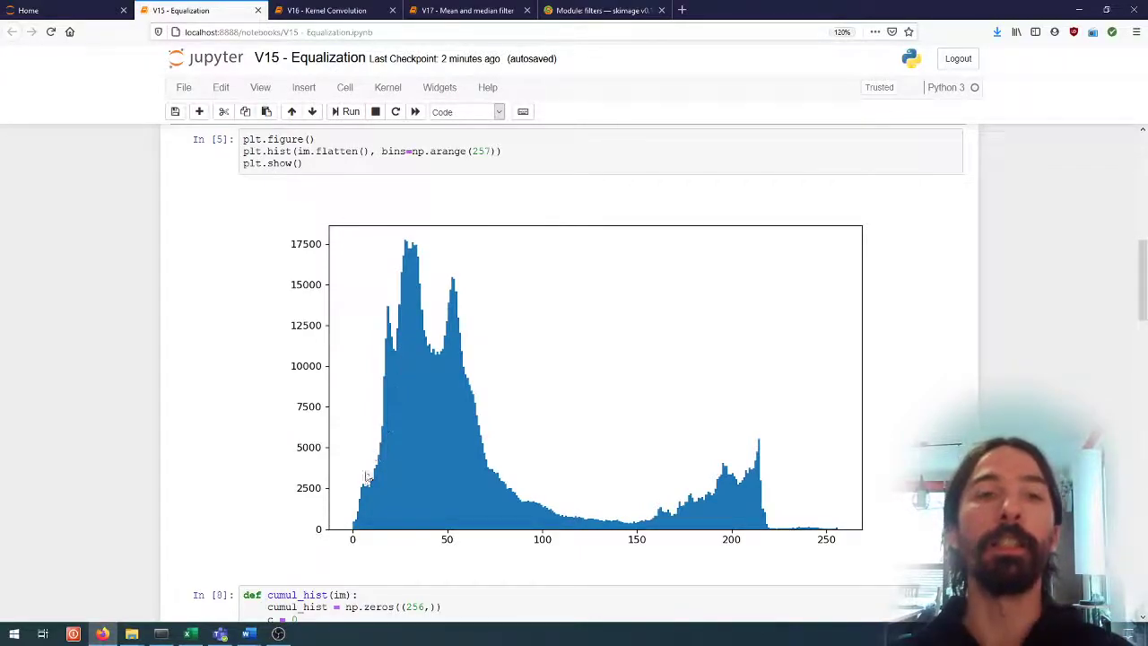
{"action": "mouse_move", "coordinate": [422, 334]}
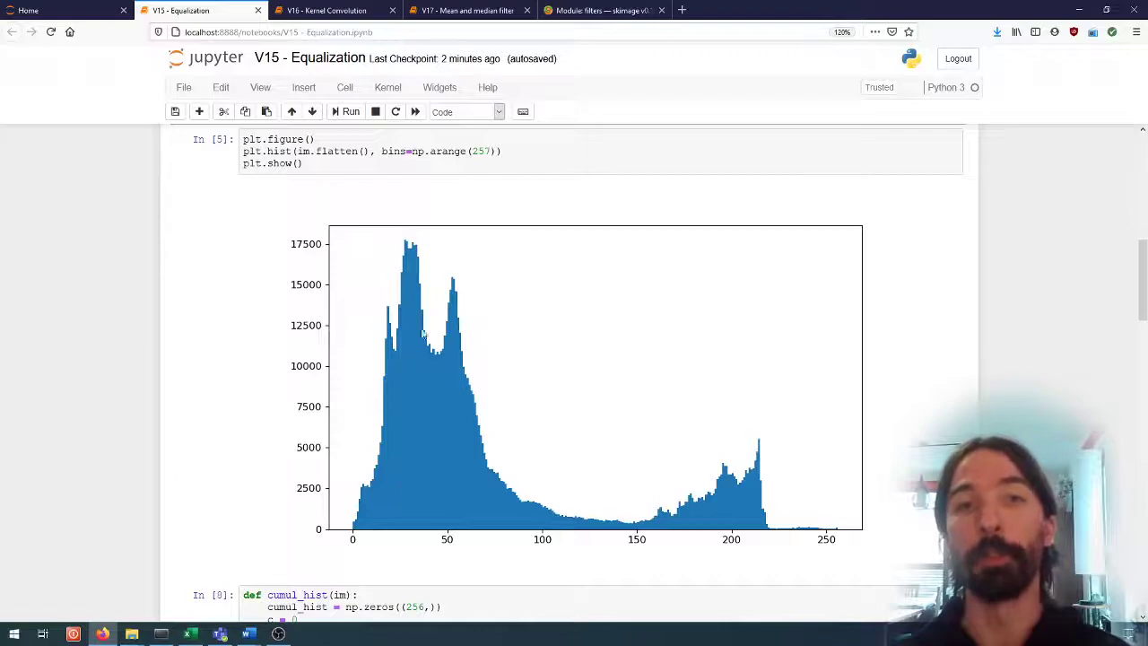
{"action": "mouse_move", "coordinate": [384, 452]}
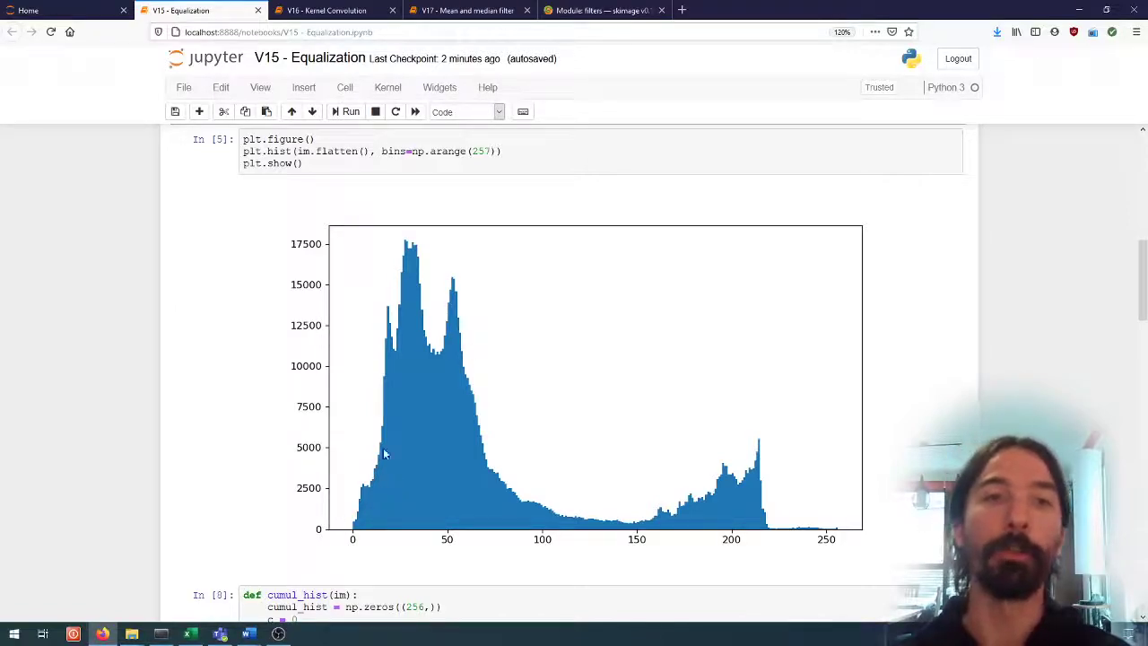
{"action": "mouse_move", "coordinate": [375, 482]}
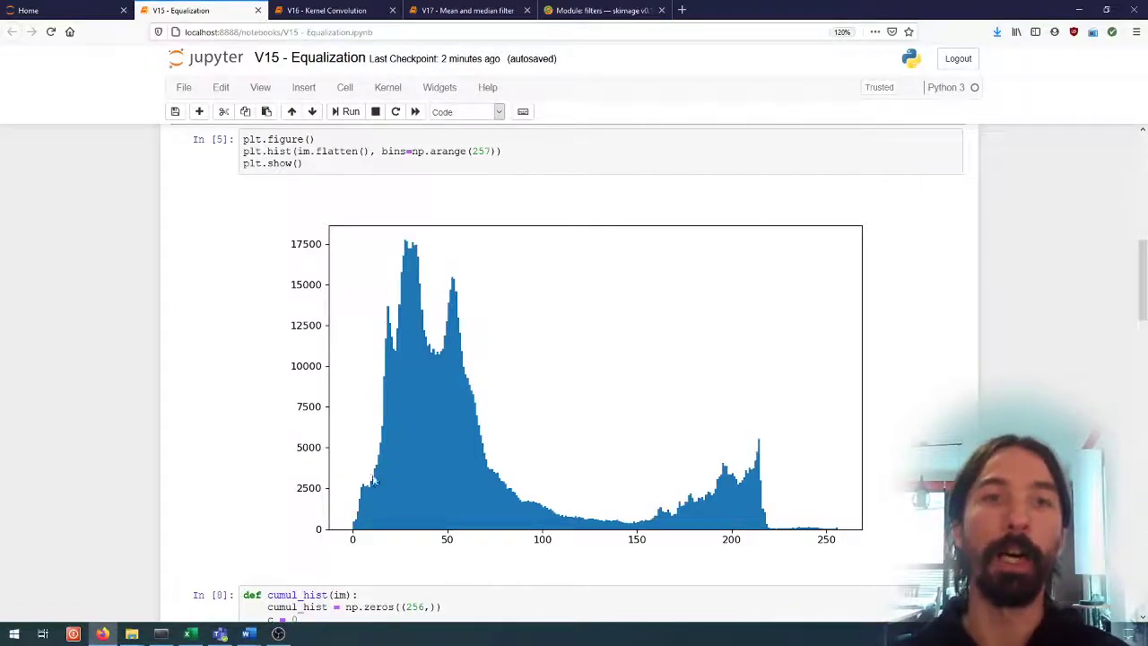
{"action": "mouse_move", "coordinate": [452, 285]}
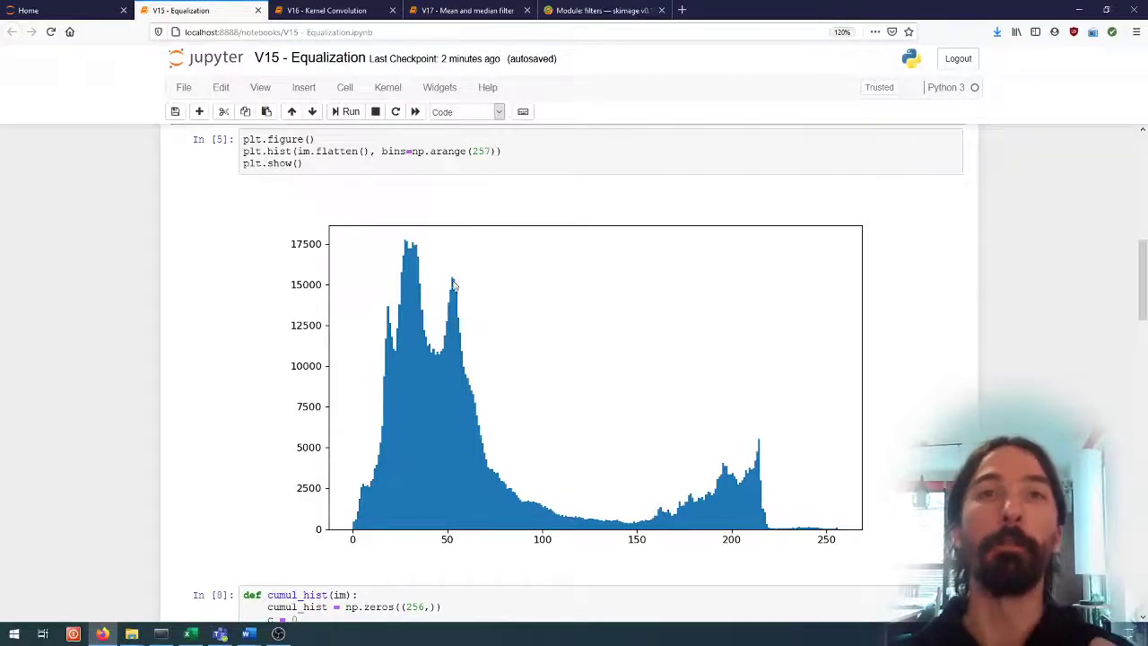
{"action": "mouse_move", "coordinate": [388, 445]}
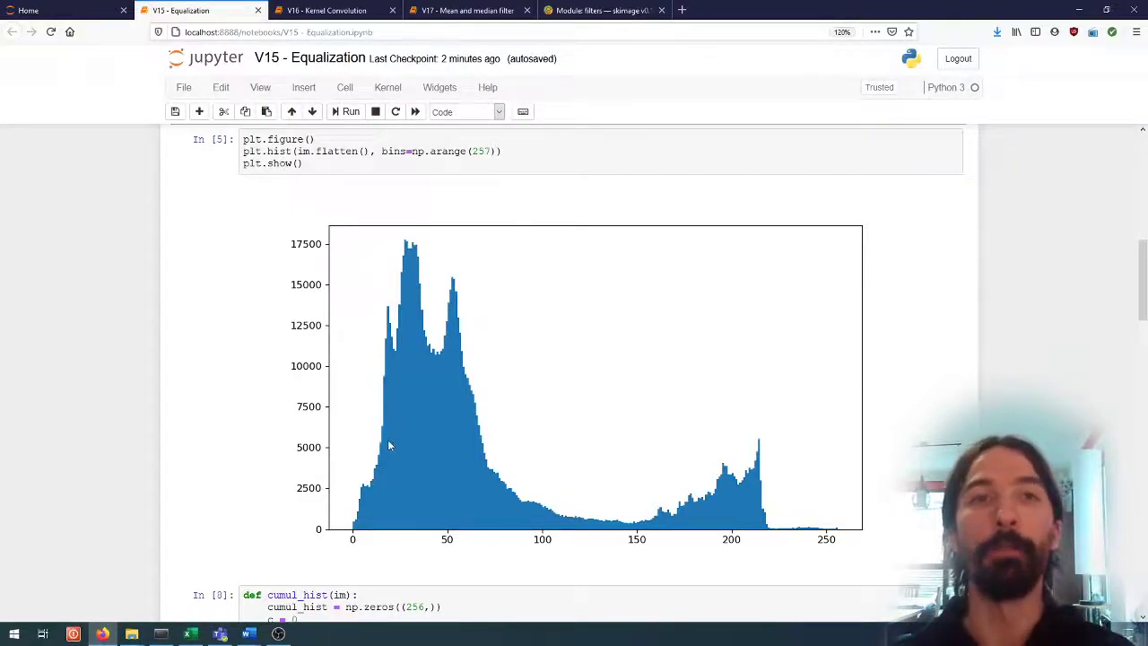
{"action": "mouse_move", "coordinate": [409, 428]}
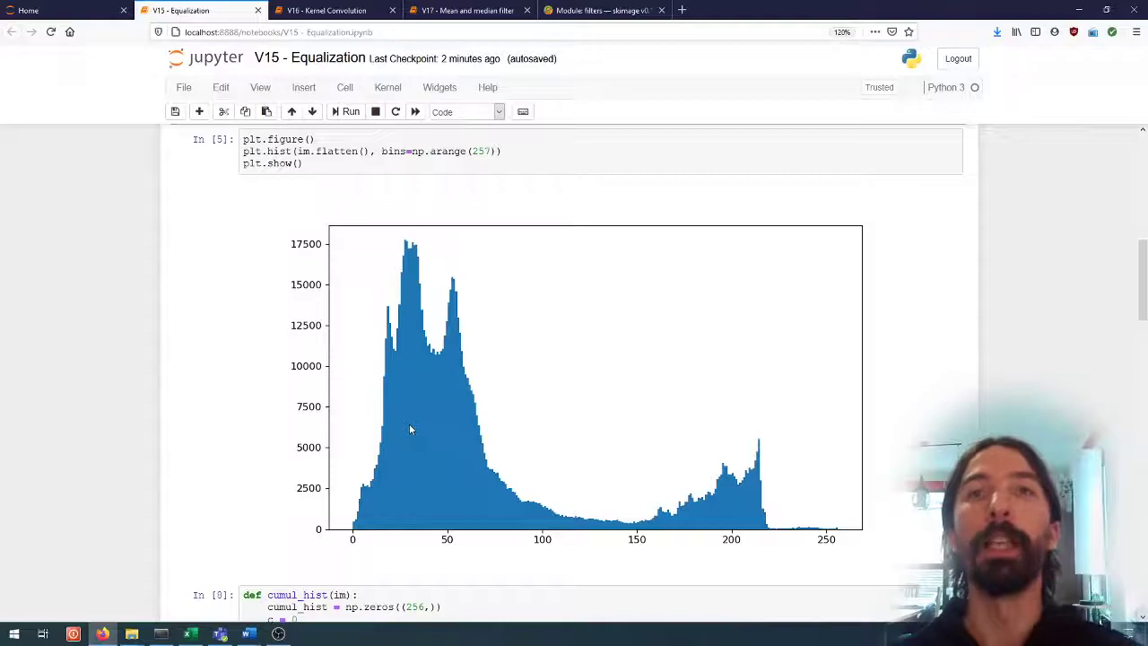
{"action": "mouse_move", "coordinate": [420, 284]}
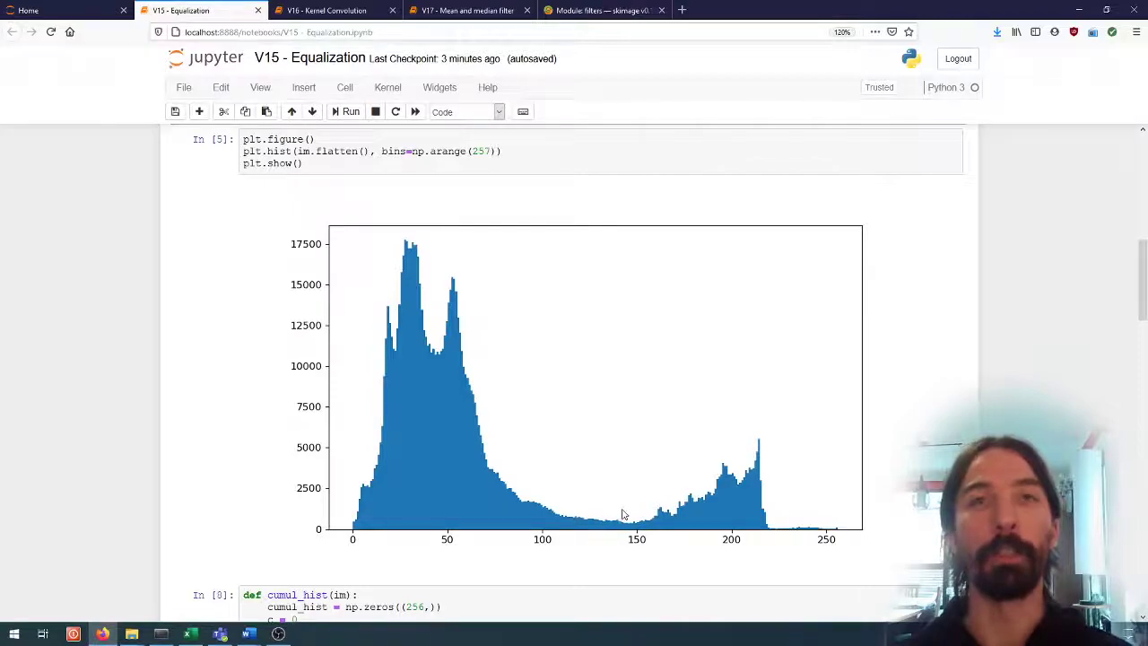
{"action": "mouse_move", "coordinate": [606, 513]}
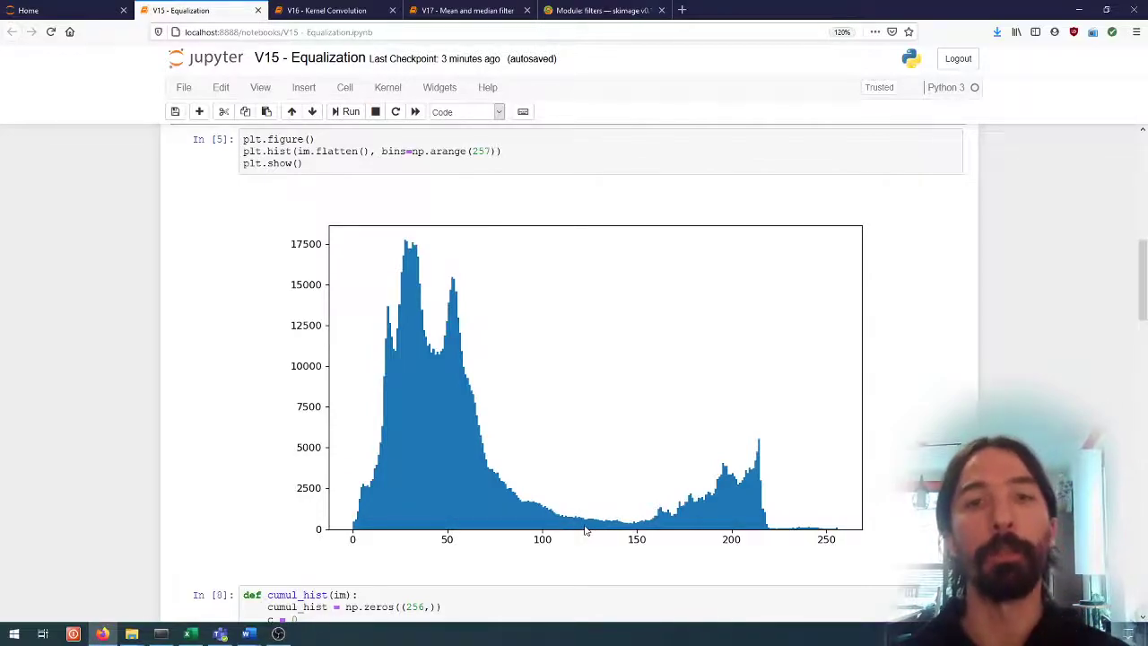
{"action": "mouse_move", "coordinate": [632, 524]}
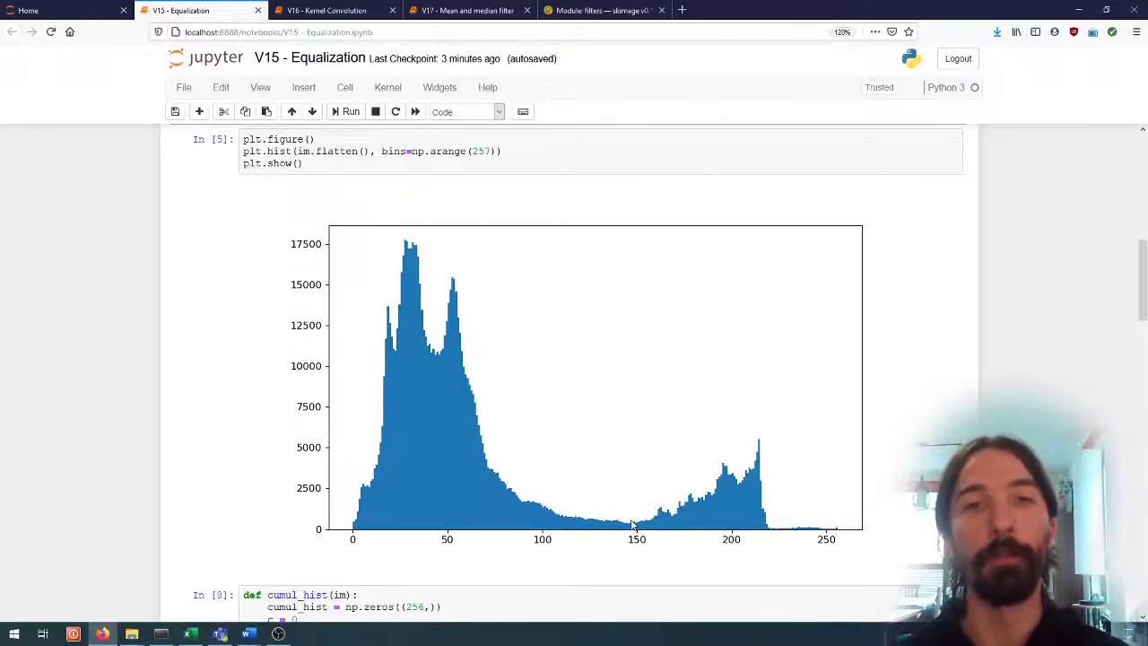
{"action": "mouse_move", "coordinate": [617, 501]}
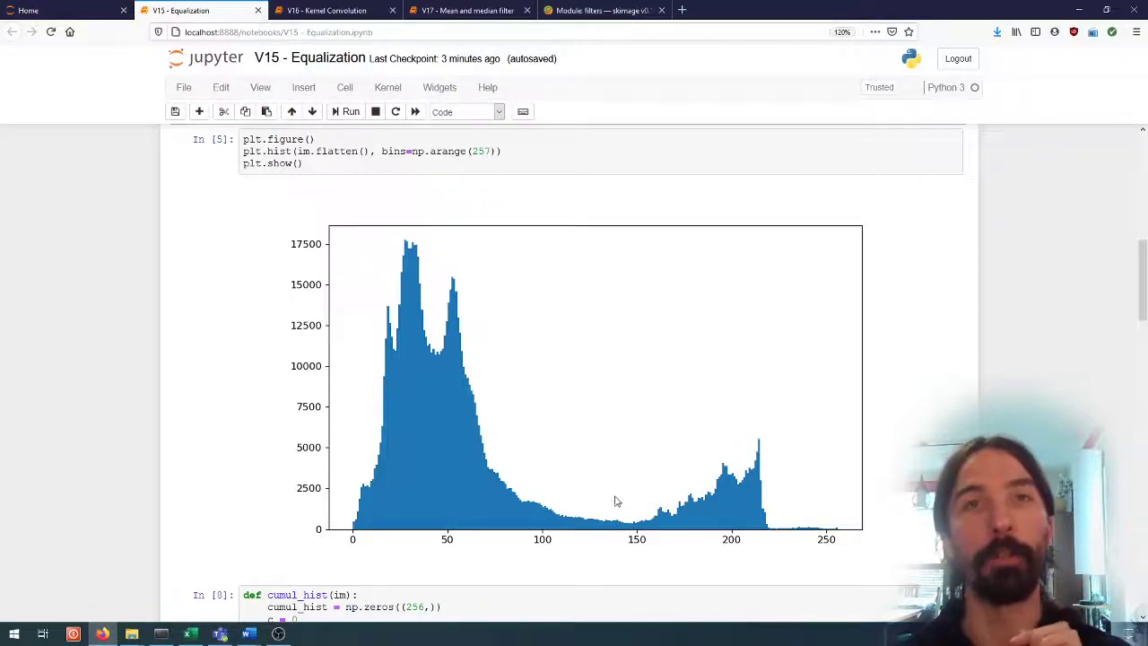
{"action": "mouse_move", "coordinate": [630, 484]}
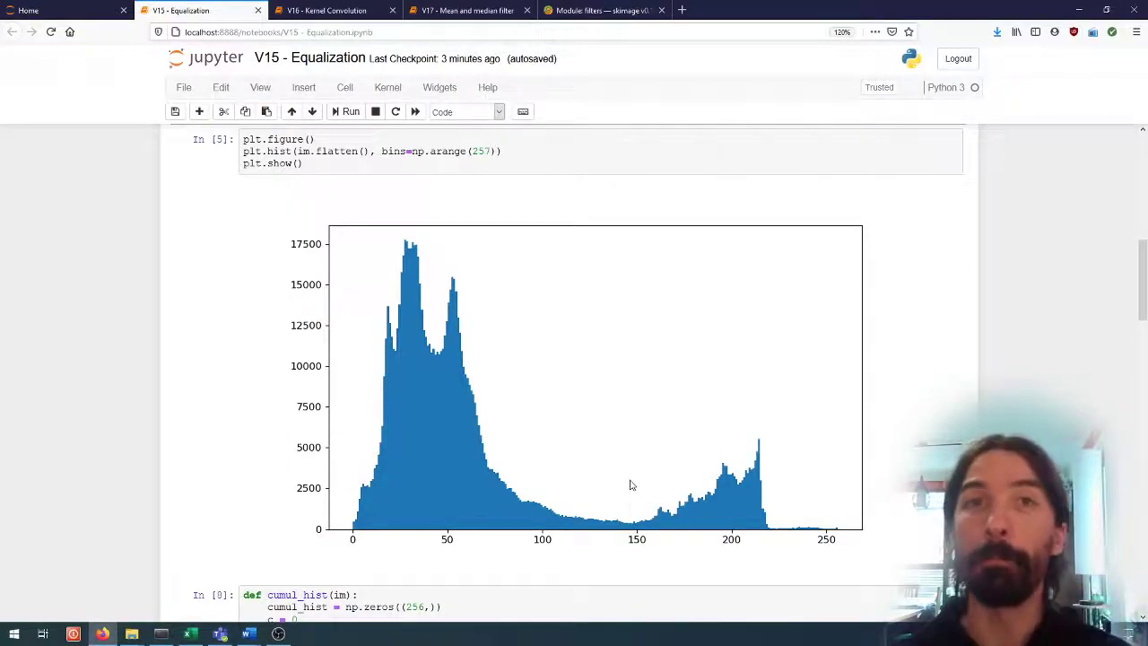
{"action": "mouse_move", "coordinate": [965, 414]}
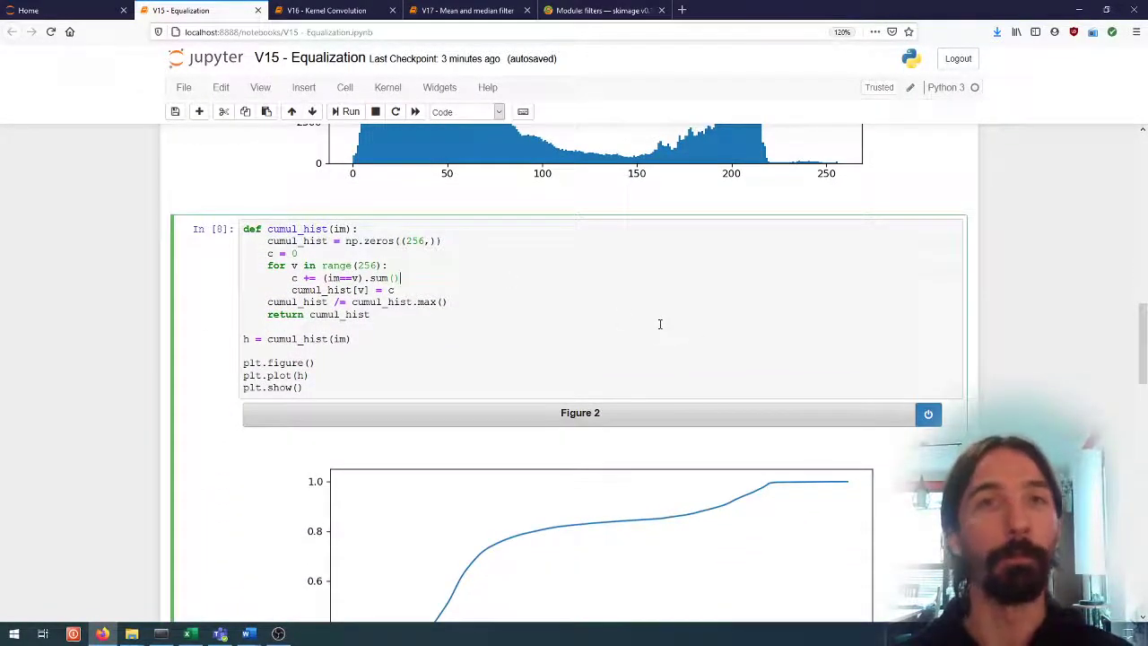
{"action": "scroll", "scroll_direction": "down", "scroll_amount": 3}
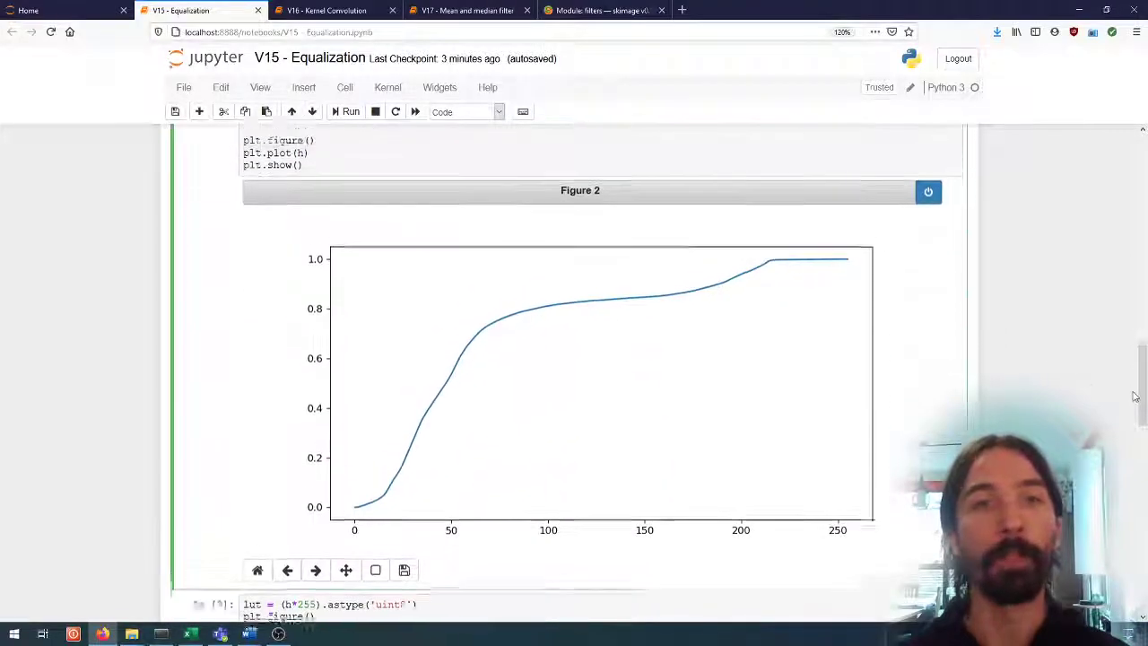
{"action": "scroll", "scroll_direction": "up", "scroll_amount": 3}
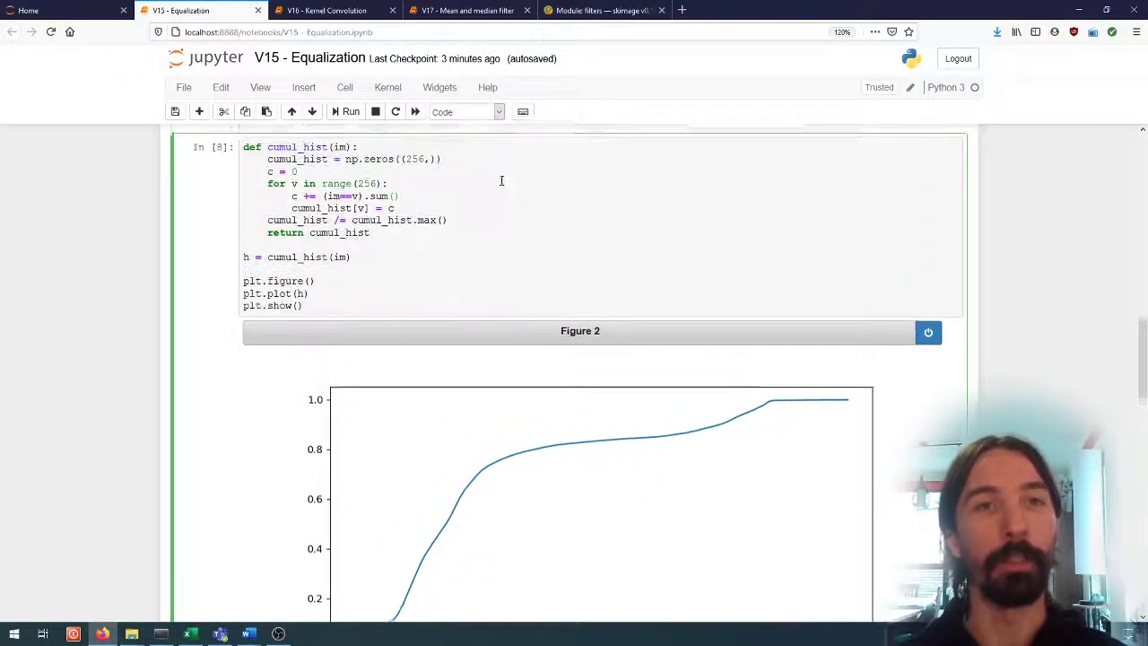
{"action": "scroll", "scroll_direction": "up", "scroll_amount": 3}
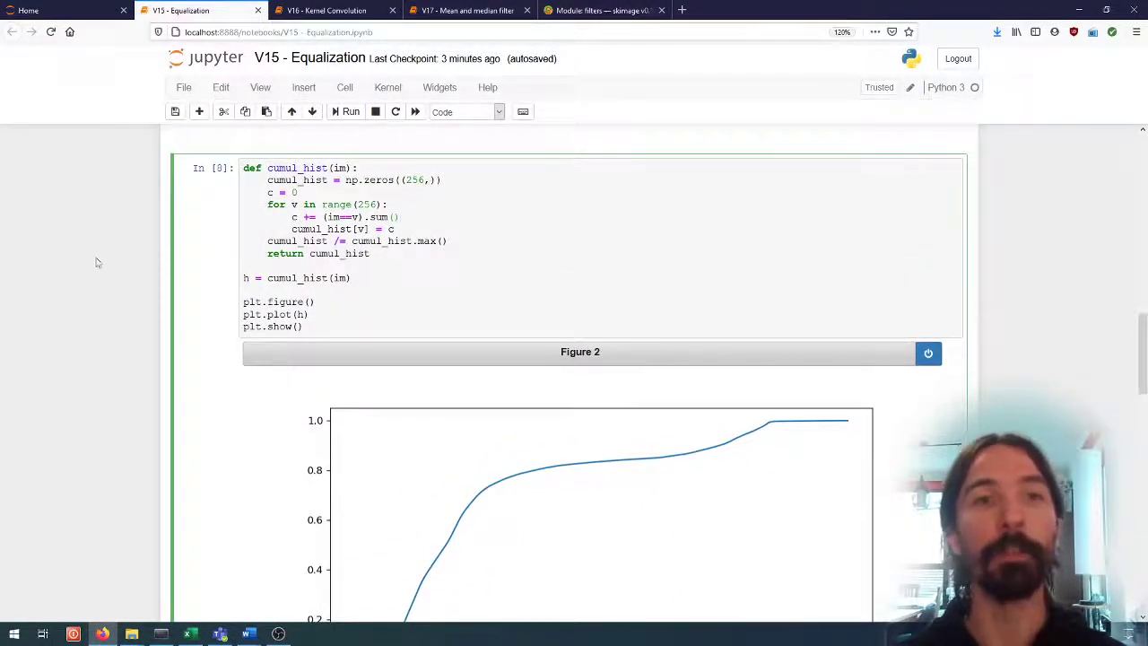
{"action": "scroll", "scroll_direction": "down", "scroll_amount": 3}
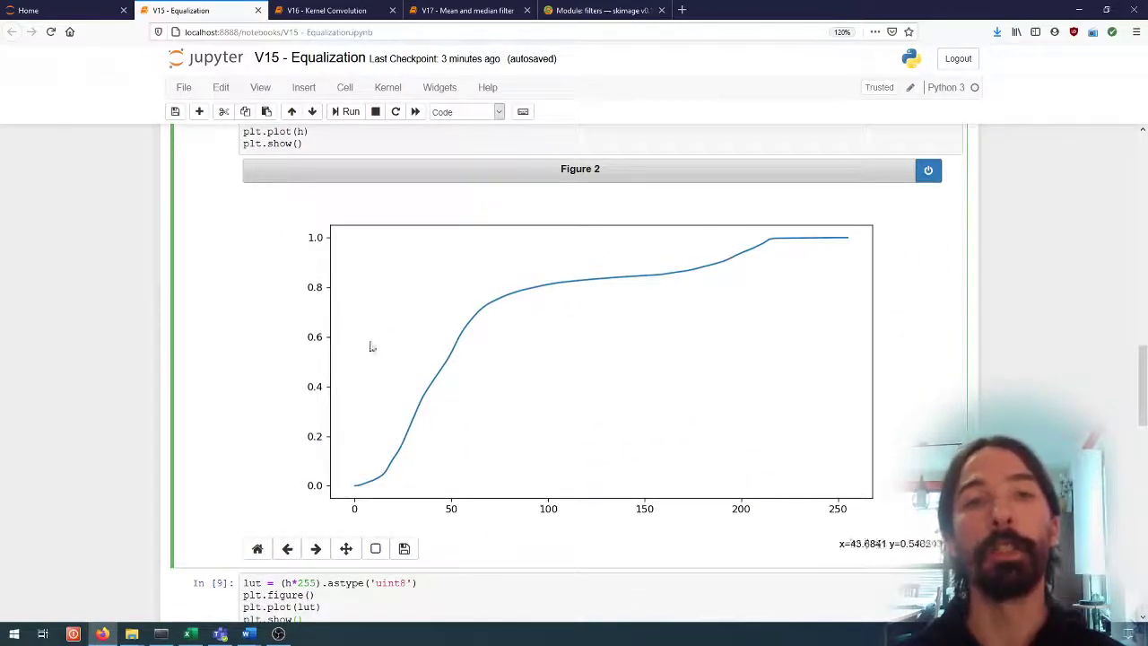
{"action": "mouse_move", "coordinate": [431, 382]}
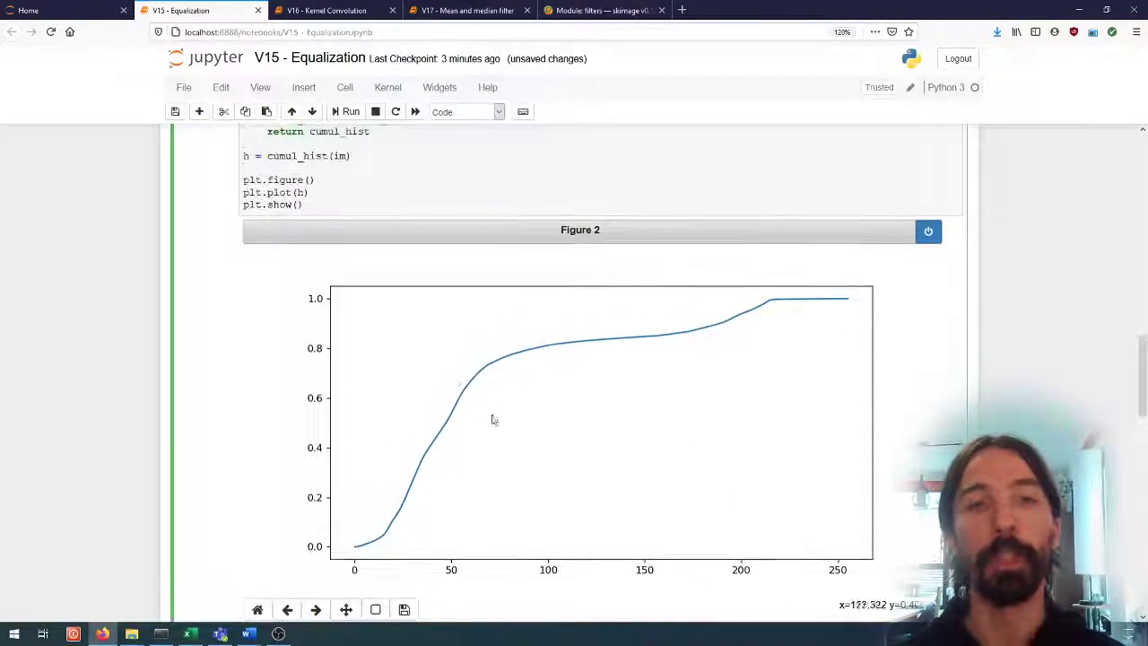
{"action": "scroll", "scroll_direction": "up", "scroll_amount": 3}
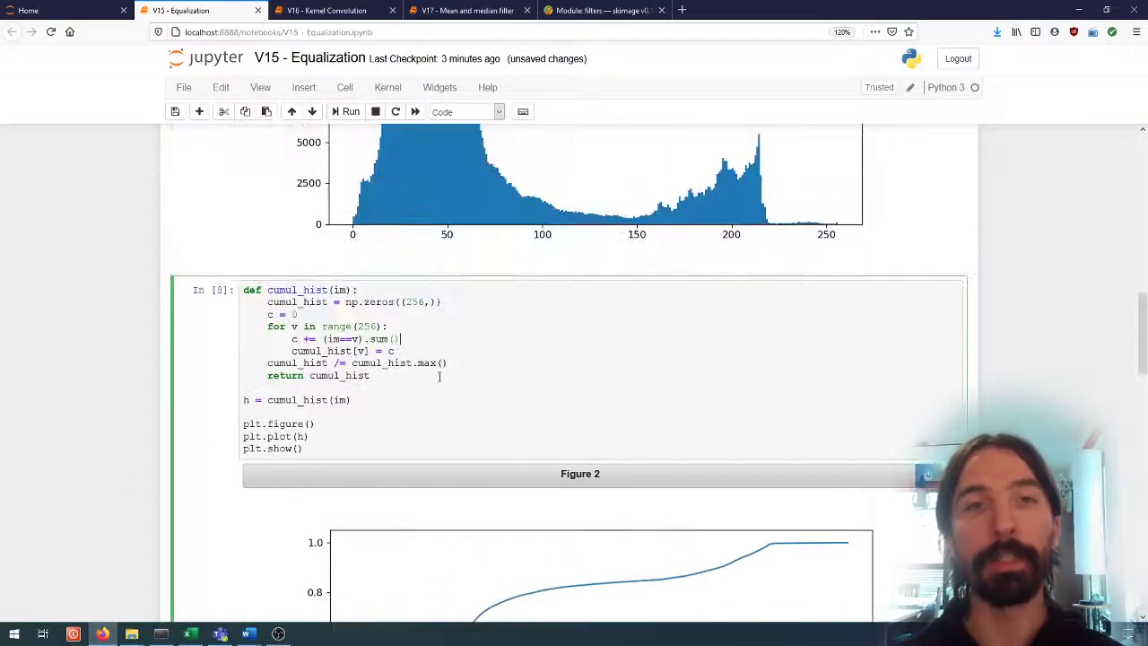
{"action": "scroll", "scroll_direction": "up", "scroll_amount": 3}
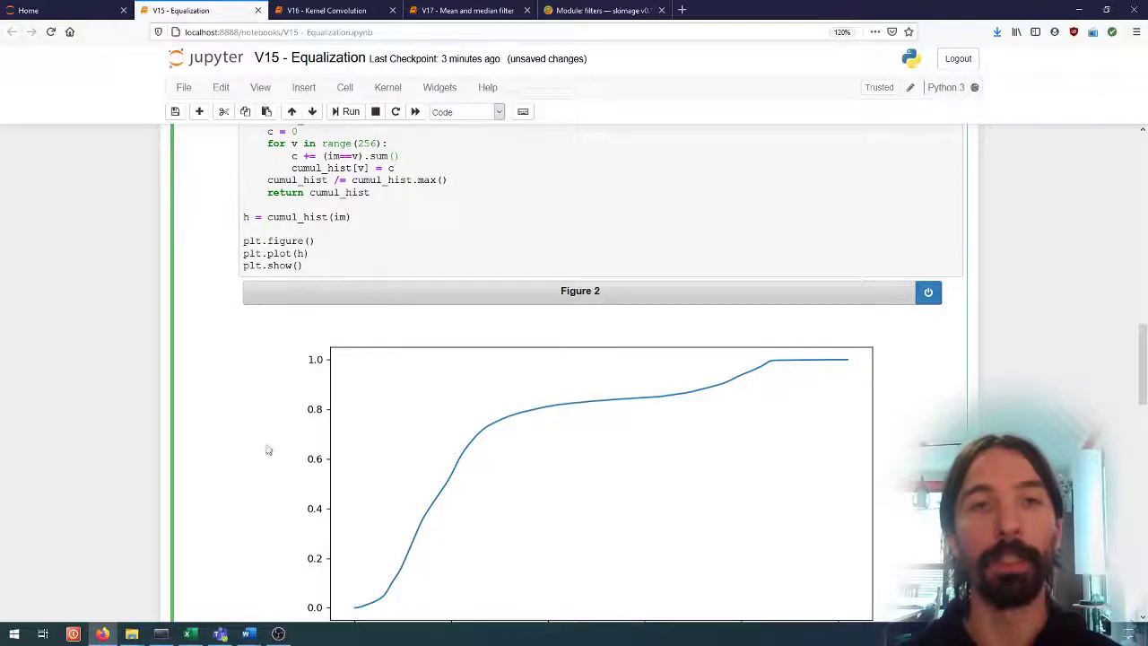
{"action": "scroll", "scroll_direction": "up", "scroll_amount": 3}
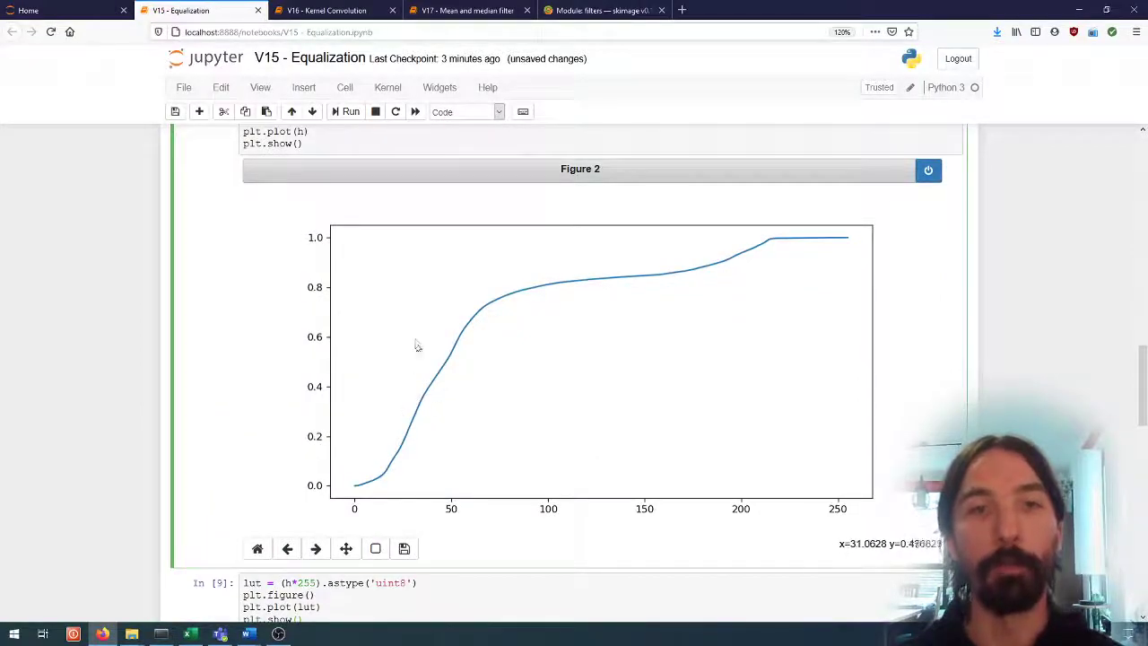
{"action": "mouse_move", "coordinate": [420, 325]}
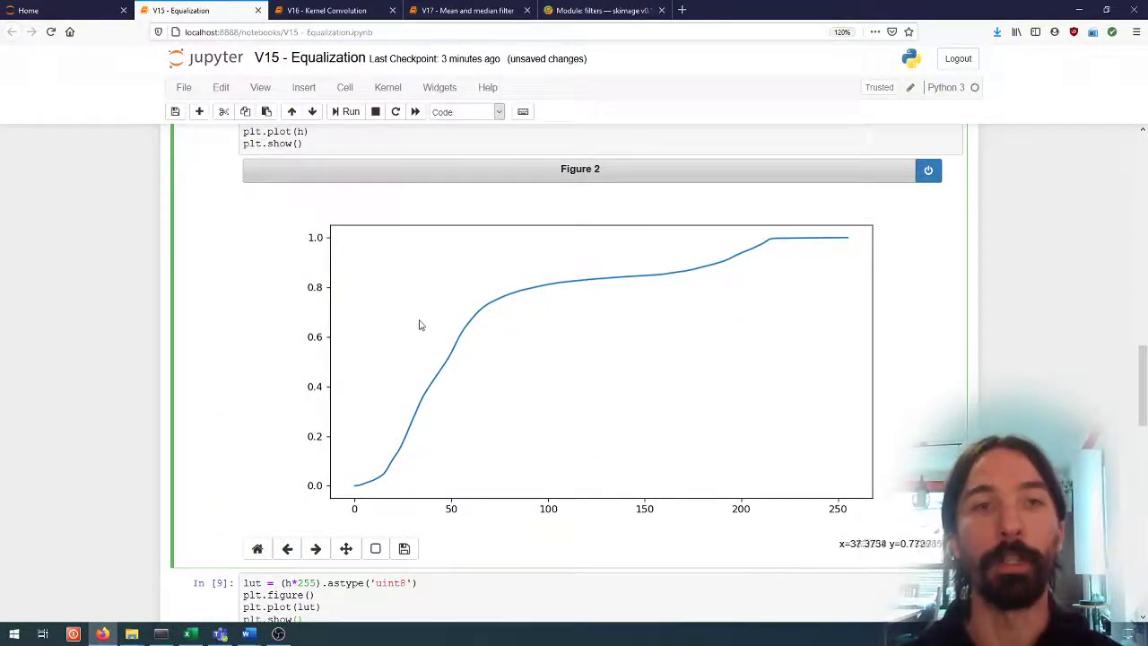
{"action": "mouse_move", "coordinate": [592, 285]}
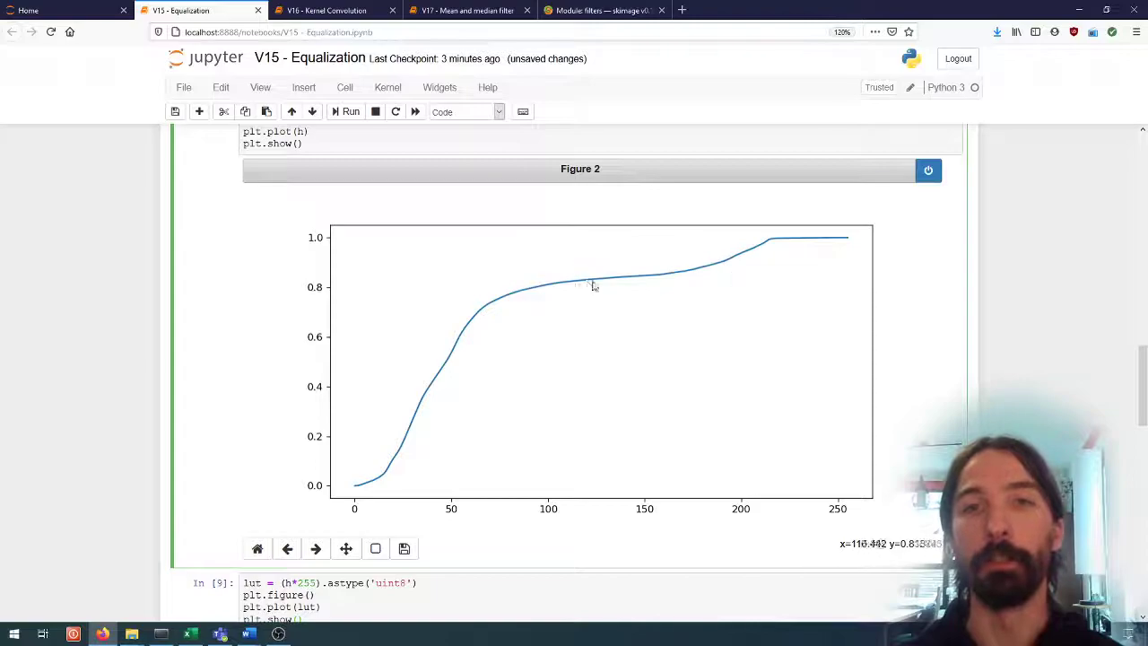
{"action": "scroll", "scroll_direction": "up", "scroll_amount": 3}
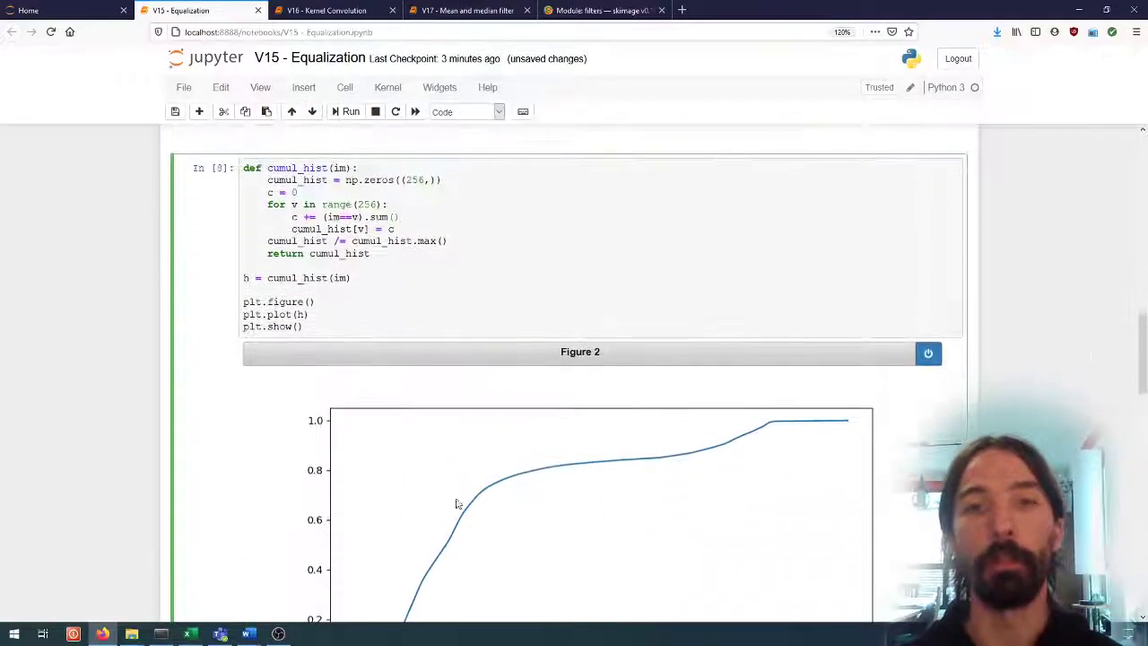
{"action": "mouse_move", "coordinate": [804, 459]}
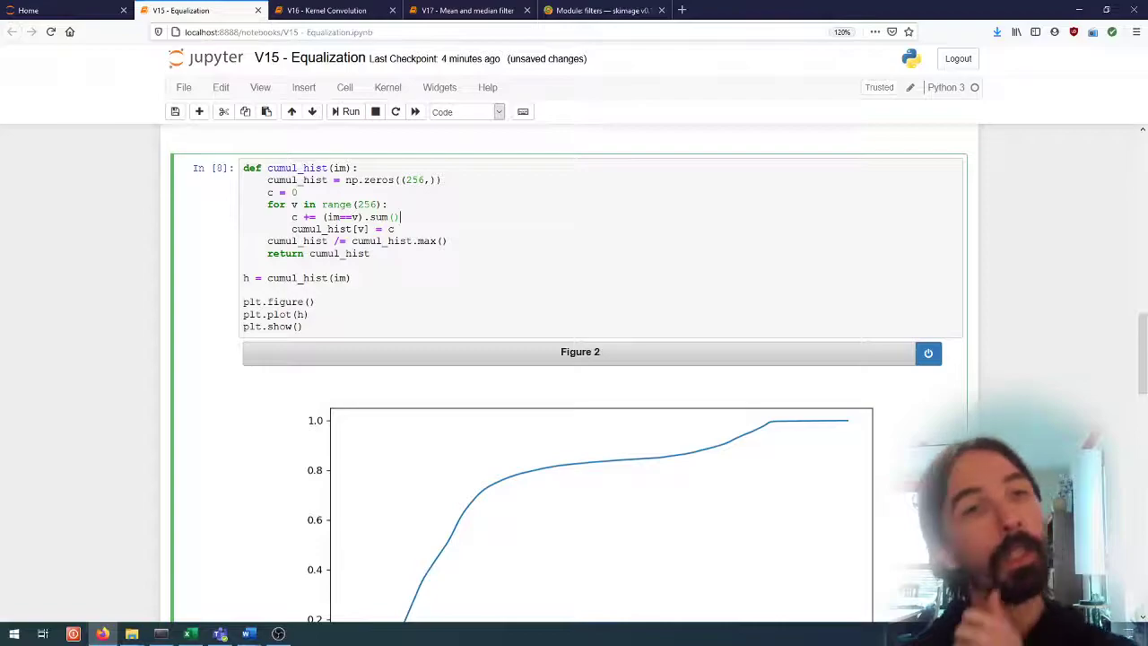
{"action": "scroll", "scroll_direction": "down", "scroll_amount": 3}
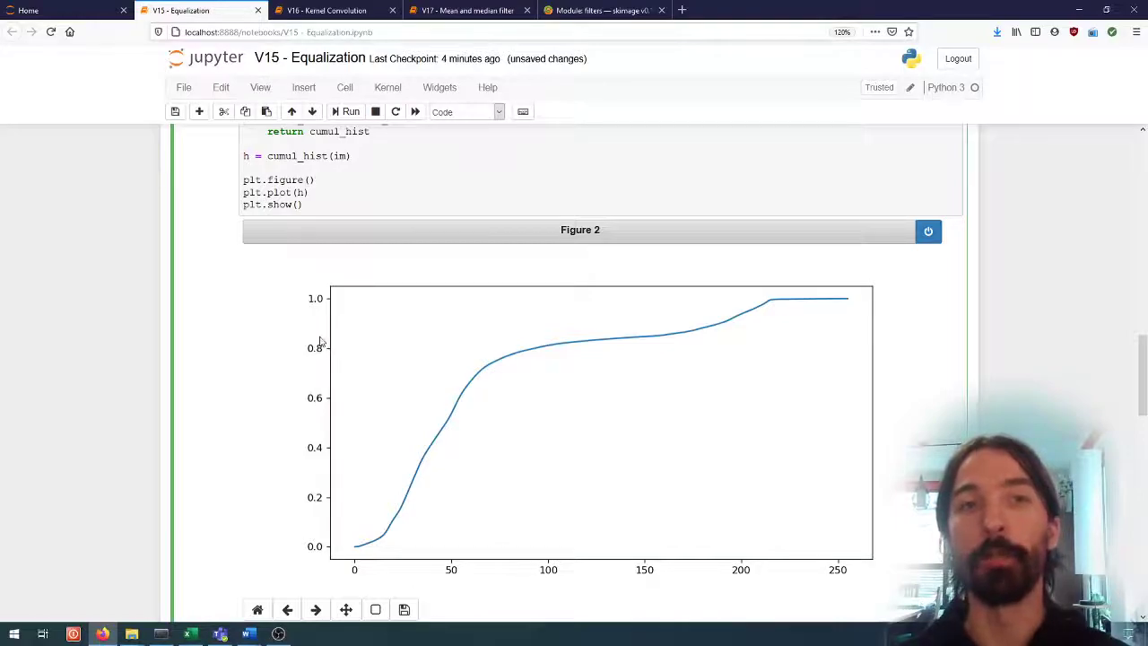
{"action": "mouse_move", "coordinate": [803, 576]}
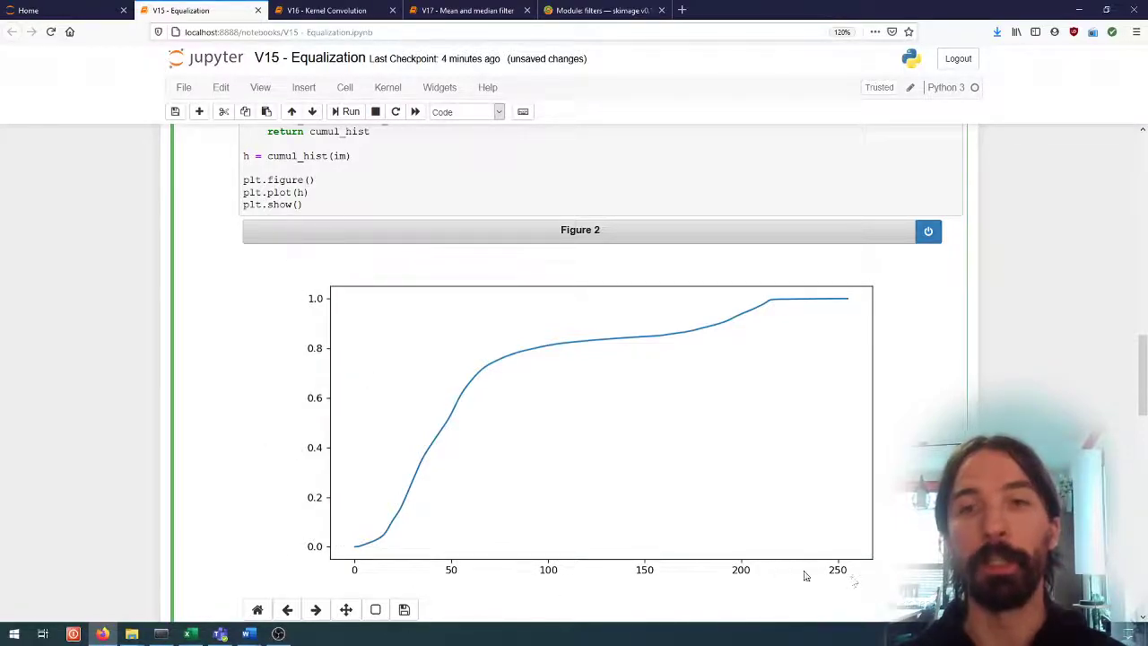
{"action": "mouse_move", "coordinate": [380, 441]}
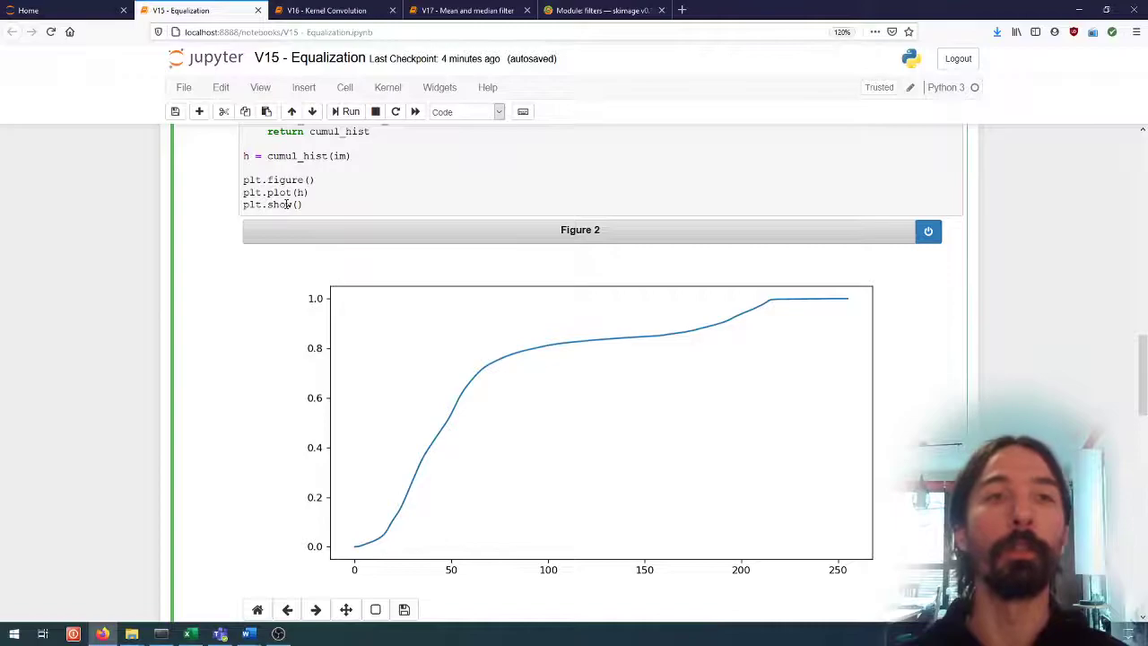
{"action": "mouse_move", "coordinate": [477, 316]}
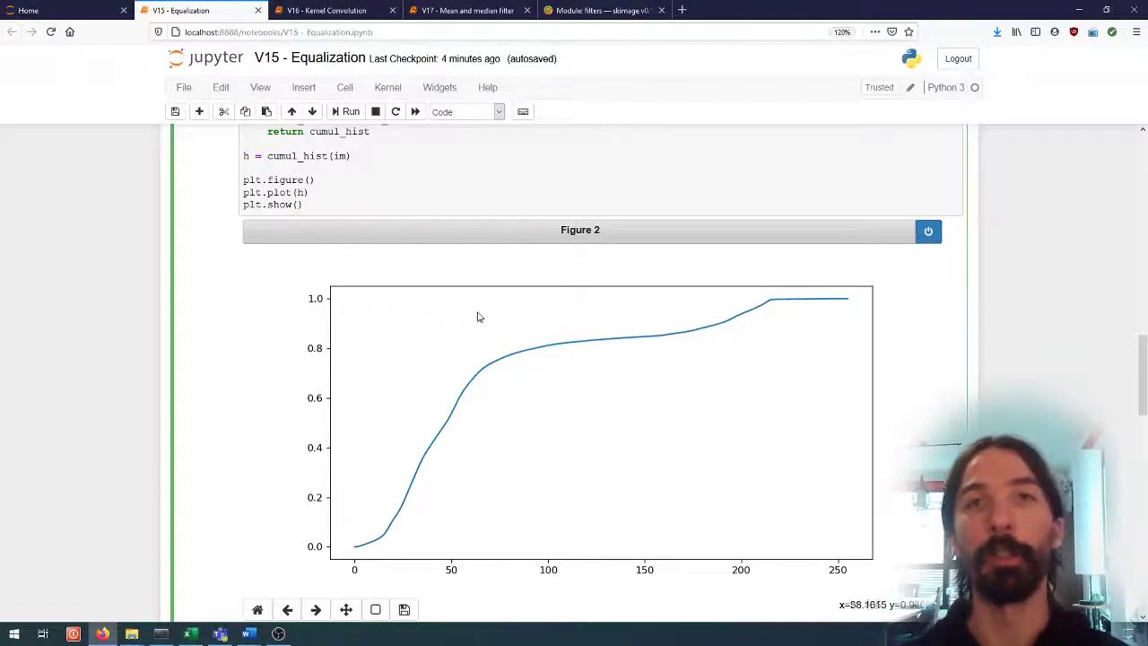
{"action": "scroll", "scroll_direction": "down", "scroll_amount": 3}
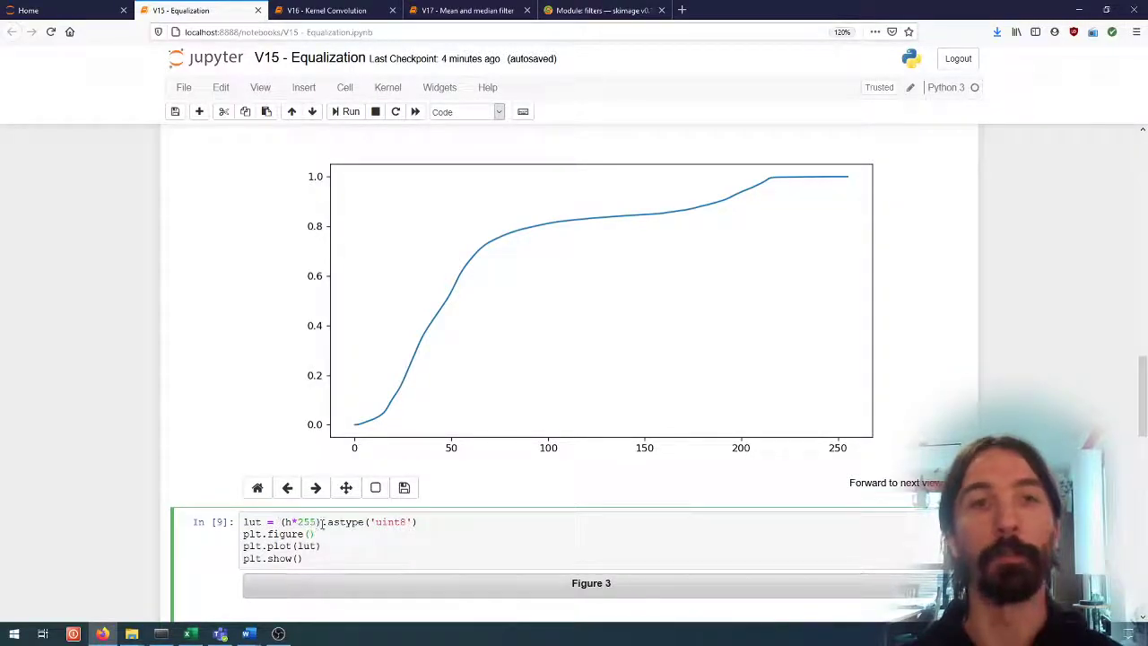
{"action": "mouse_move", "coordinate": [314, 411]}
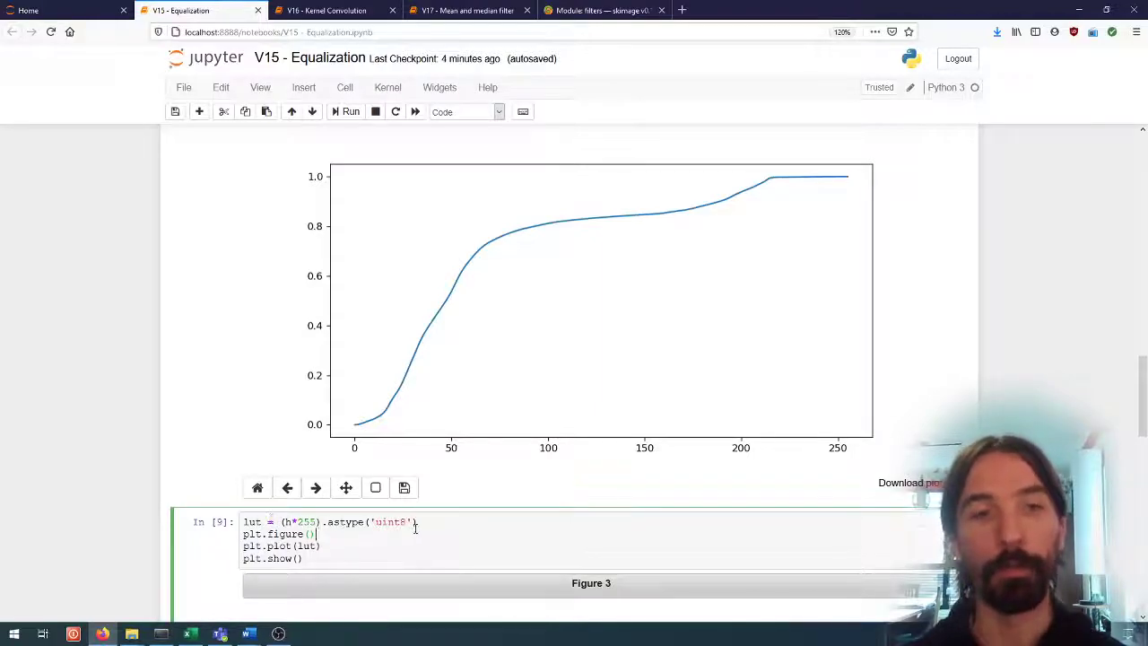
Scroll through Figure 3 to inspect the lookup-table curve climbing from 0 to 255
{"action": "scroll", "scroll_direction": "down", "scroll_amount": 3}
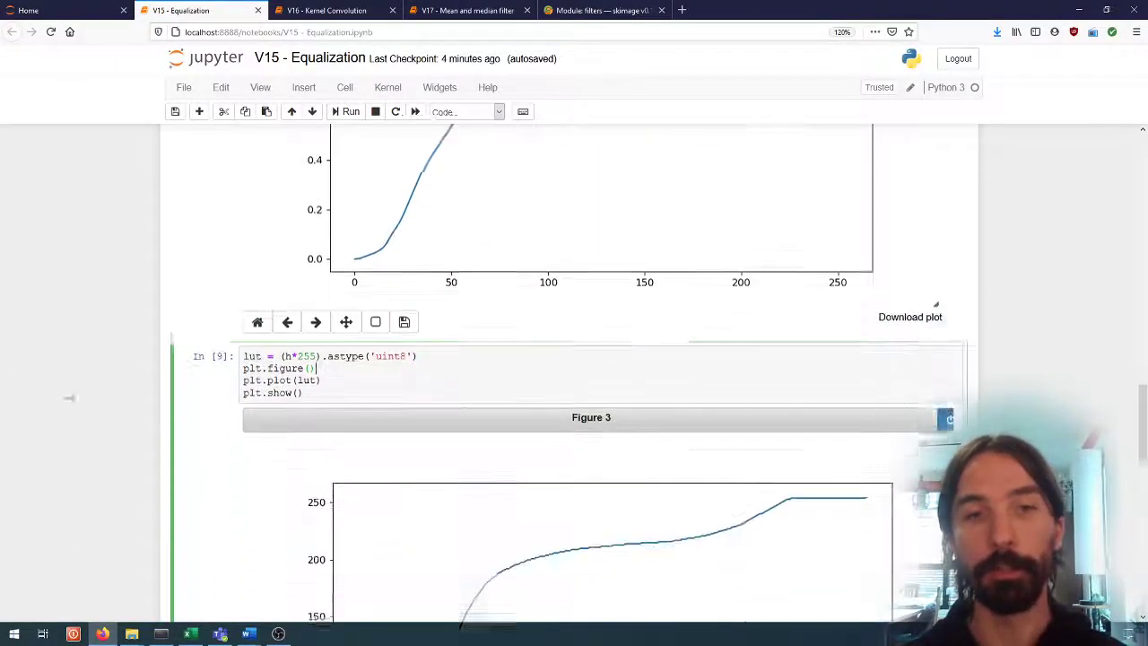
{"action": "scroll", "scroll_direction": "down", "scroll_amount": 3}
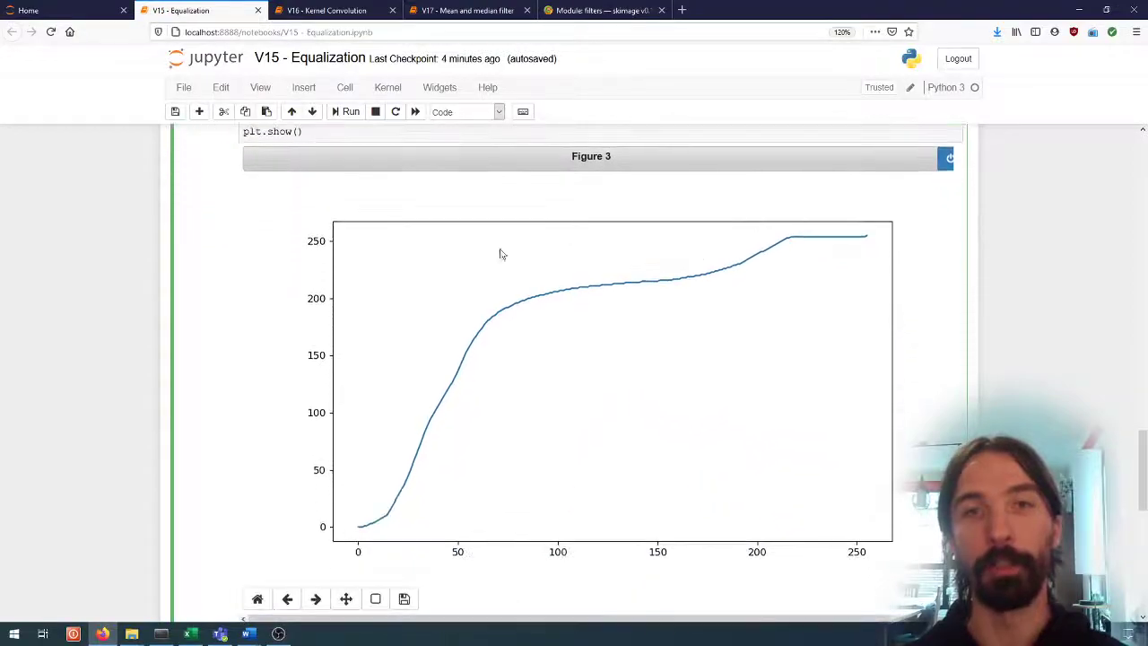
{"action": "mouse_move", "coordinate": [513, 337]}
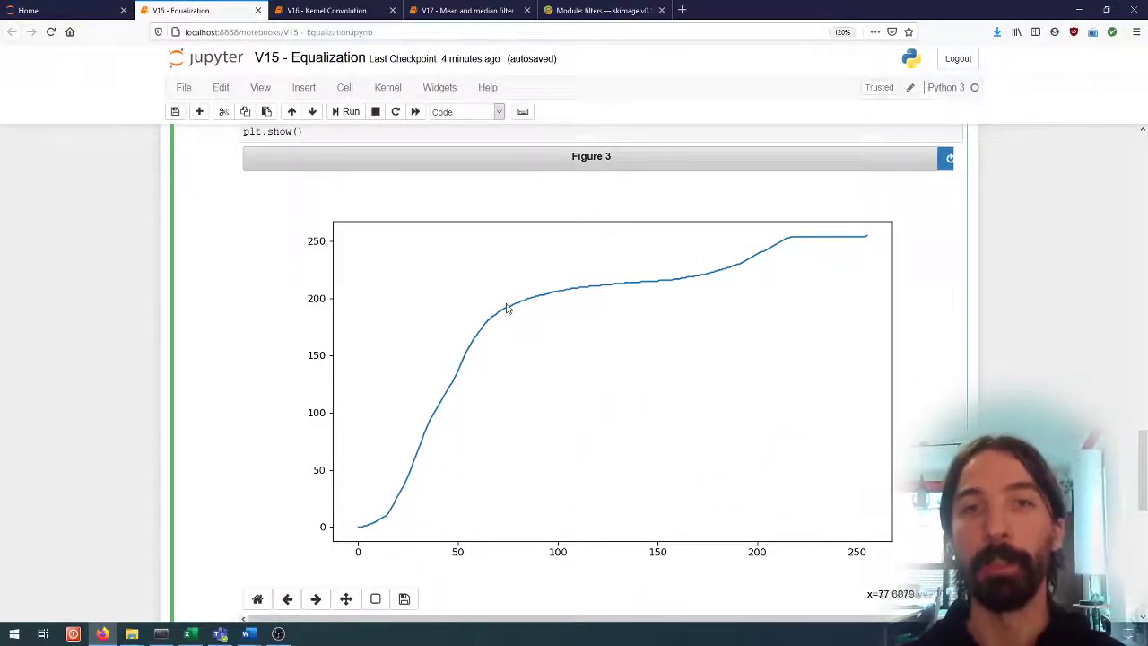
{"action": "mouse_move", "coordinate": [687, 292]}
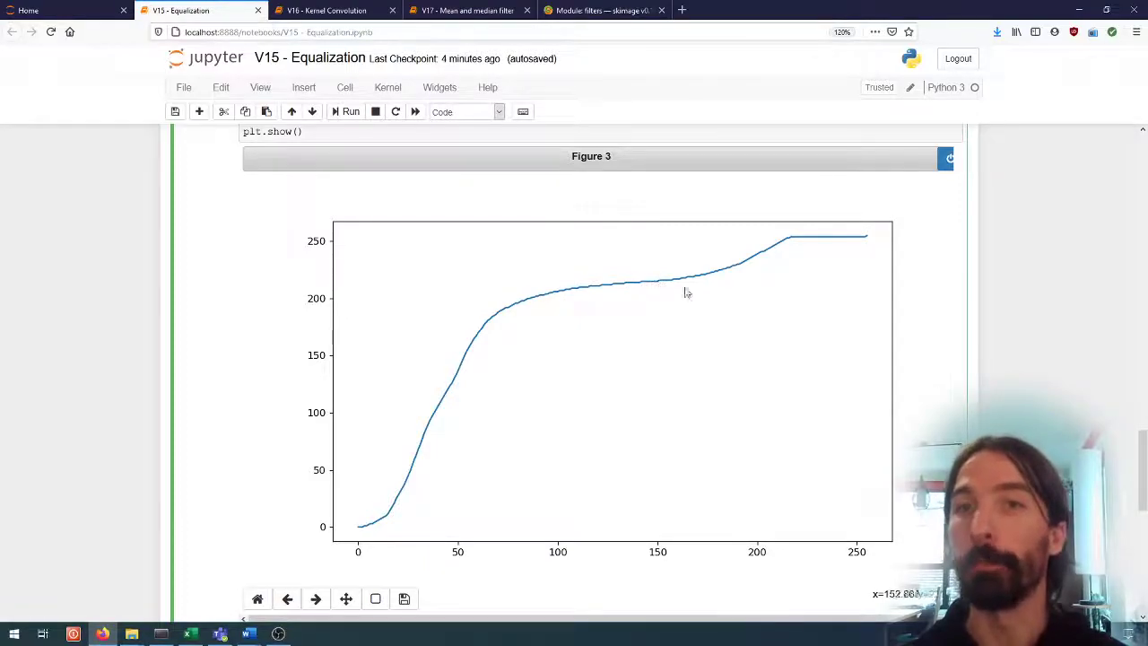
{"action": "mouse_move", "coordinate": [682, 308]}
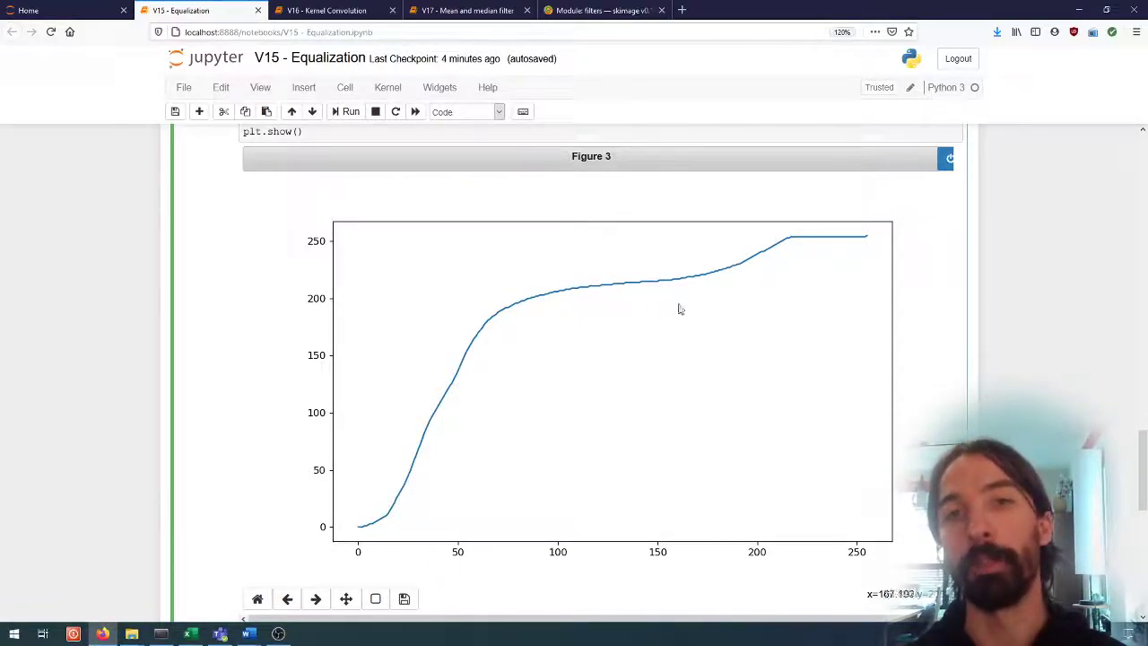
{"action": "mouse_move", "coordinate": [682, 285]}
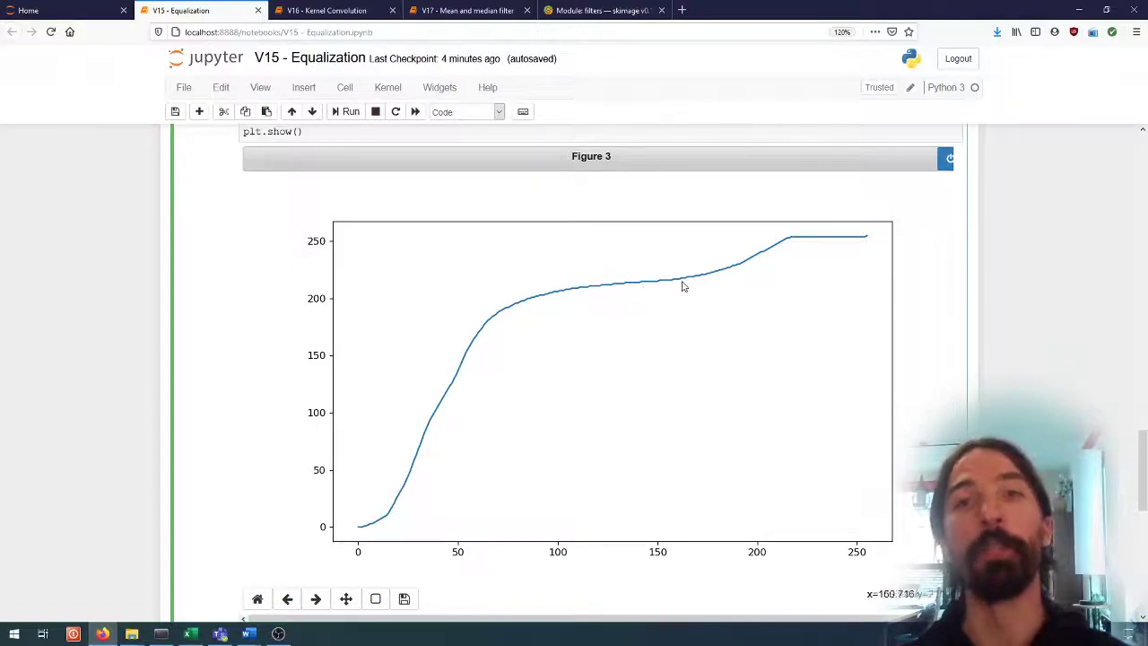
{"action": "scroll", "scroll_direction": "up", "scroll_amount": 3}
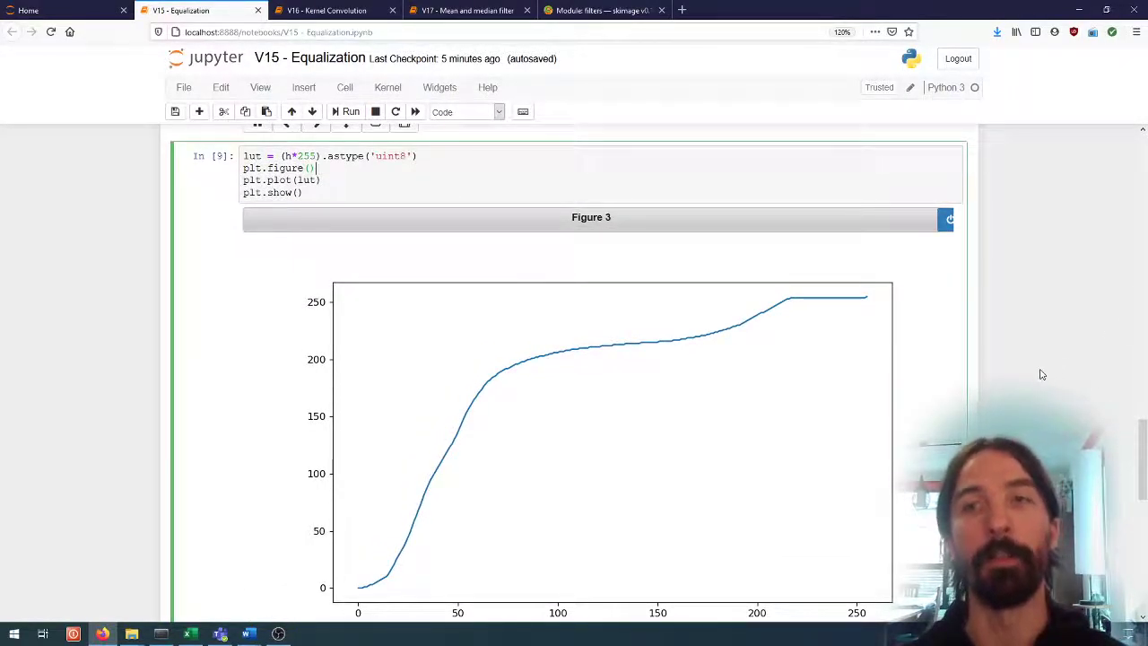
{"action": "scroll", "scroll_direction": "down", "scroll_amount": 3}
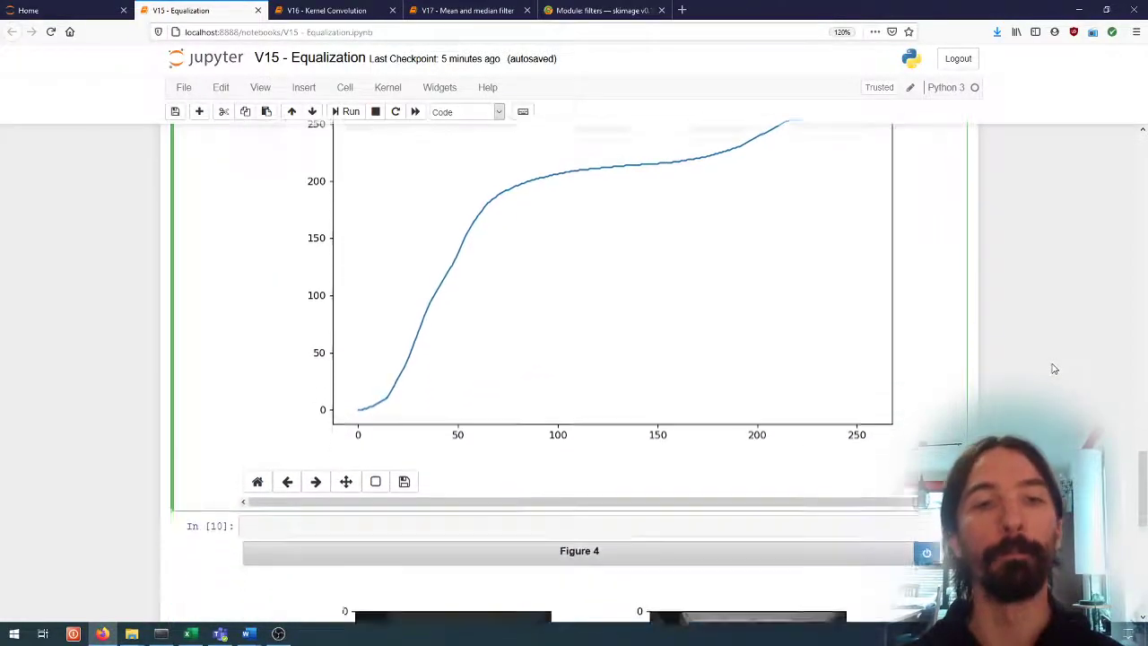
{"action": "scroll", "scroll_direction": "up", "scroll_amount": 3}
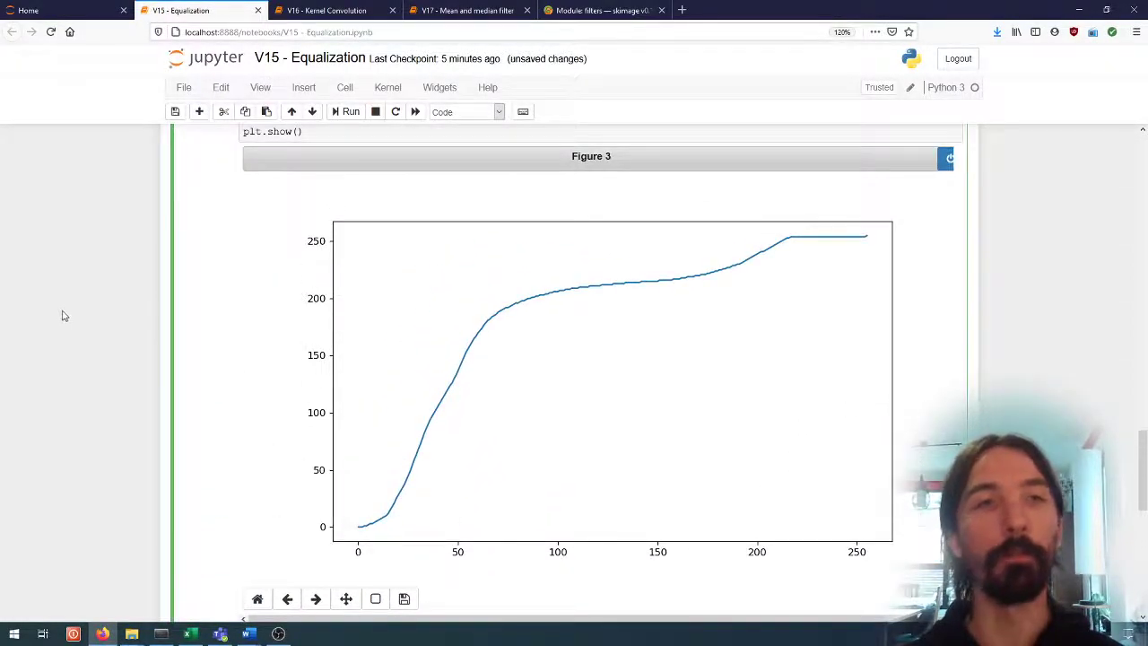
Write im_out = lut[im] and a two-subplot figure showing both images with cmap=plt.cm.gray
{"action": "scroll", "scroll_direction": "down", "scroll_amount": 3}
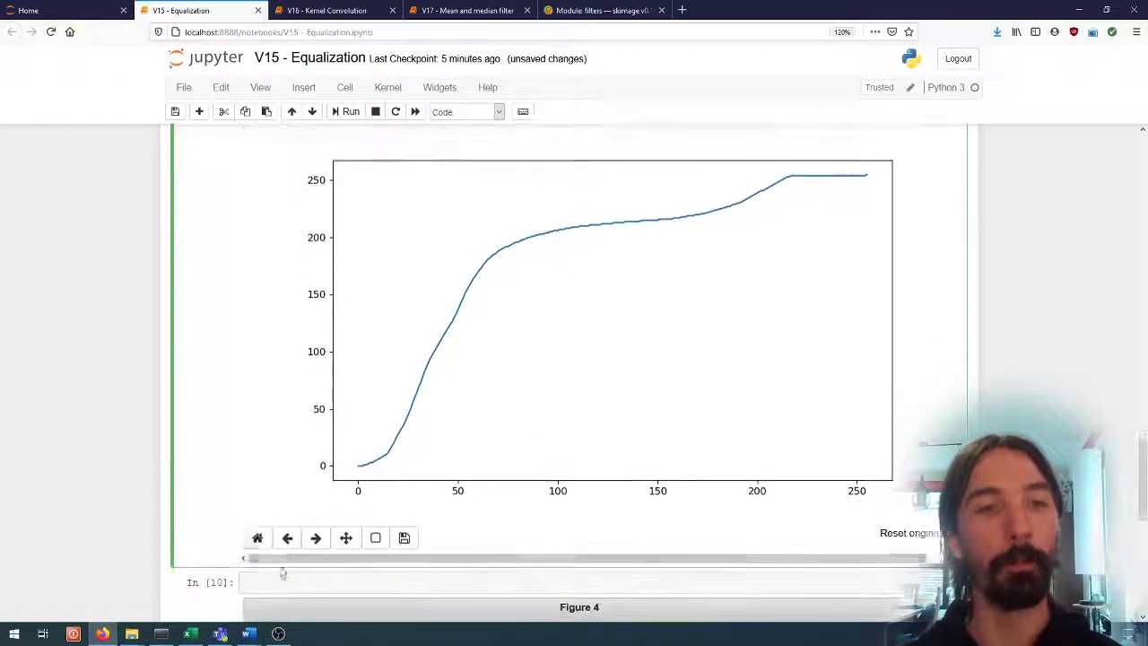
{"action": "type", "text": "im_out ="}
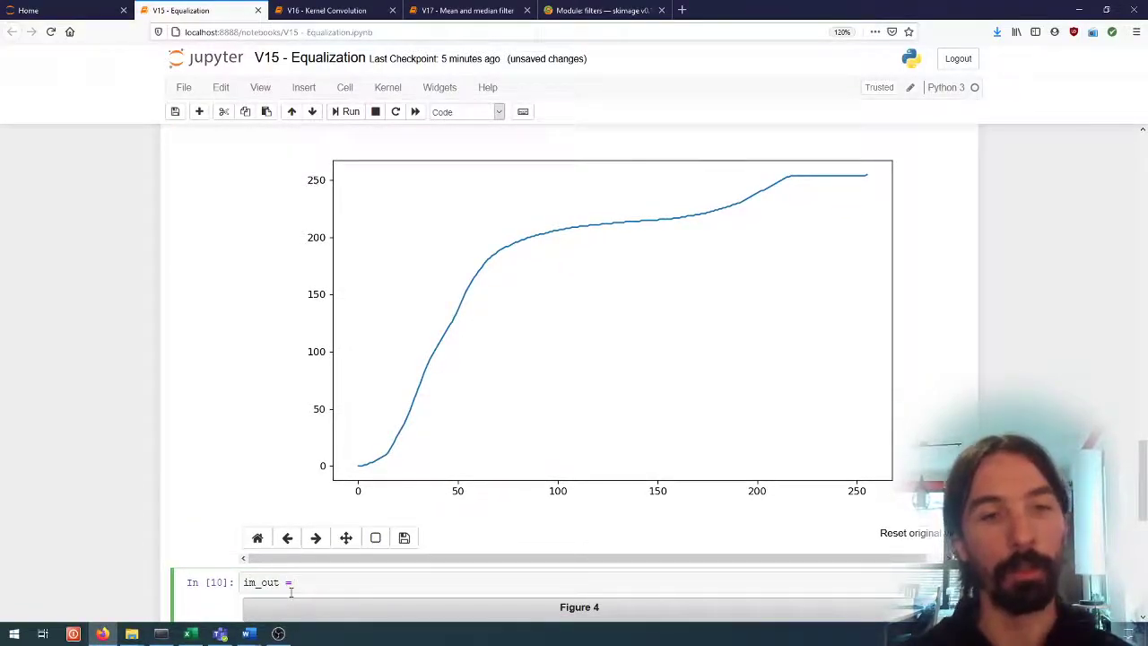
{"action": "type", "text": "lut[im]"}
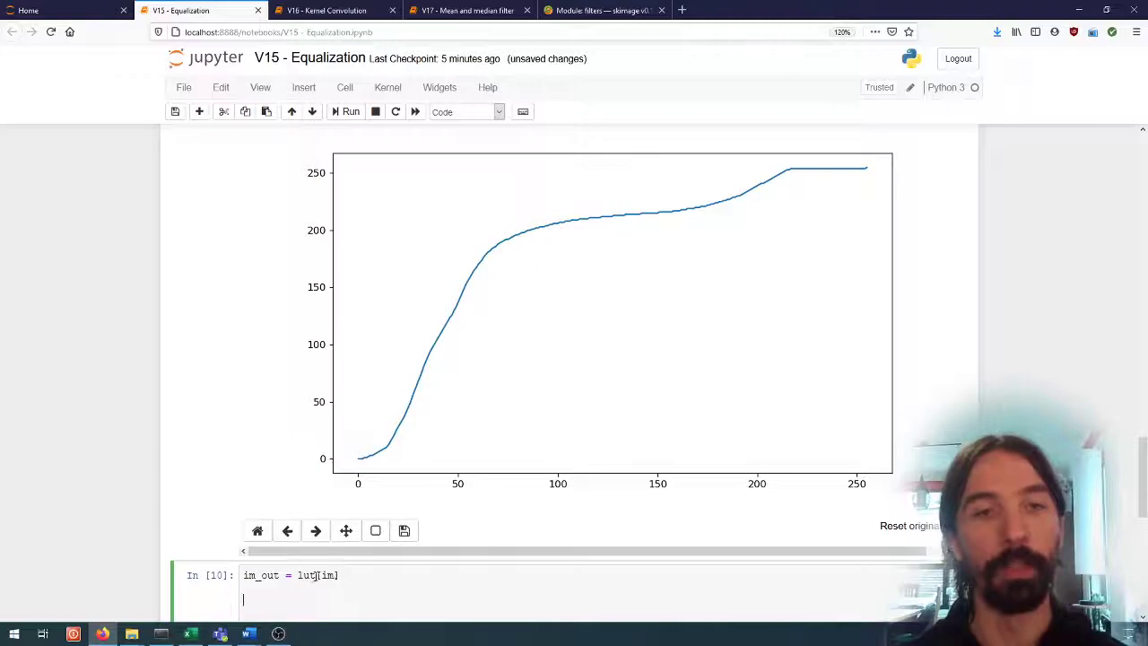
{"action": "type", "text": "plt."}
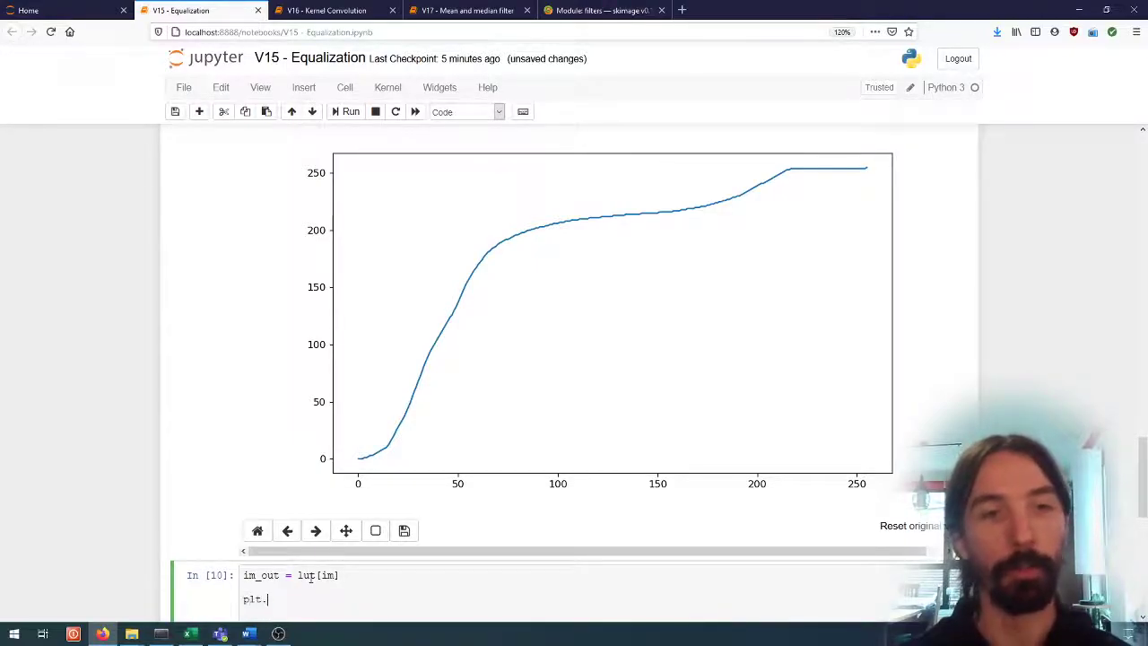
{"action": "type", "text": "figure()"}
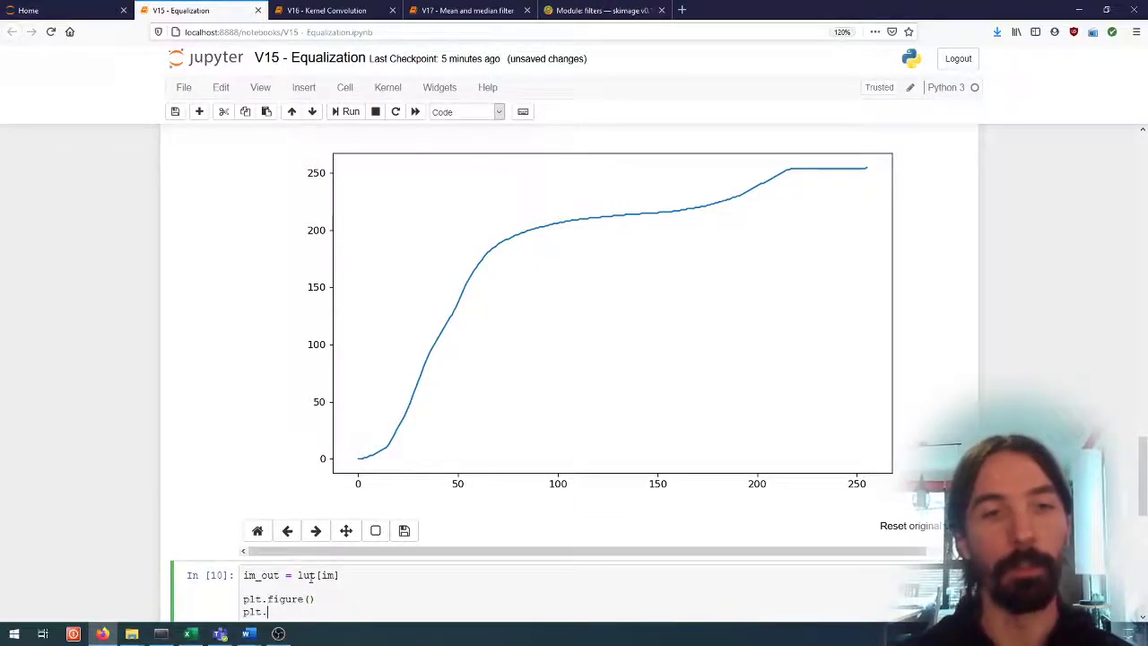
{"action": "type", "text": "subplot(1,2,1"}
{"action": "type", "text": "plt.imshow(im, c"}
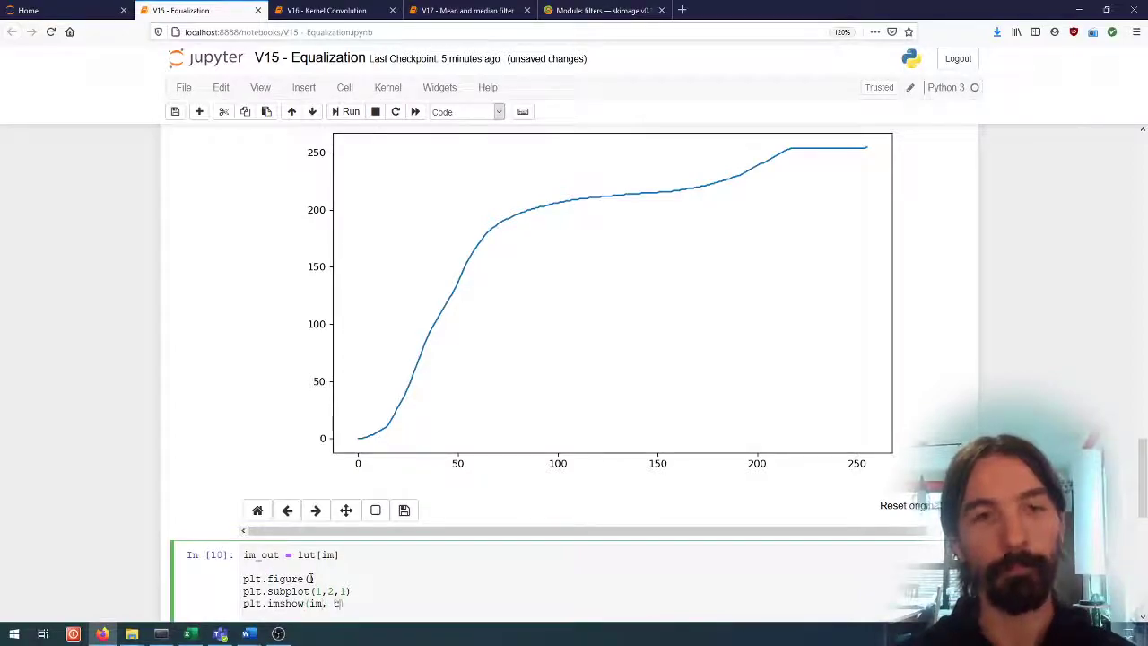
{"action": "type", "text": "map=plt.cm.gray"}
{"action": "type", "text": "plt.sho"}
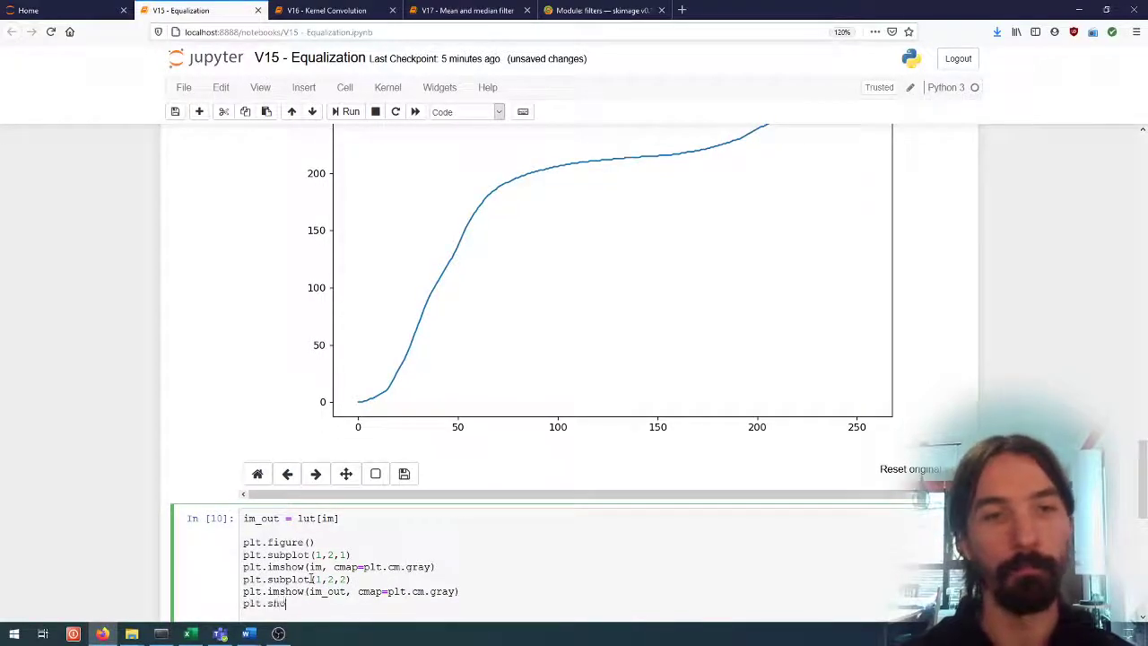
{"action": "left_click", "coordinate": [350, 112]}
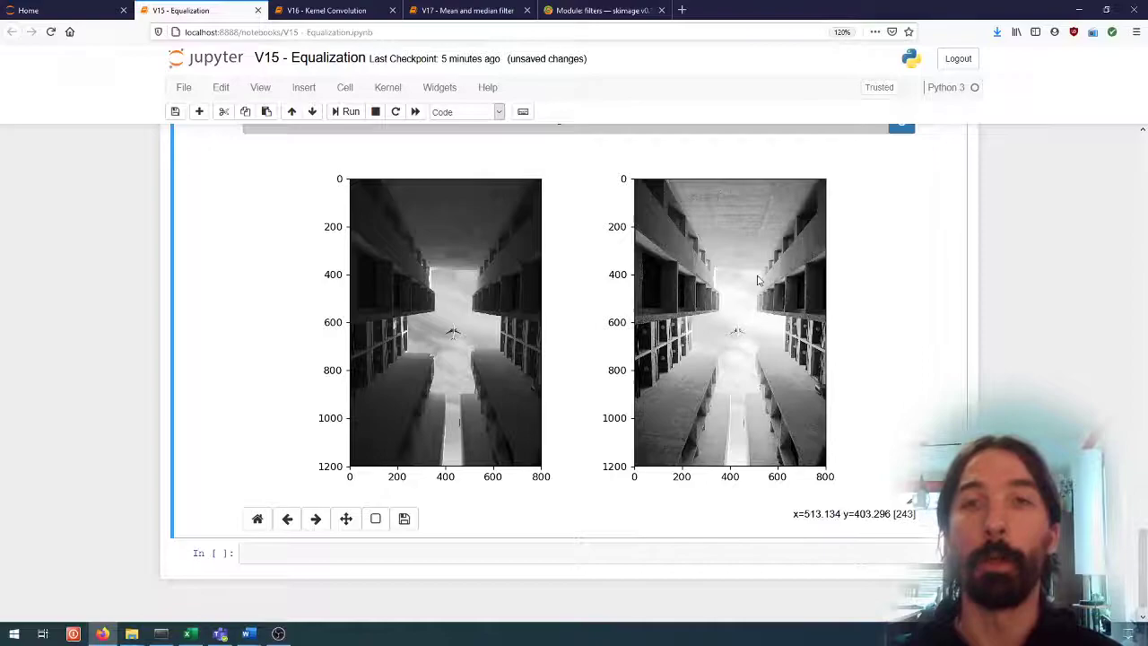
{"action": "mouse_move", "coordinate": [743, 291]}
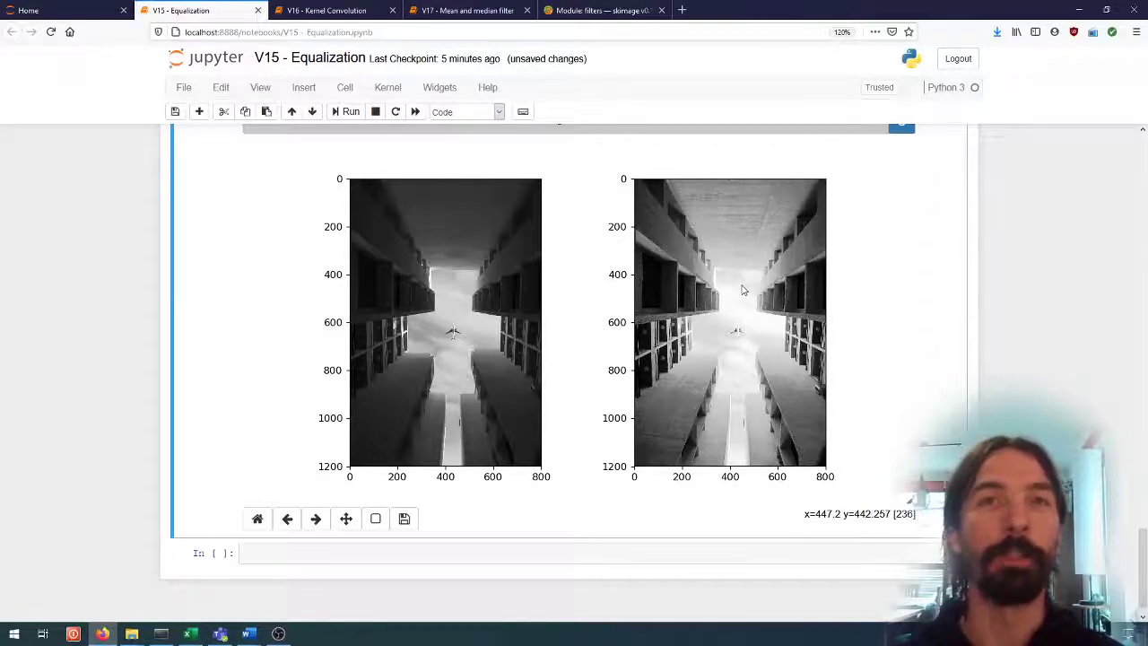
{"action": "mouse_move", "coordinate": [395, 249]}
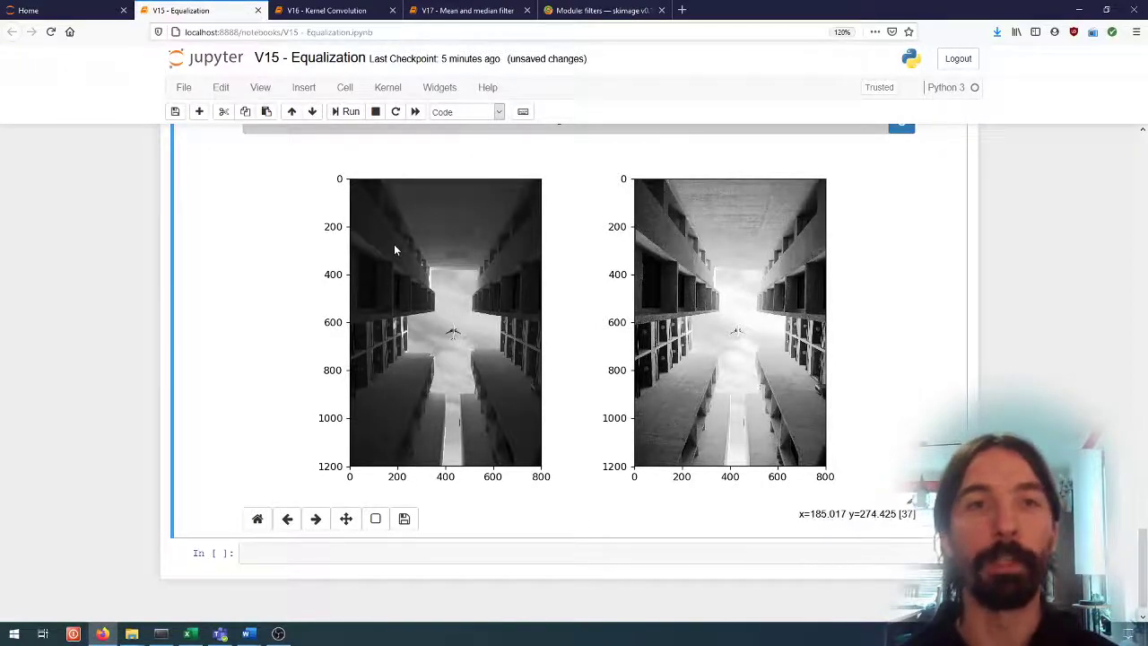
{"action": "mouse_move", "coordinate": [628, 219]}
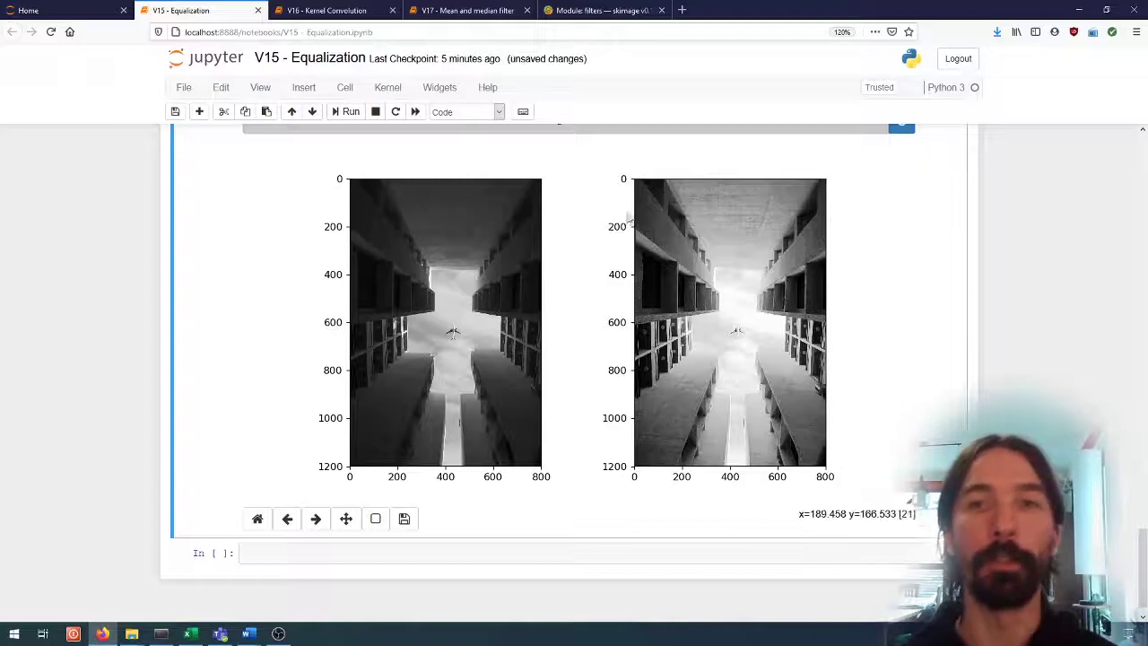
{"action": "mouse_move", "coordinate": [453, 290]}
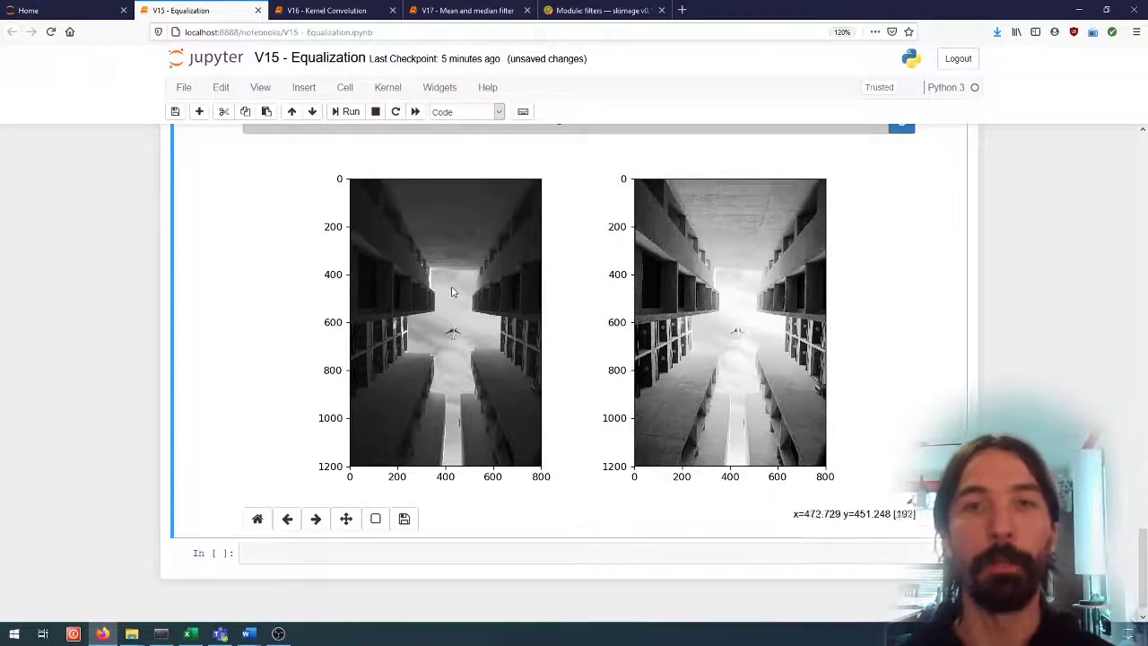
{"action": "mouse_move", "coordinate": [417, 283]}
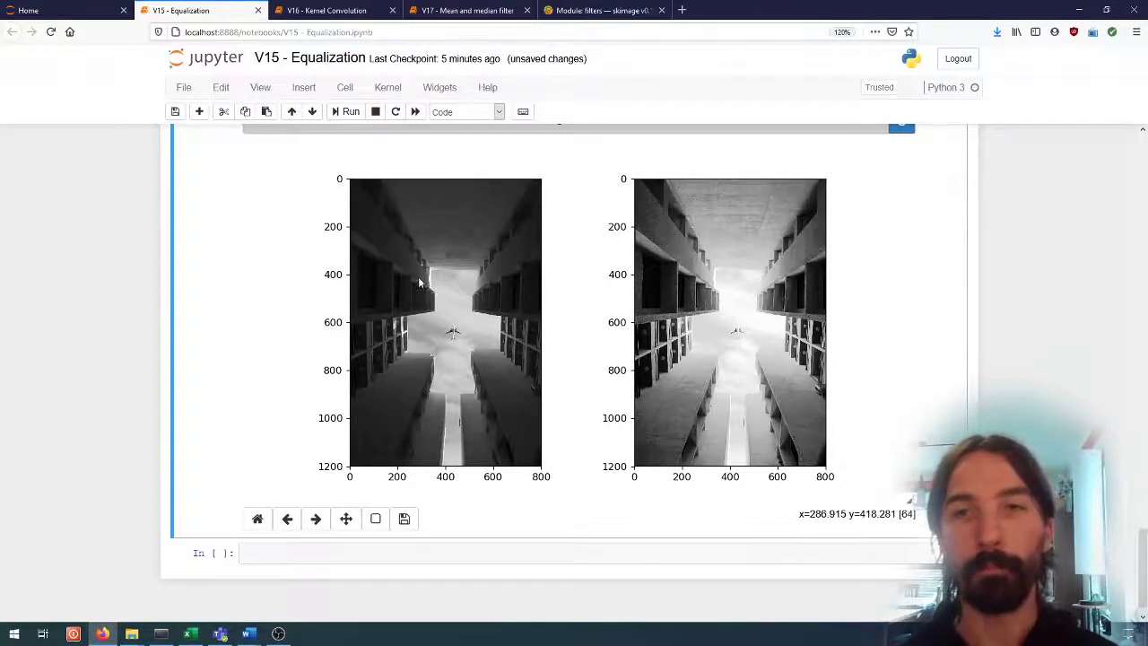
{"action": "mouse_move", "coordinate": [583, 215]}
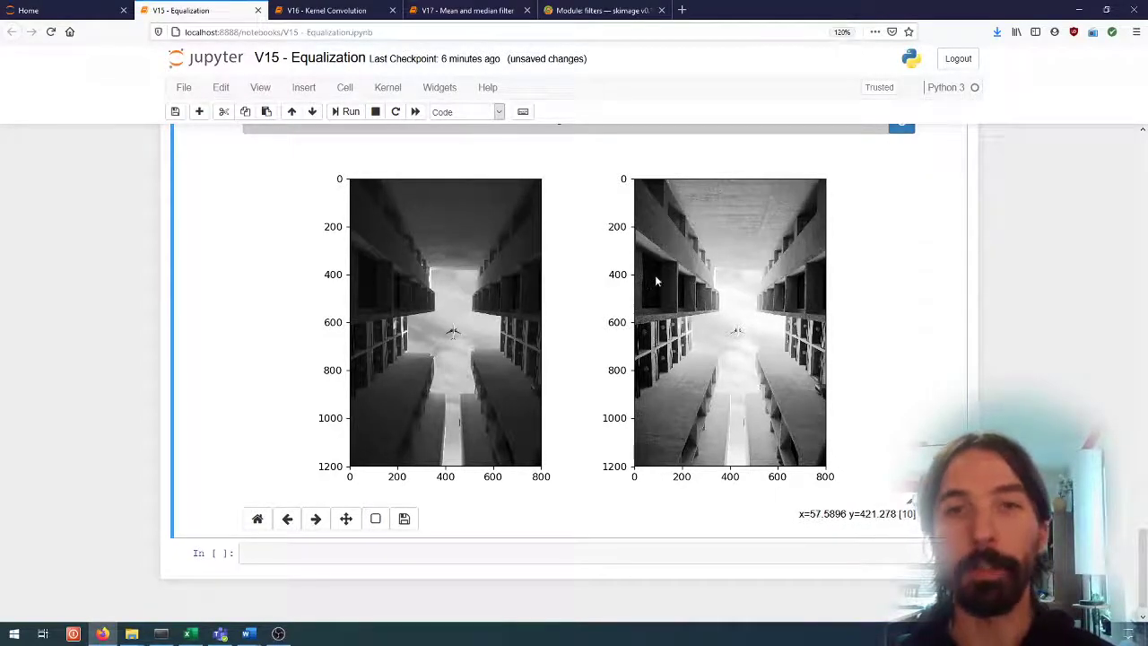
{"action": "mouse_move", "coordinate": [714, 369]}
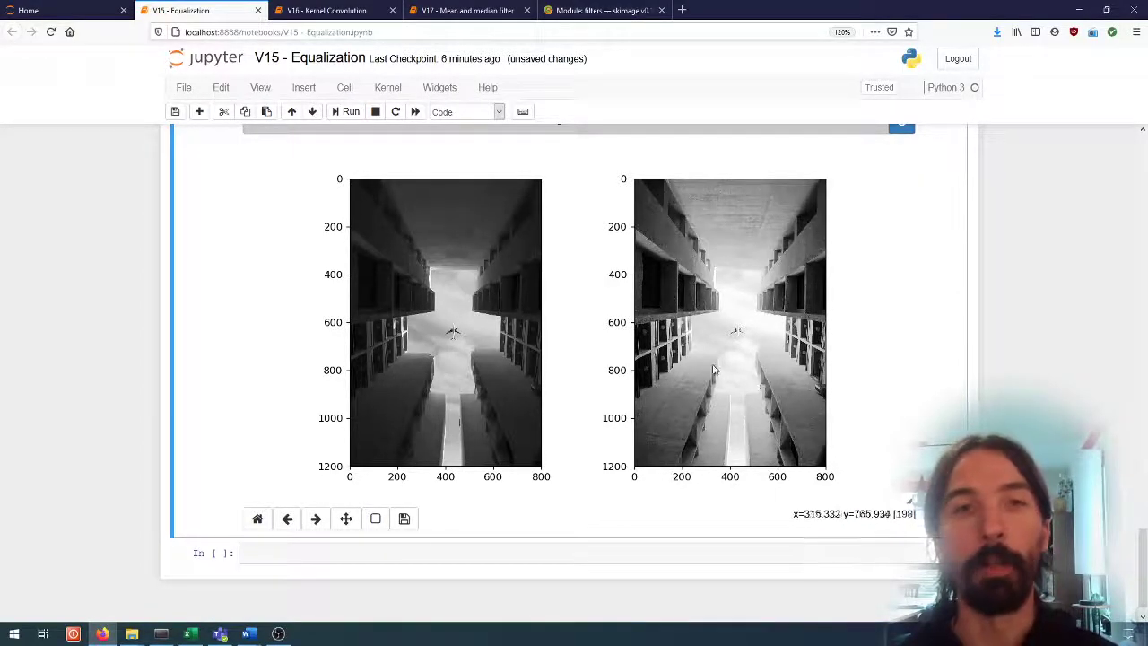
{"action": "mouse_move", "coordinate": [779, 316]}
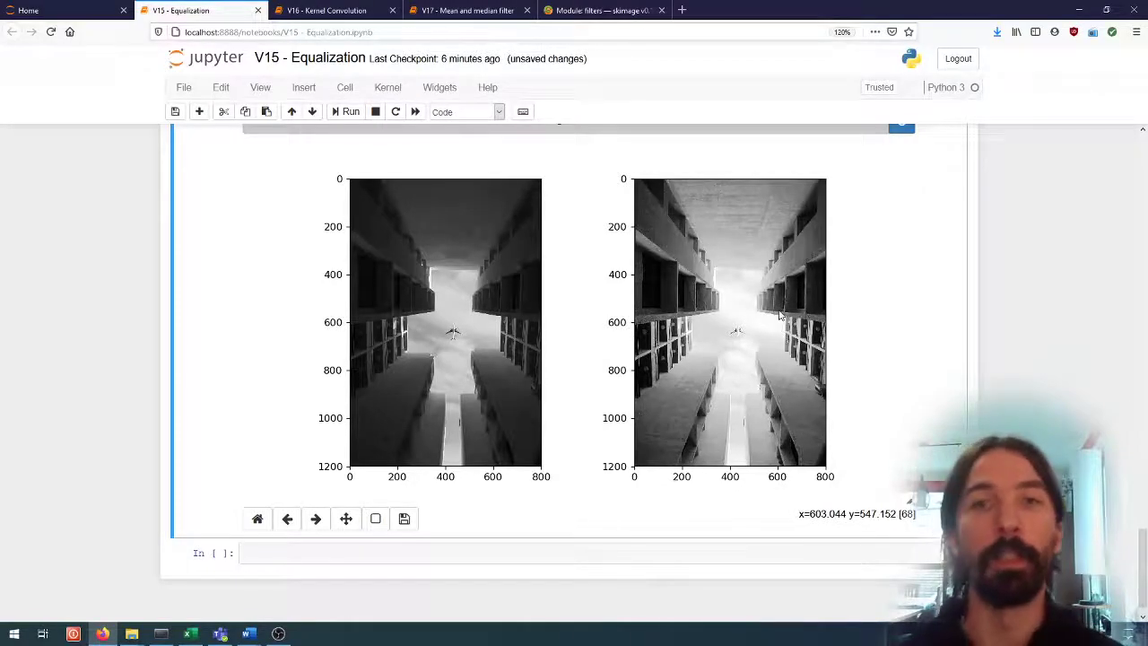
{"action": "mouse_move", "coordinate": [1101, 377]}
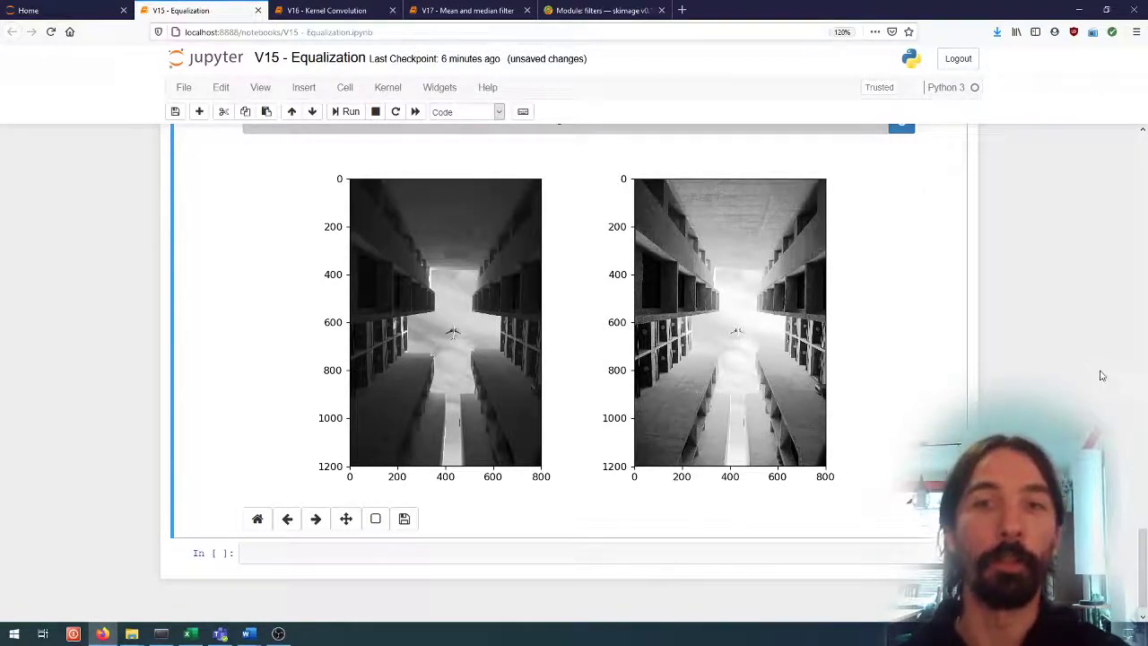
{"action": "mouse_move", "coordinate": [983, 366]}
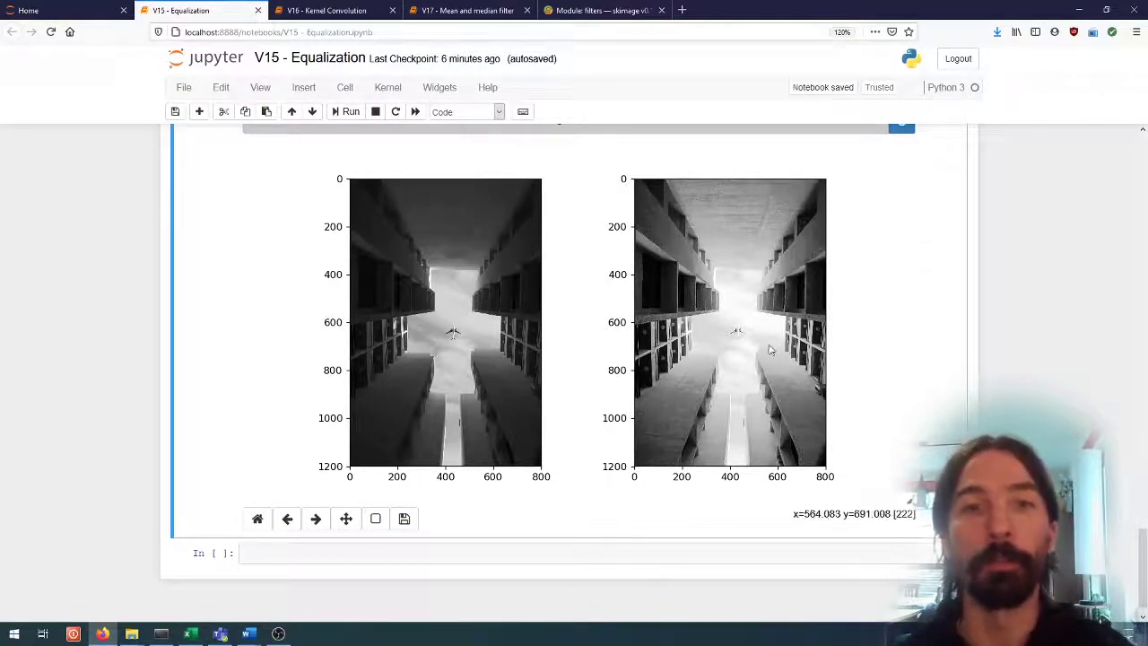
{"action": "mouse_move", "coordinate": [727, 266]}
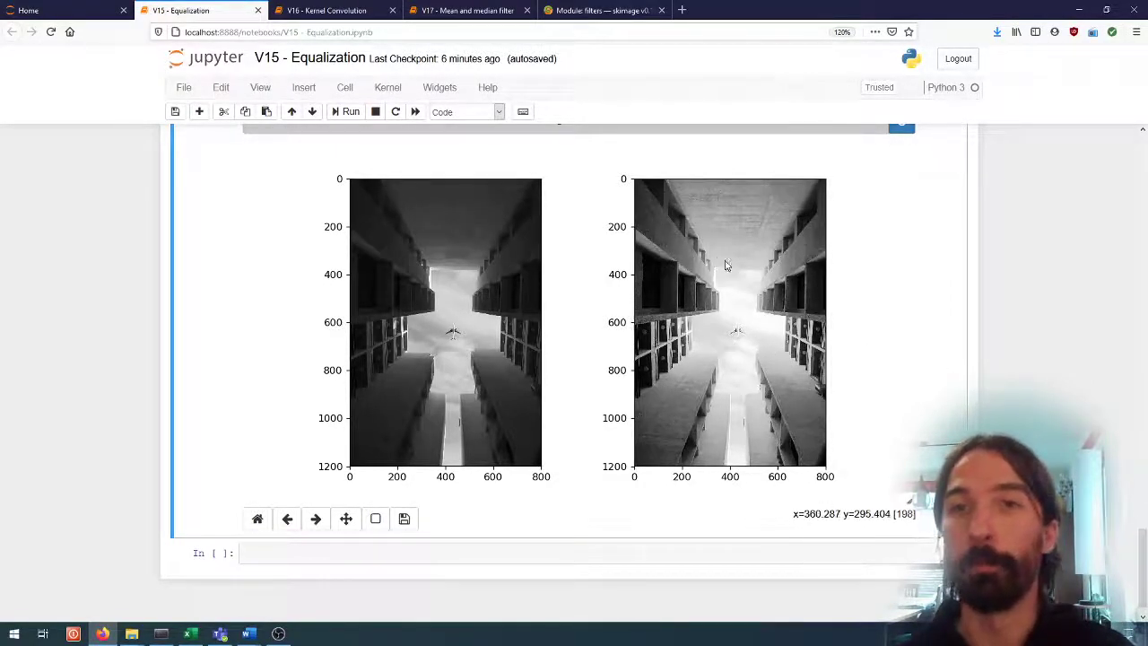
{"action": "mouse_move", "coordinate": [922, 323]}
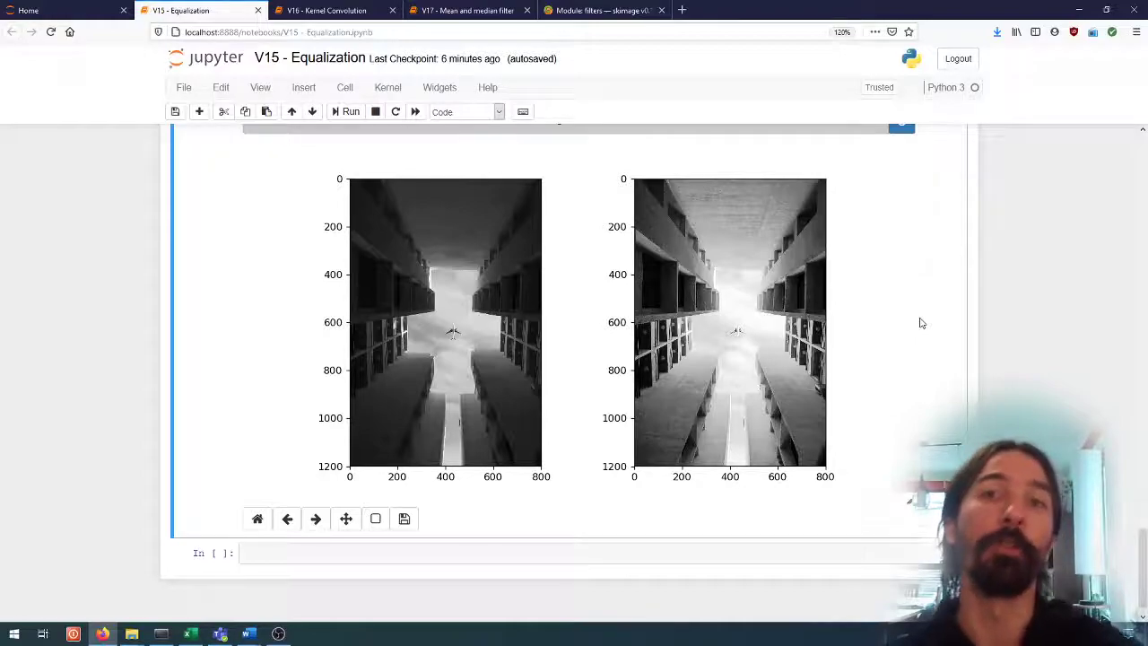
{"action": "mouse_move", "coordinate": [994, 330]}
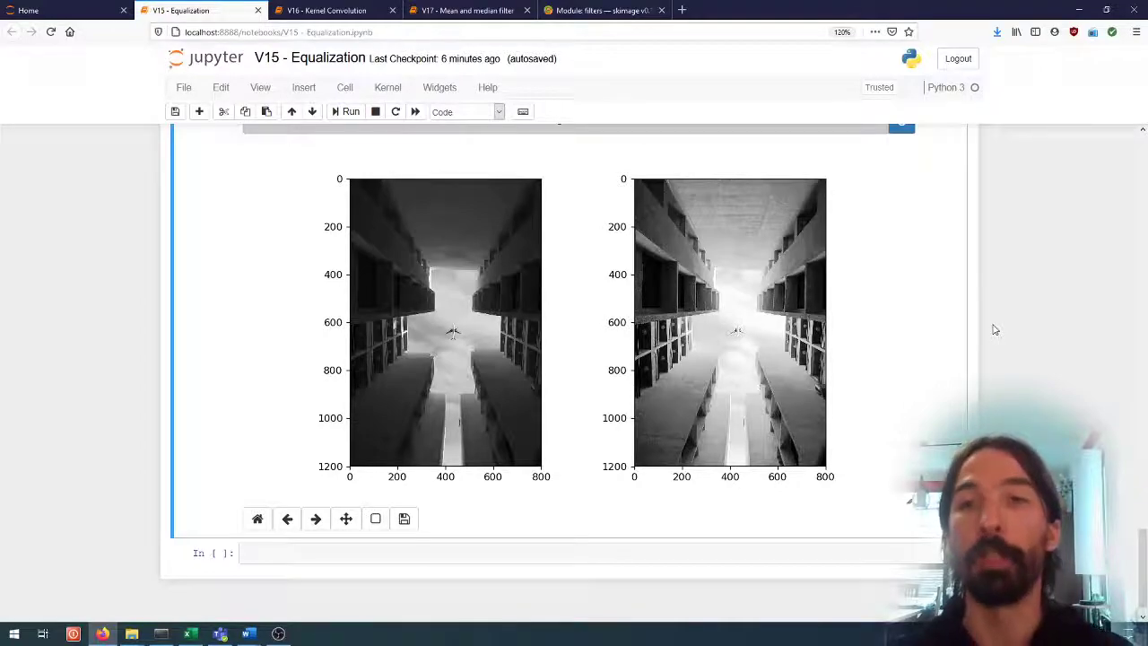
{"action": "mouse_move", "coordinate": [725, 310]}
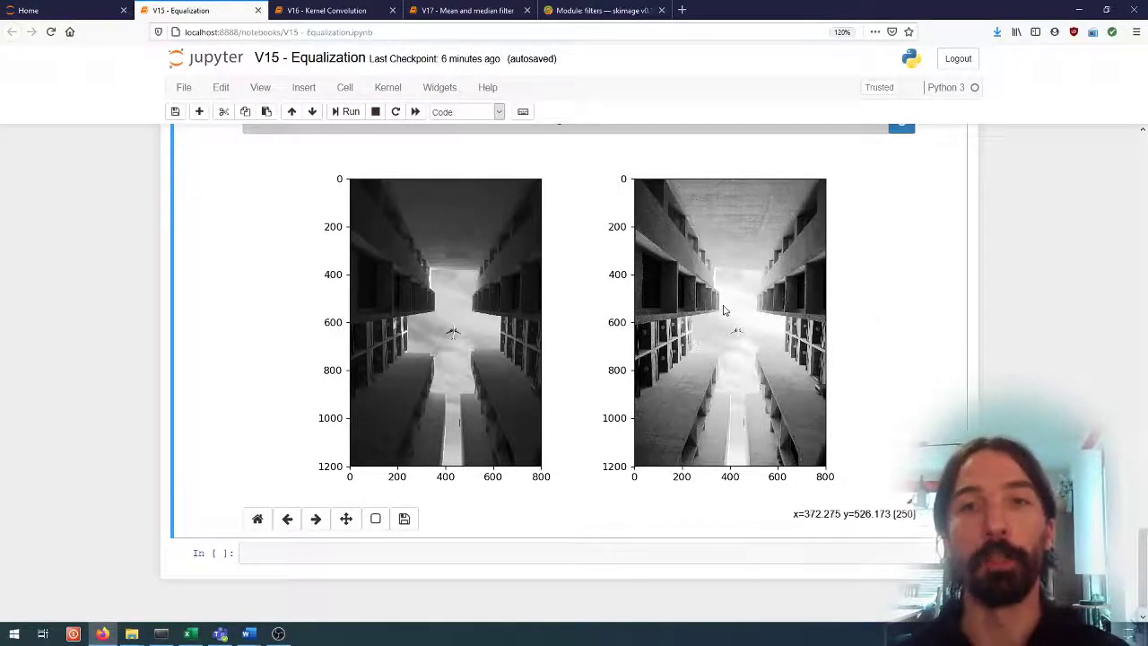
{"action": "mouse_move", "coordinate": [861, 360]}
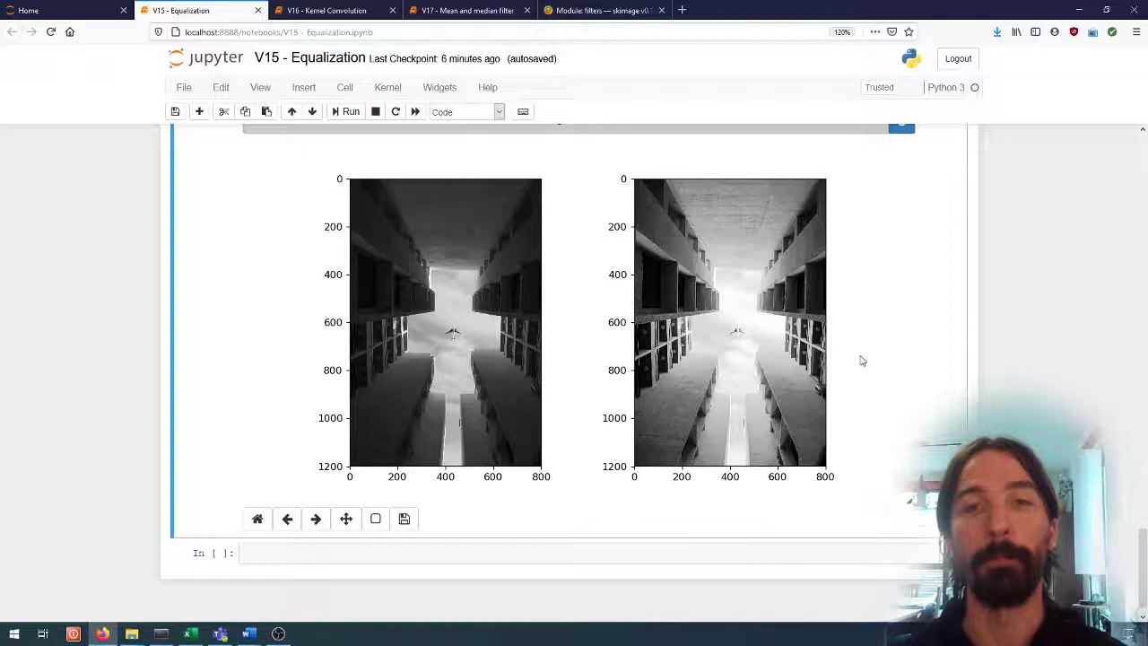
{"action": "mouse_move", "coordinate": [985, 384]}
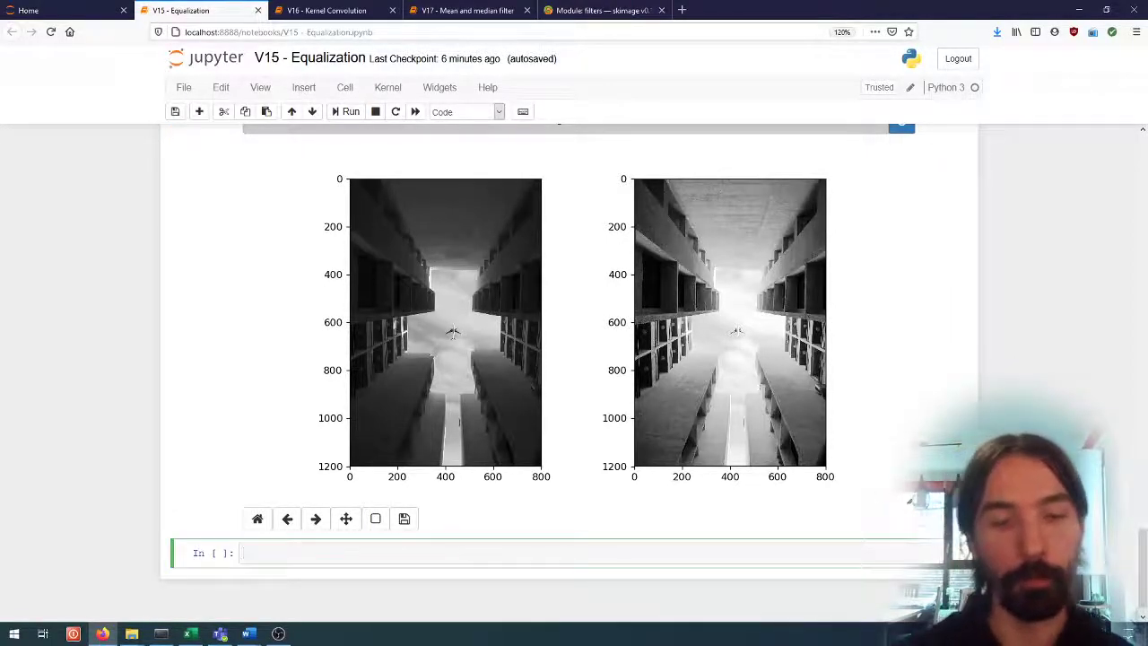
Begin a new cell with plt.figure() below the side-by-side comparison
{"action": "type", "text": "plt.figure("}
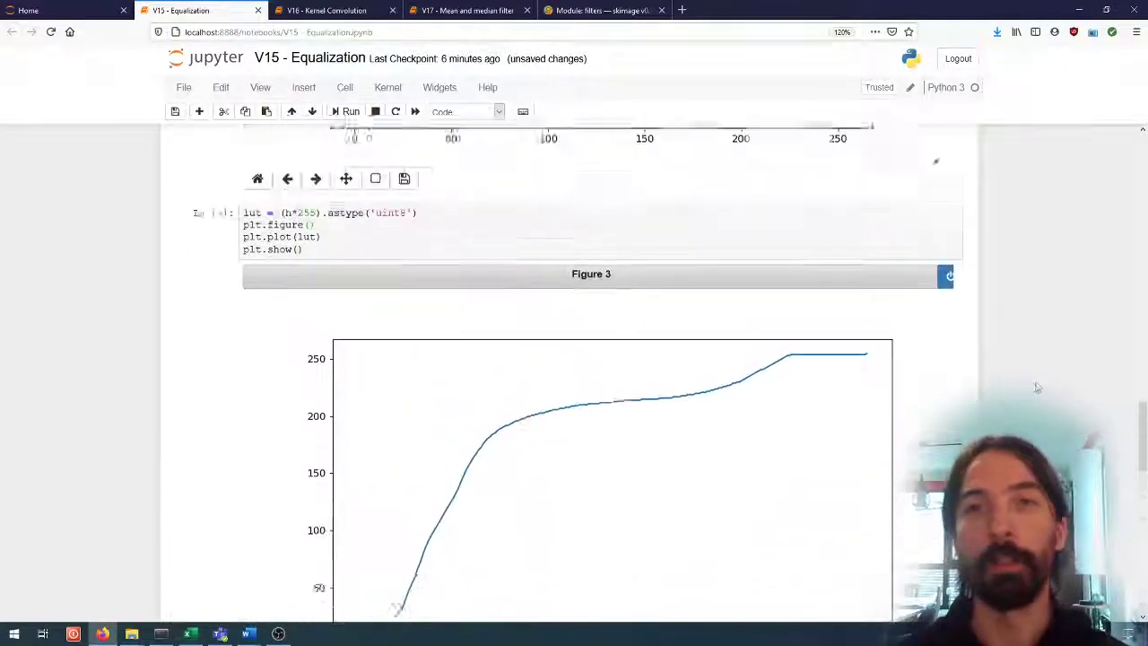
{"action": "scroll", "scroll_direction": "up", "scroll_amount": 3}
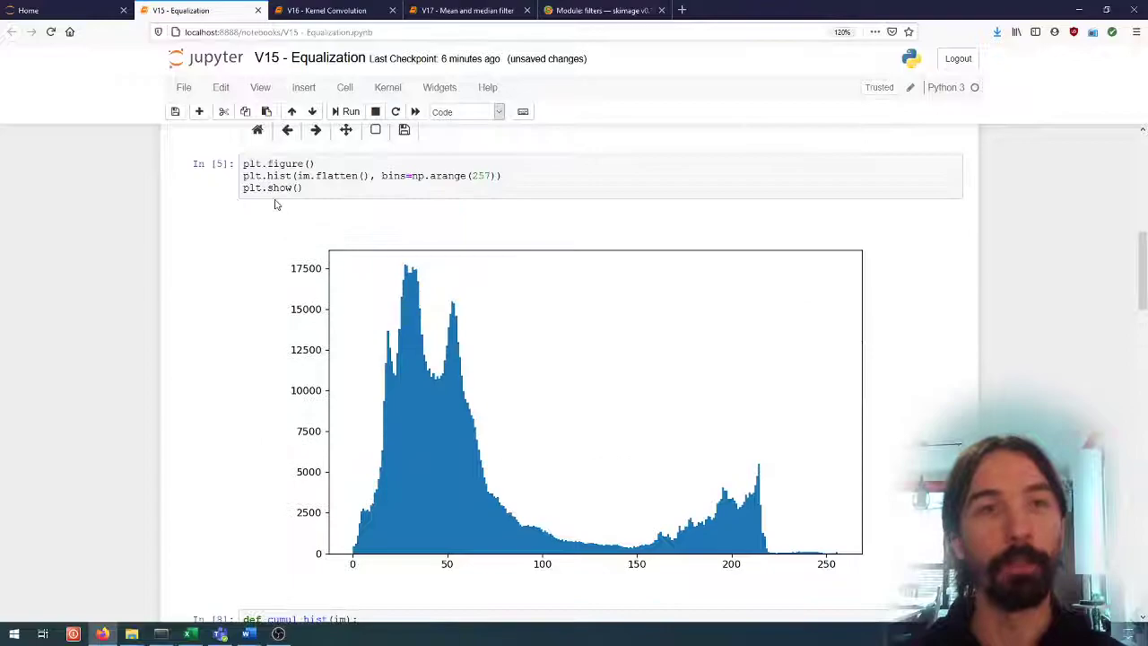
{"action": "scroll", "scroll_direction": "down", "scroll_amount": 3}
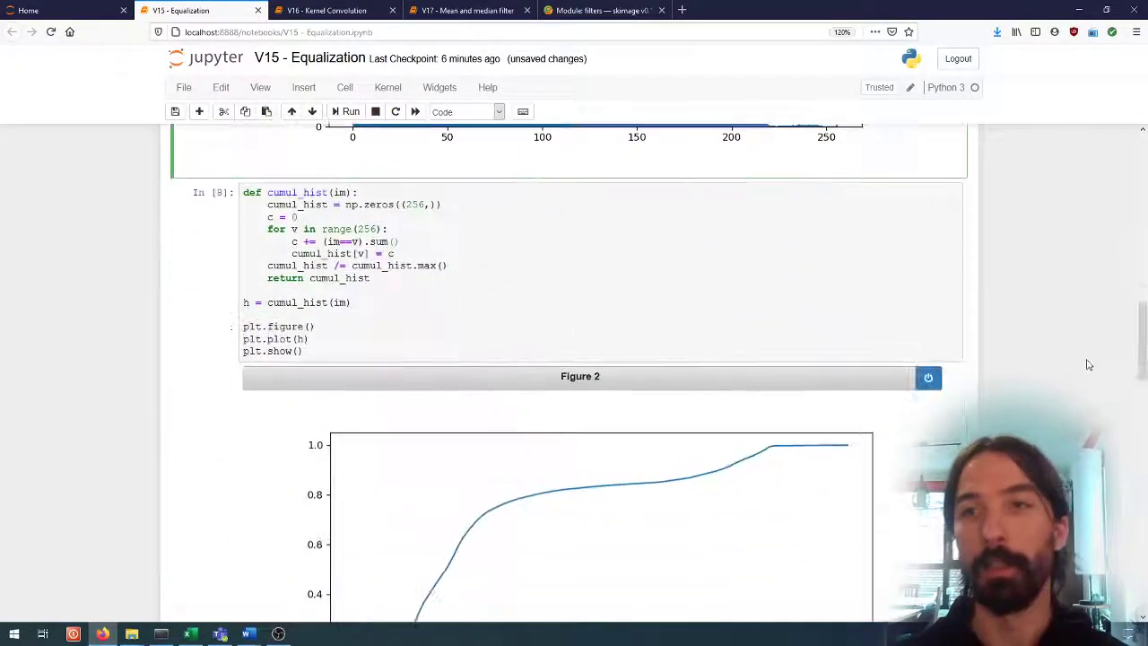
{"action": "scroll", "scroll_direction": "down", "scroll_amount": 3}
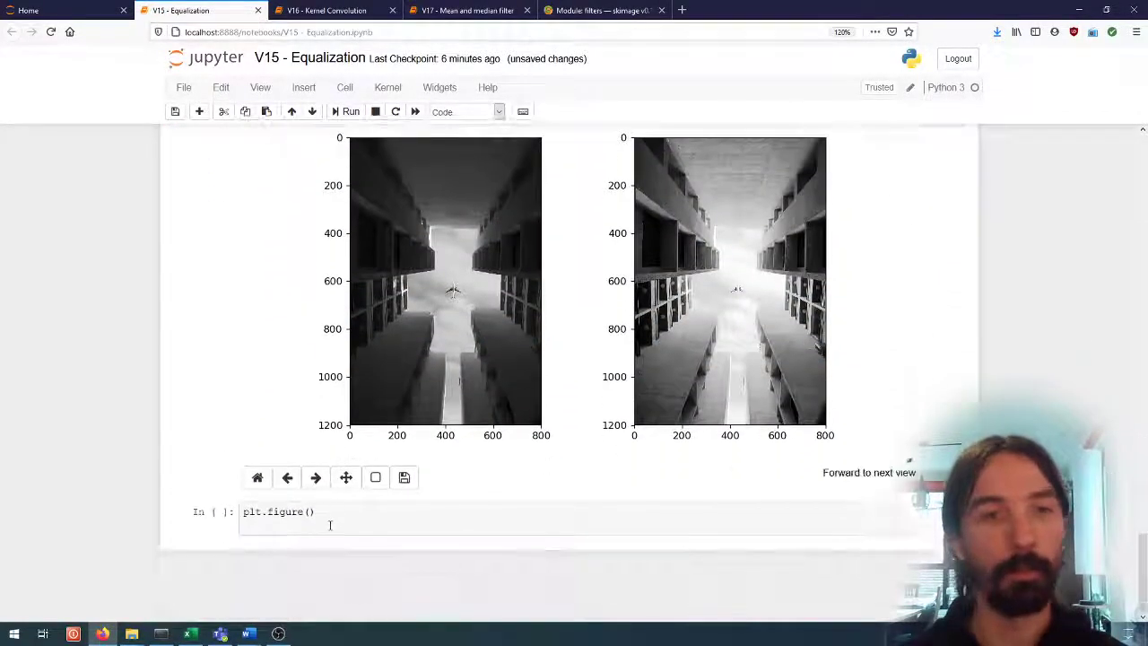
Add plt.hist(im.flatten(), bins=np.arange(257)) and view the resulting histogram figures
{"action": "type", "text": "plt.hist(im.flatten(), bins=np.arange(257))"}
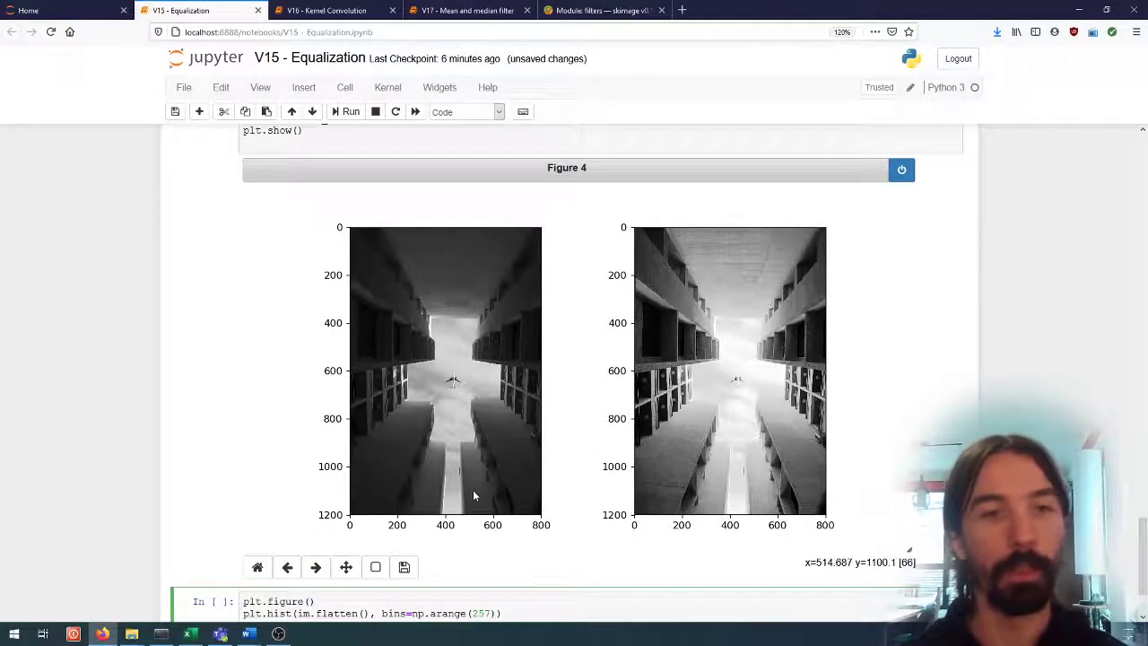
{"action": "scroll", "scroll_direction": "down", "scroll_amount": 3}
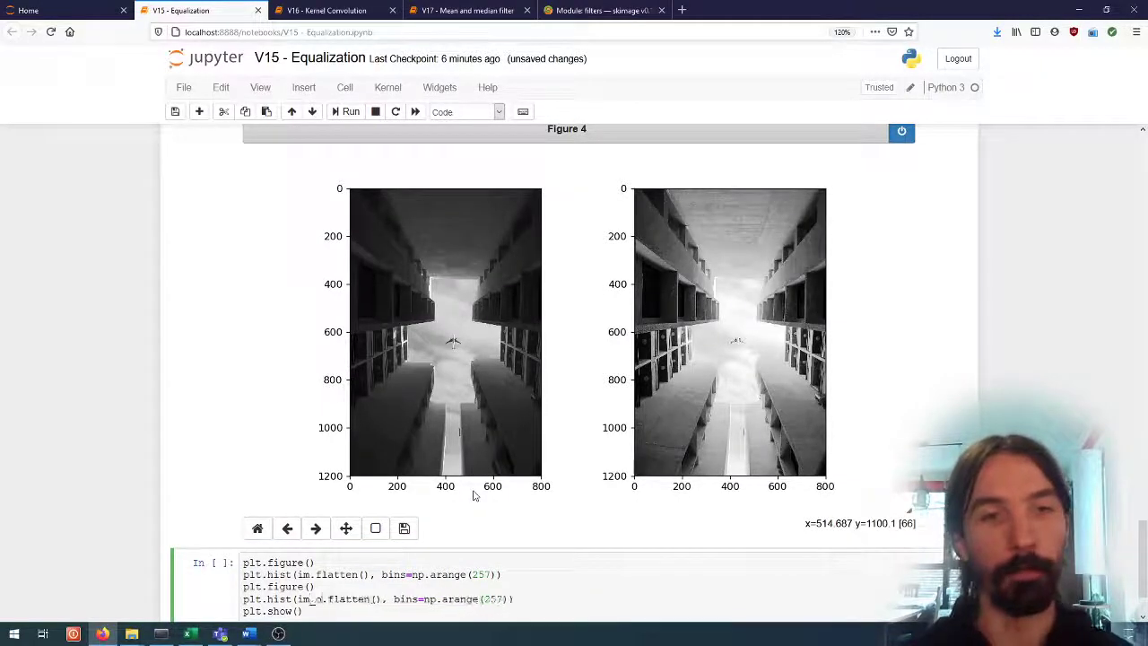
{"action": "scroll", "scroll_direction": "down", "scroll_amount": 3}
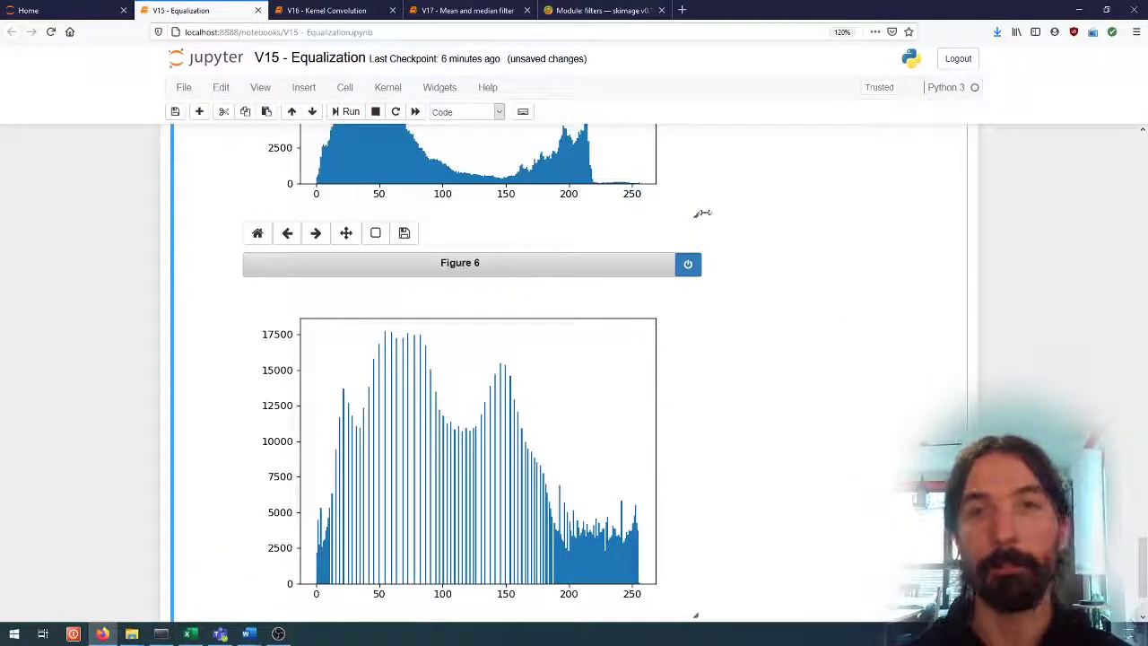
{"action": "scroll", "scroll_direction": "down", "scroll_amount": 3}
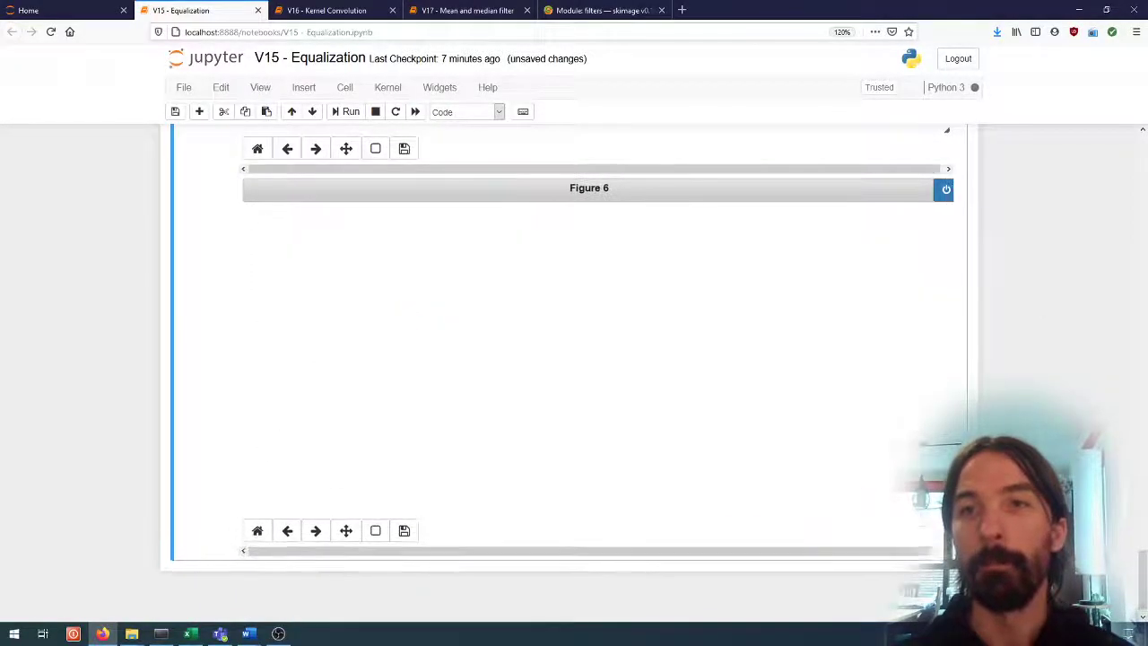
{"action": "scroll", "scroll_direction": "down", "scroll_amount": 3}
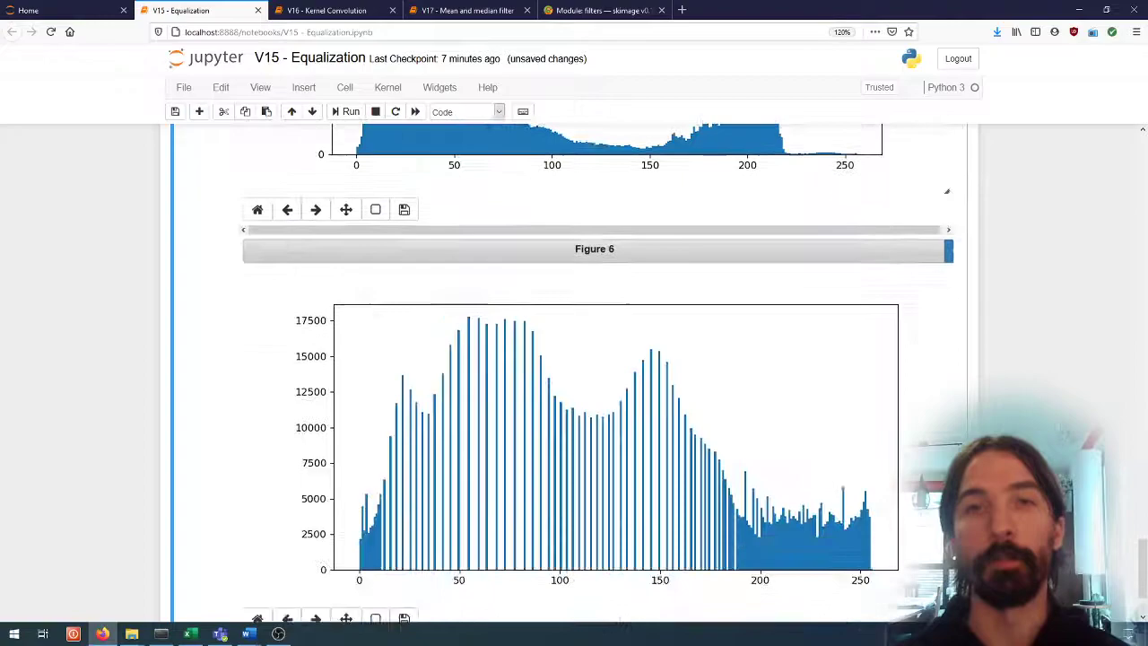
{"action": "scroll", "scroll_direction": "down", "scroll_amount": 3}
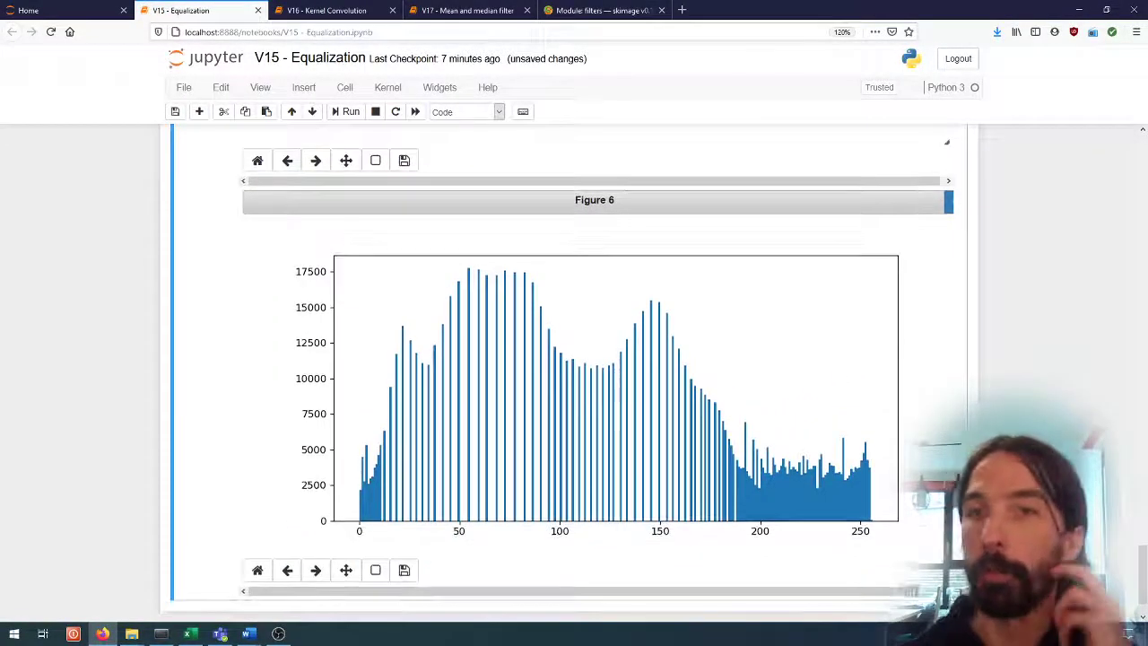
{"action": "mouse_move", "coordinate": [423, 402]}
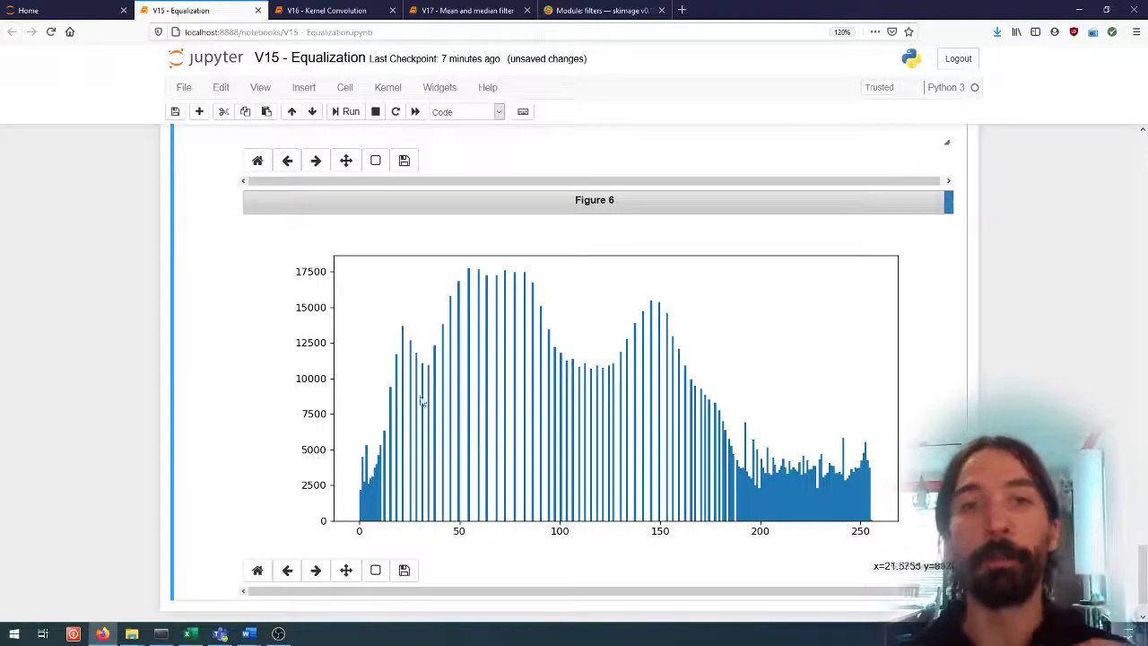
{"action": "scroll", "scroll_direction": "up", "scroll_amount": 3}
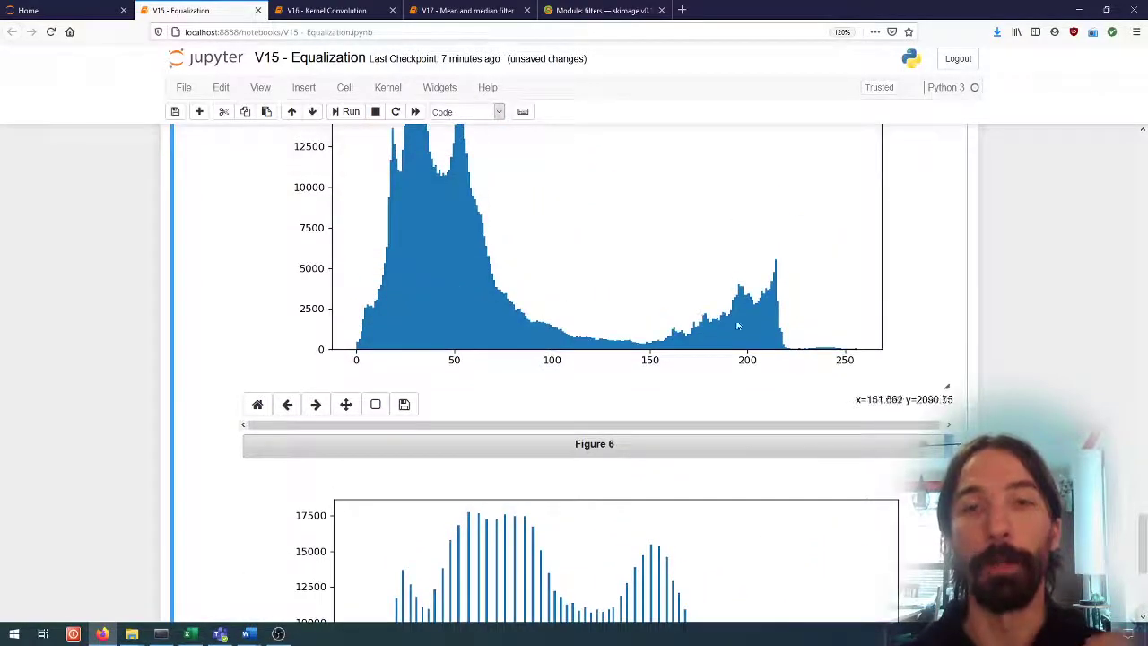
{"action": "scroll", "scroll_direction": "down", "scroll_amount": 3}
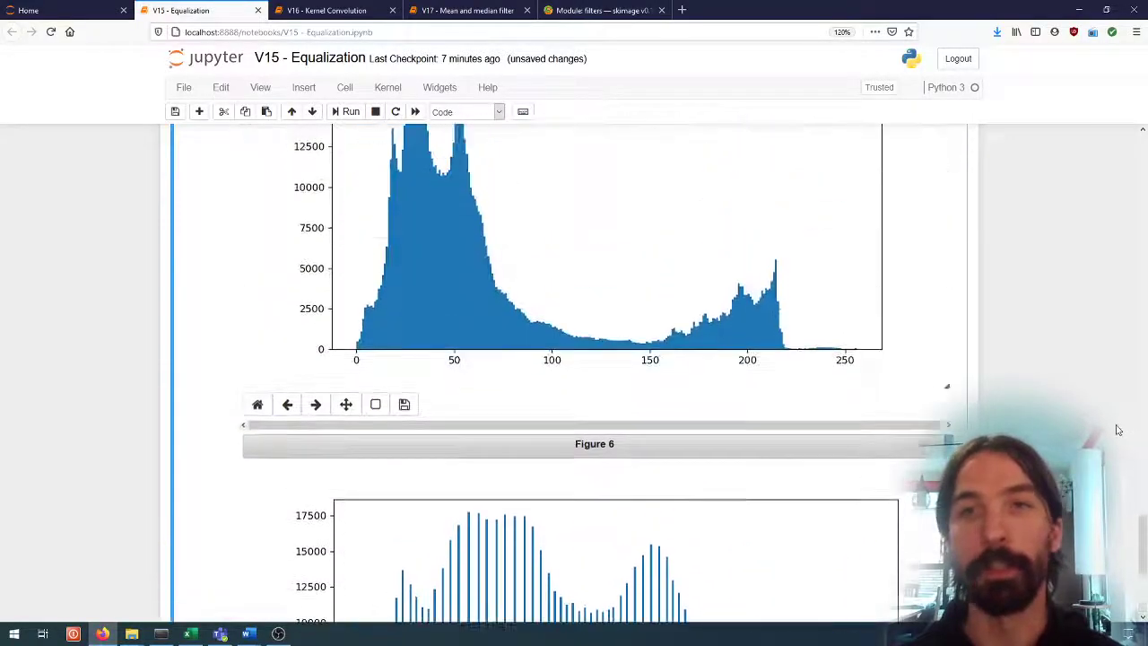
{"action": "scroll", "scroll_direction": "down", "scroll_amount": 3}
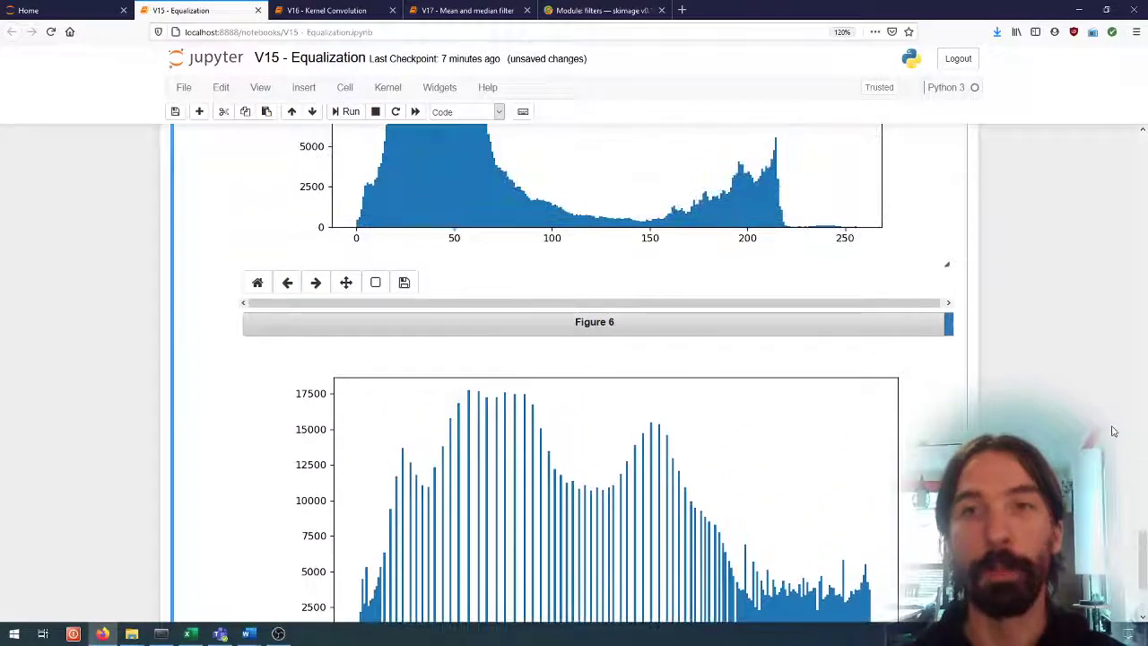
{"action": "scroll", "scroll_direction": "down", "scroll_amount": 3}
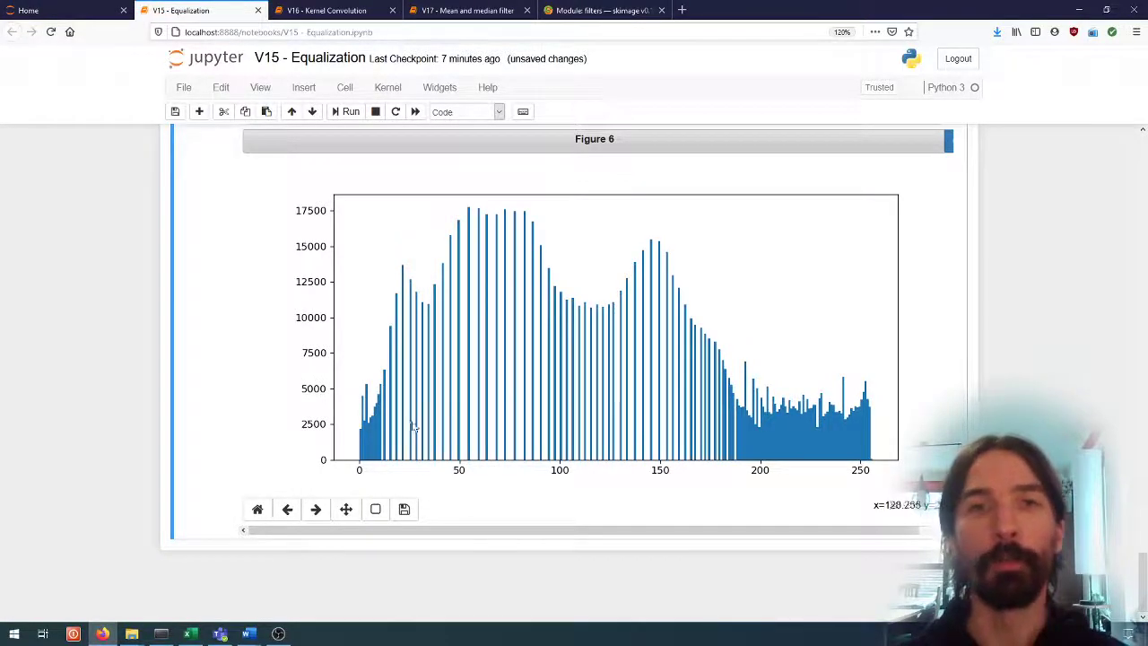
{"action": "mouse_move", "coordinate": [646, 420]}
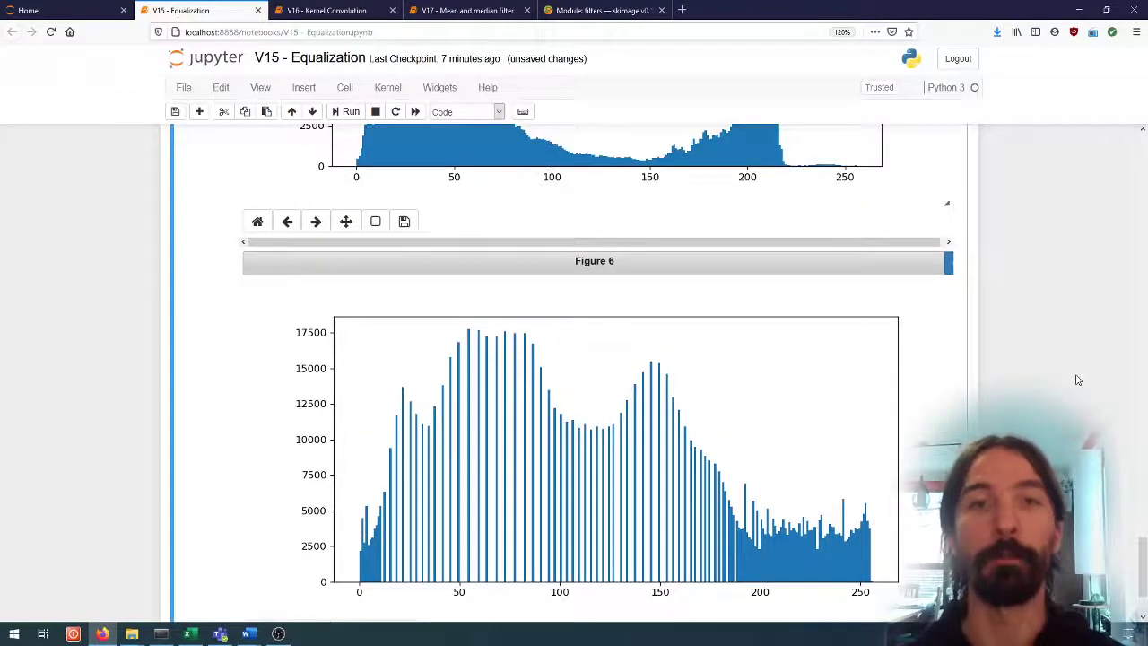
{"action": "scroll", "scroll_direction": "down", "scroll_amount": 3}
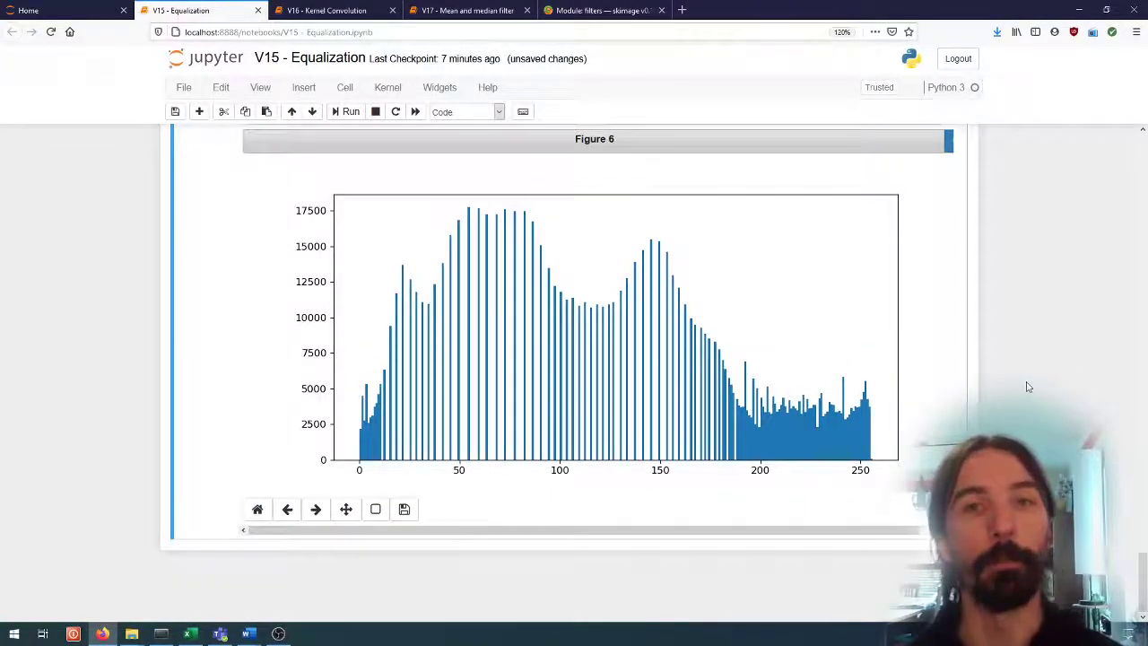
{"action": "mouse_move", "coordinate": [451, 424]}
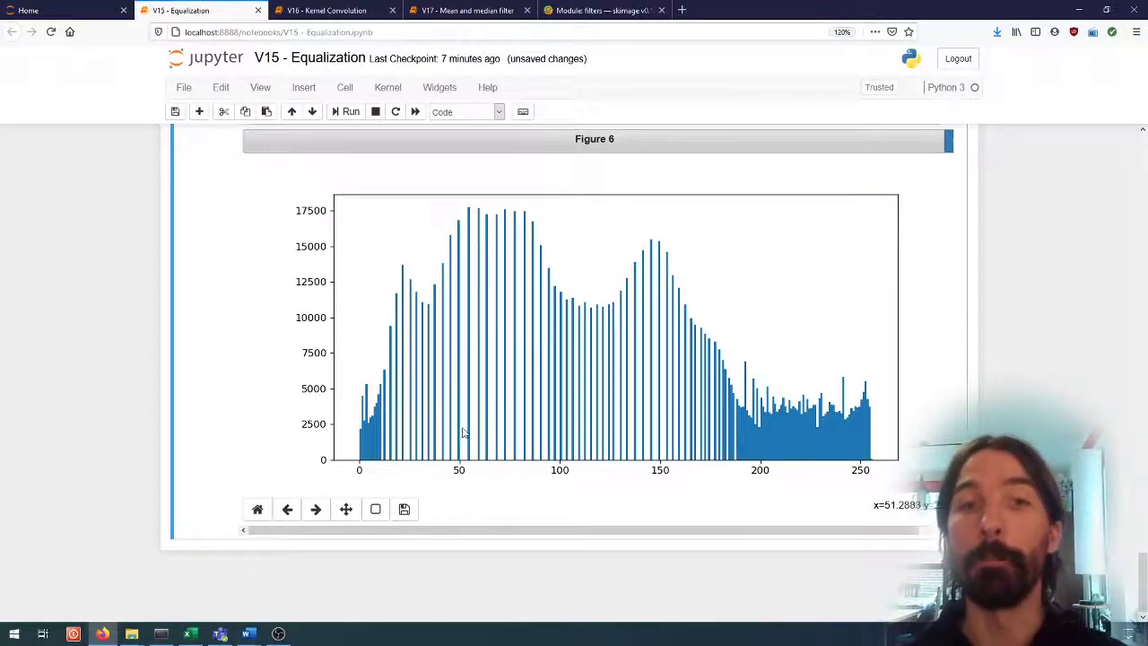
{"action": "mouse_move", "coordinate": [483, 438]}
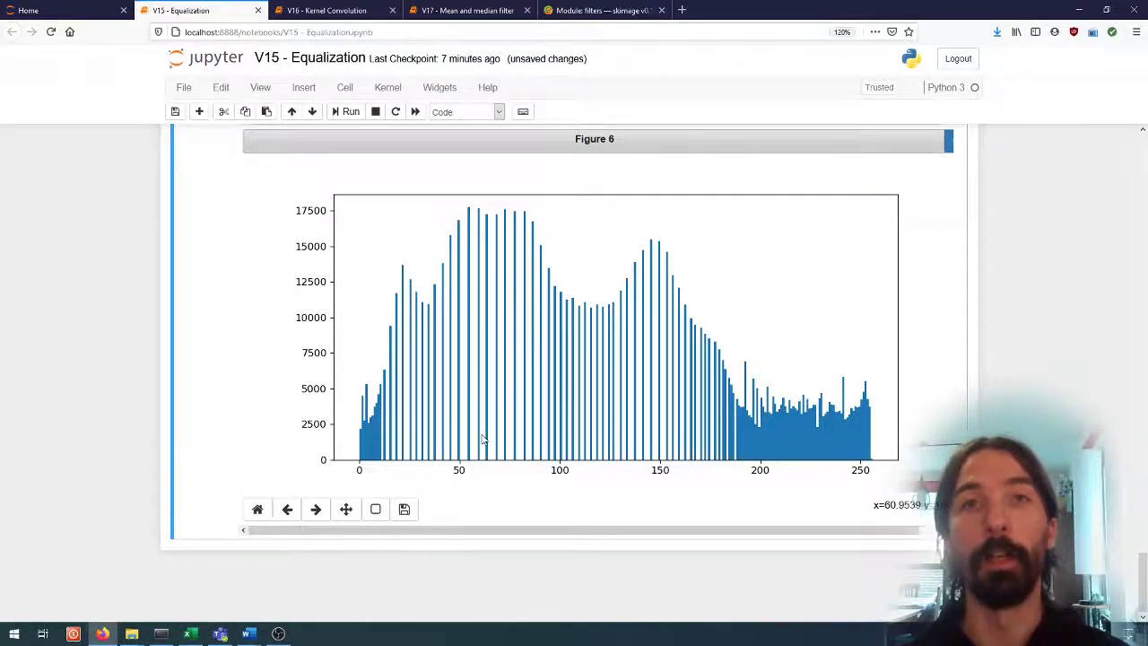
{"action": "mouse_move", "coordinate": [865, 442]}
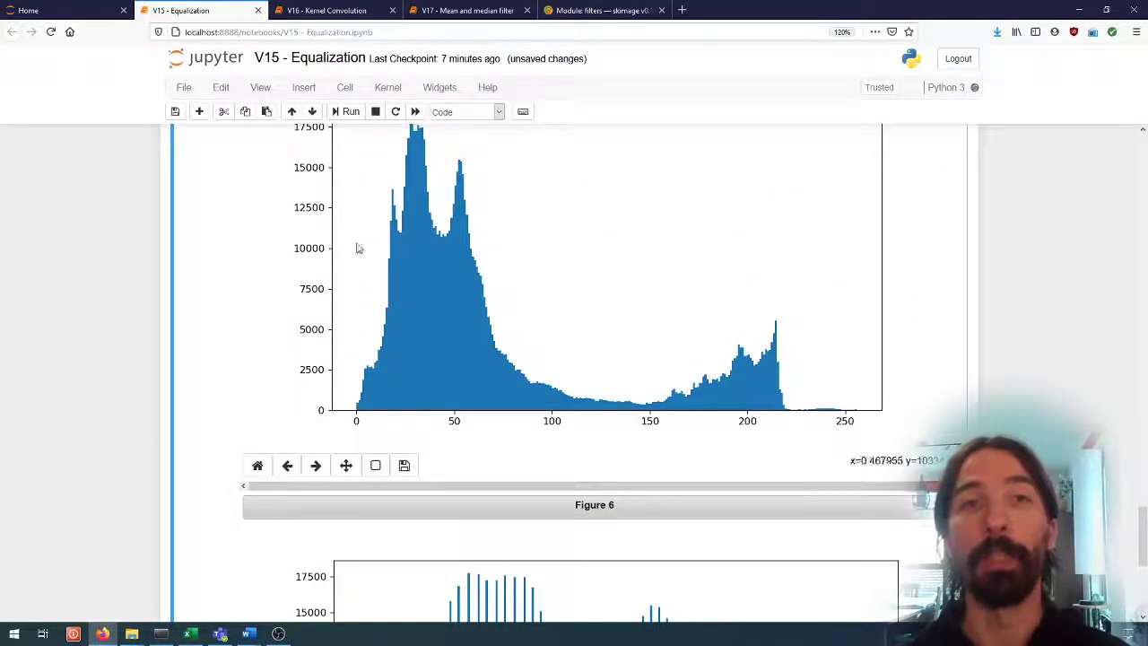
{"action": "scroll", "scroll_direction": "down", "scroll_amount": 3}
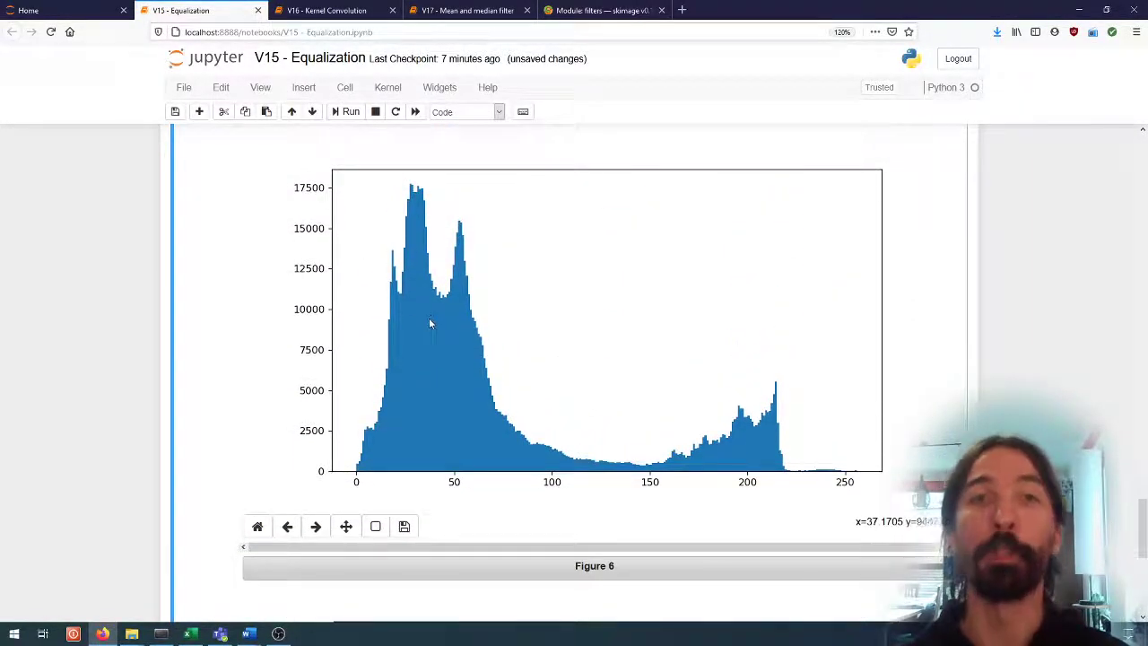
{"action": "mouse_move", "coordinate": [427, 326]}
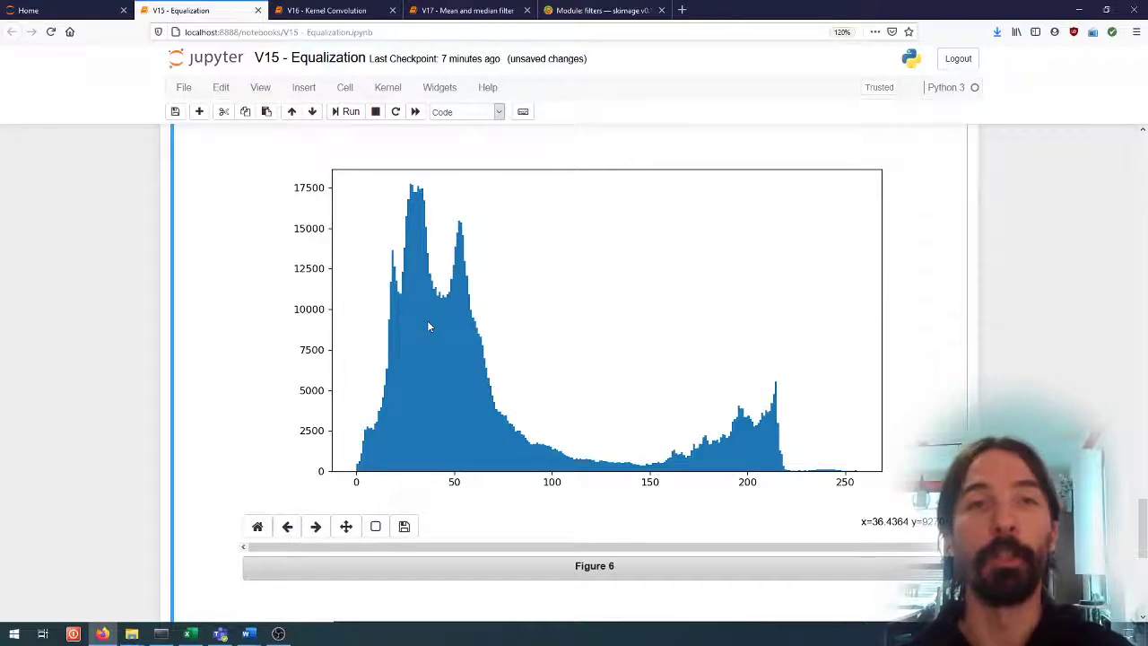
{"action": "mouse_move", "coordinate": [412, 190]}
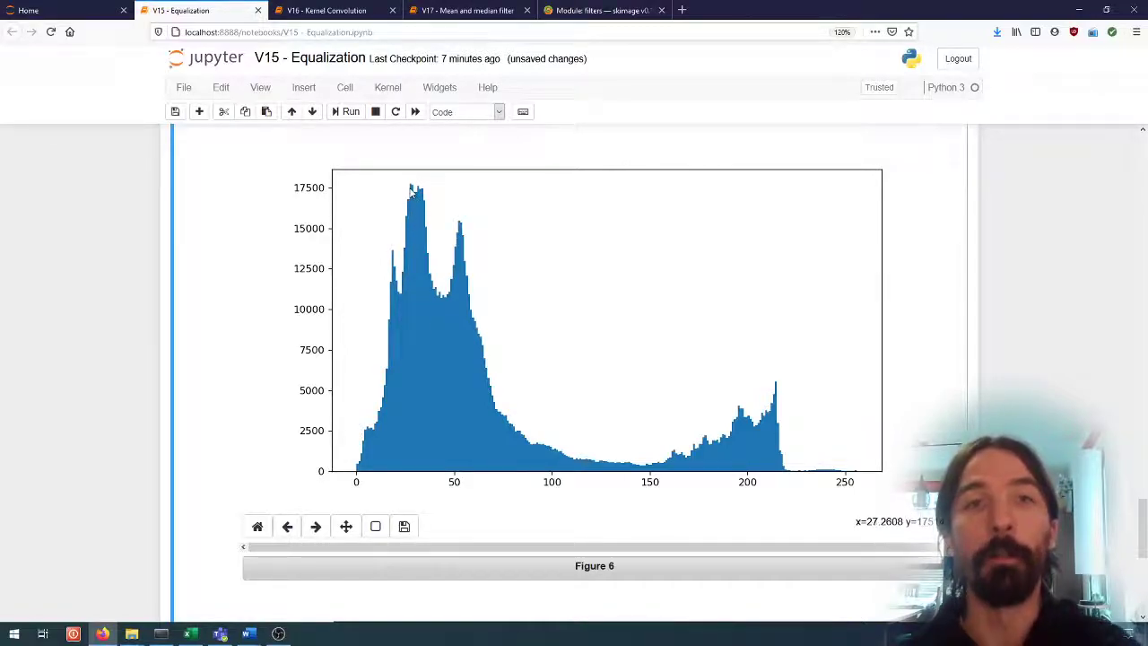
{"action": "mouse_move", "coordinate": [412, 191]}
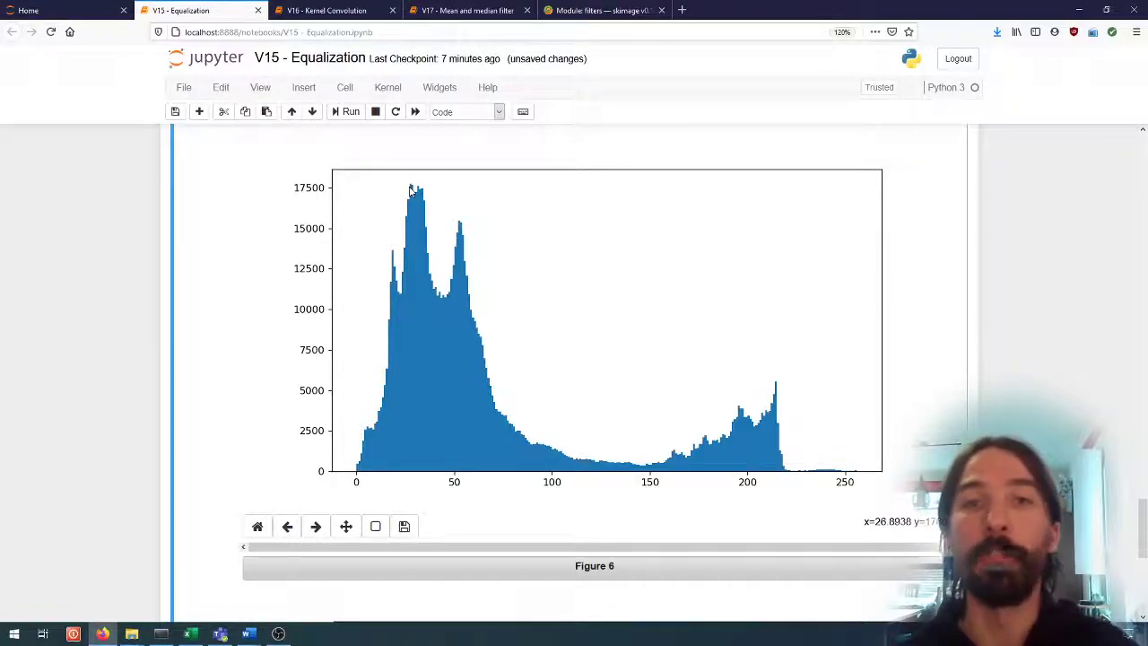
{"action": "mouse_move", "coordinate": [413, 222]}
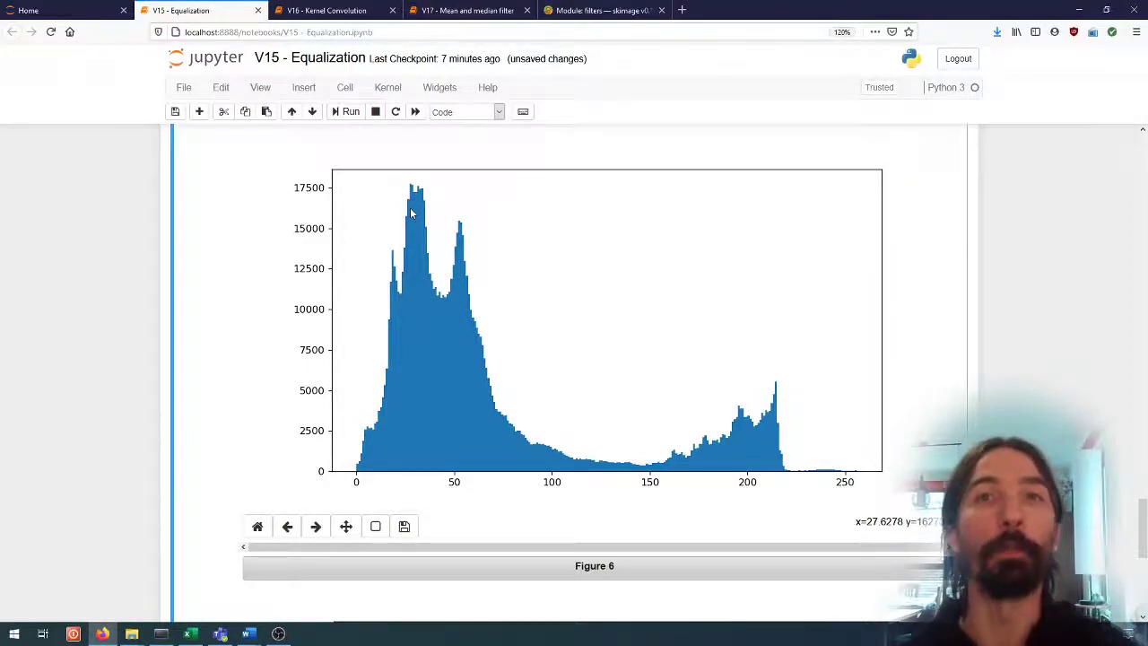
{"action": "scroll", "scroll_direction": "down", "scroll_amount": 3}
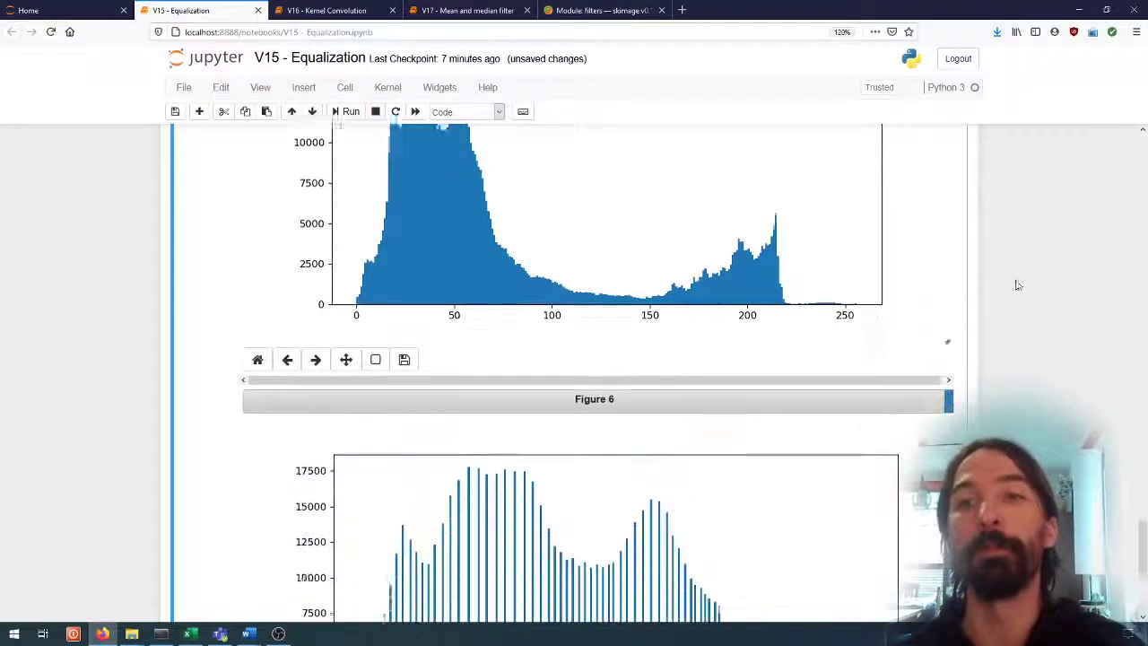
{"action": "scroll", "scroll_direction": "down", "scroll_amount": 3}
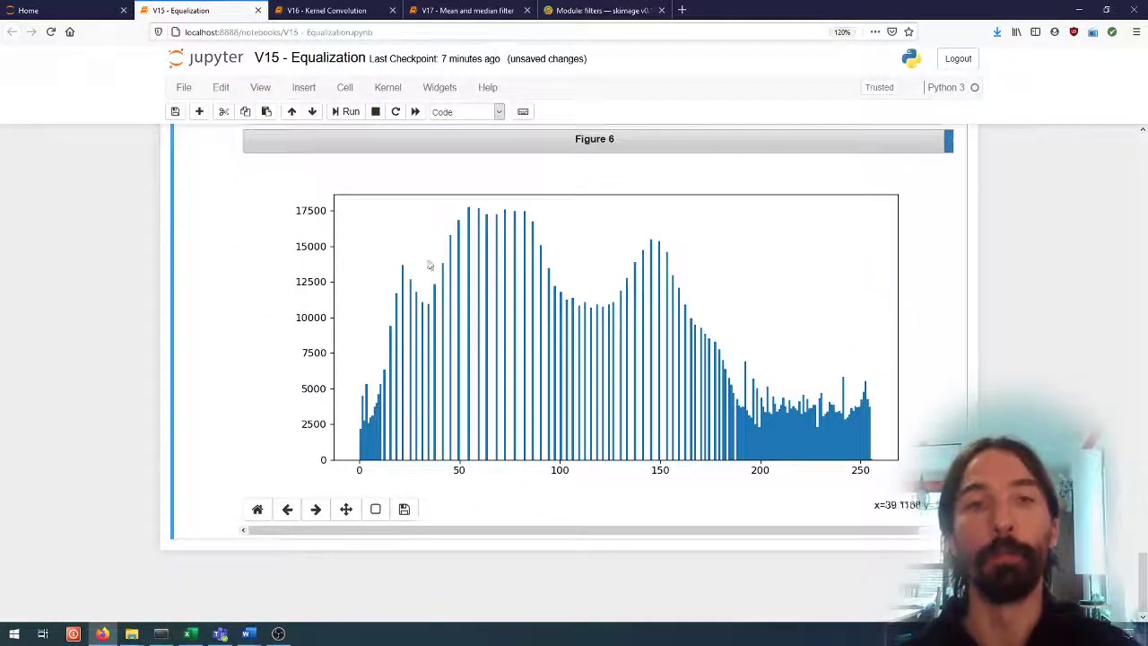
{"action": "mouse_move", "coordinate": [703, 359]}
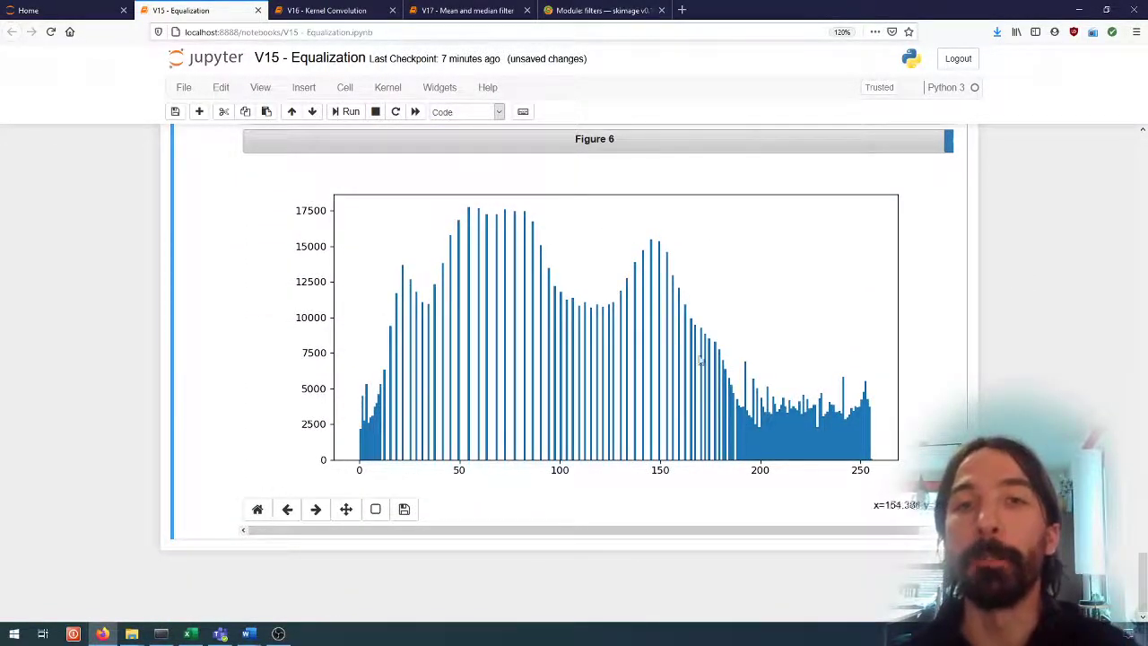
{"action": "mouse_move", "coordinate": [557, 252]}
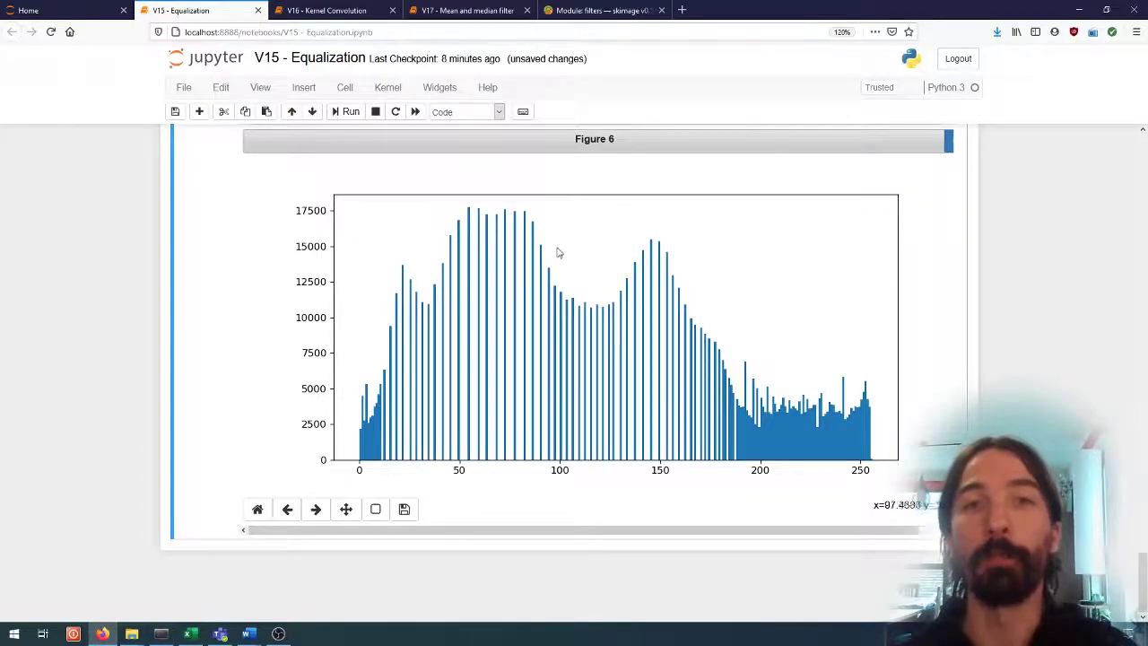
{"action": "mouse_move", "coordinate": [559, 255]}
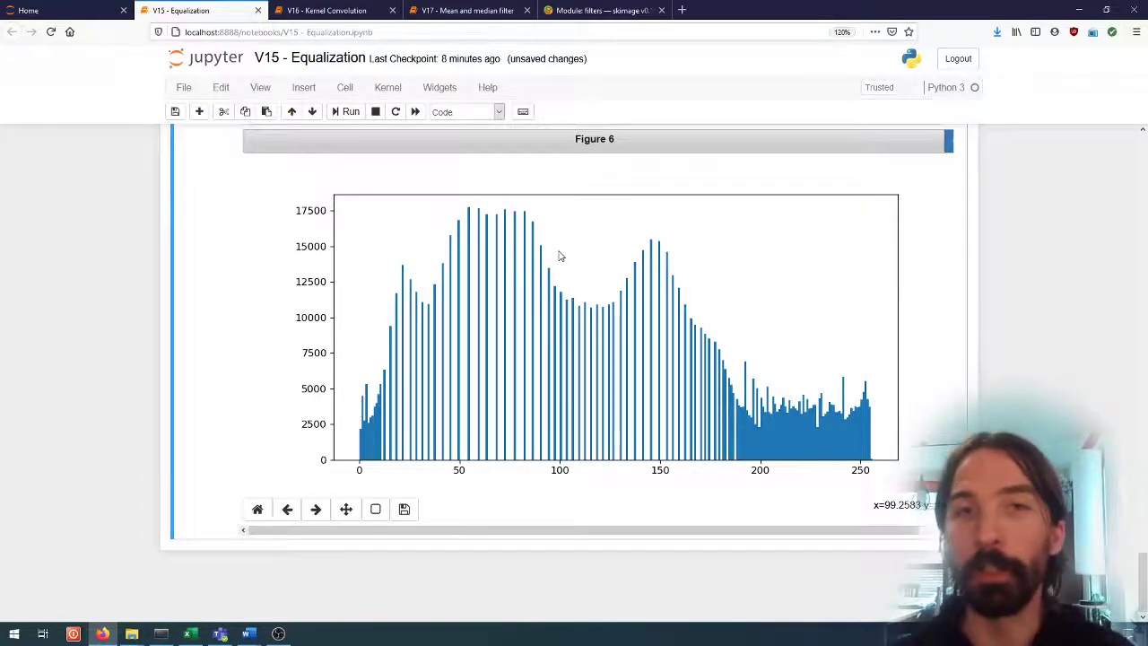
{"action": "mouse_move", "coordinate": [513, 241]}
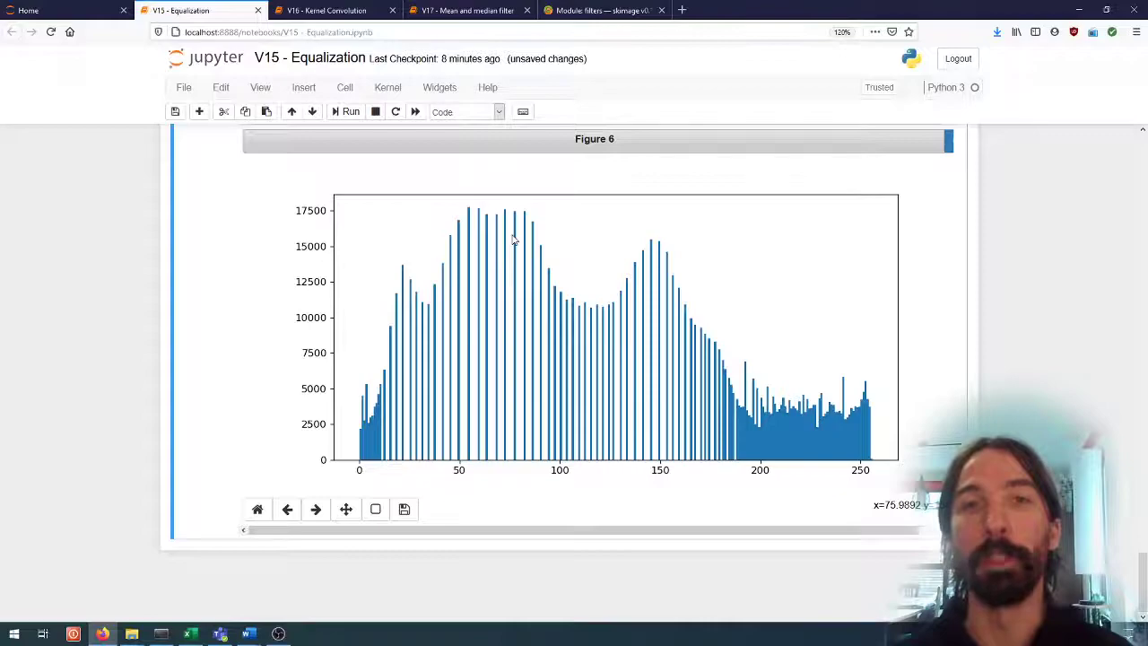
{"action": "mouse_move", "coordinate": [512, 237]}
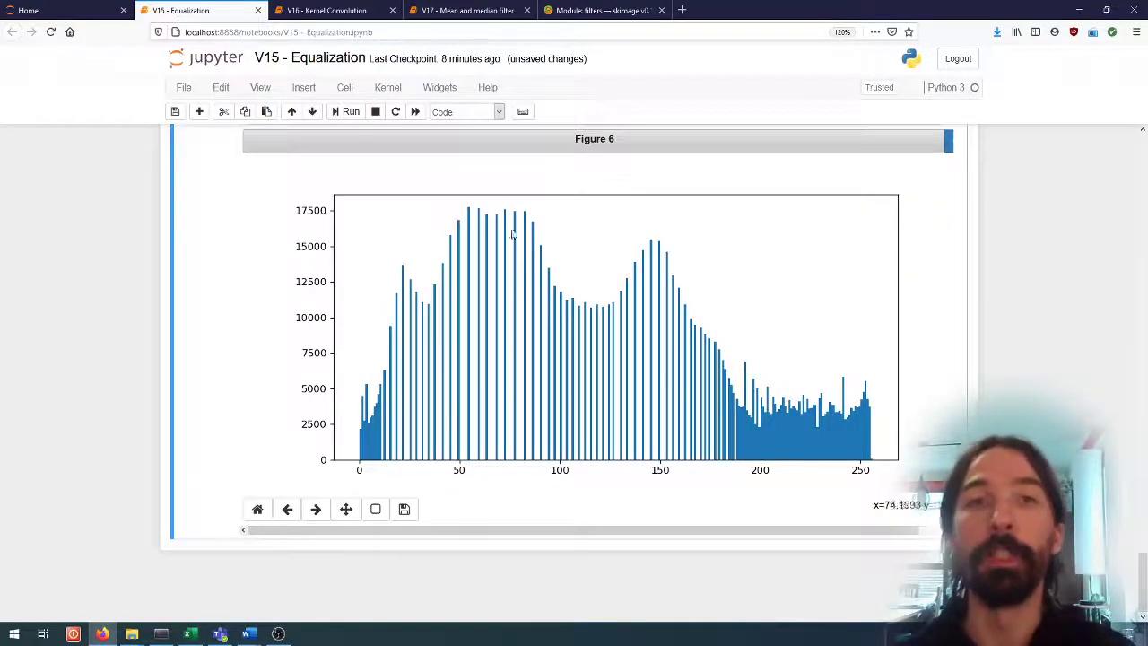
{"action": "mouse_move", "coordinate": [517, 237]}
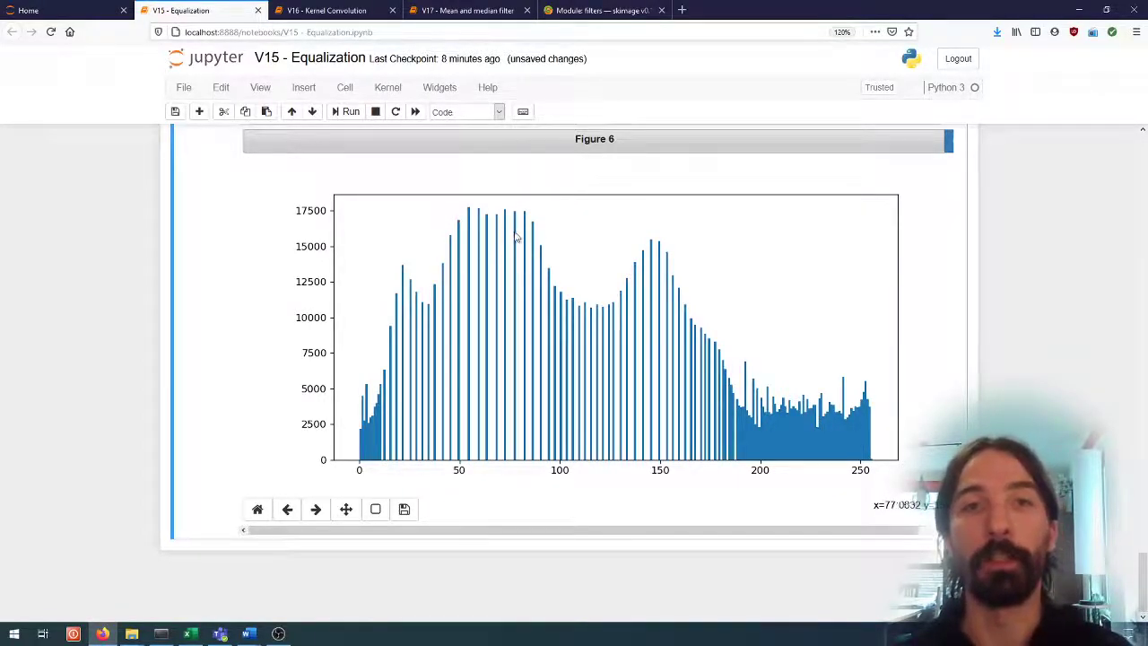
{"action": "mouse_move", "coordinate": [528, 337]}
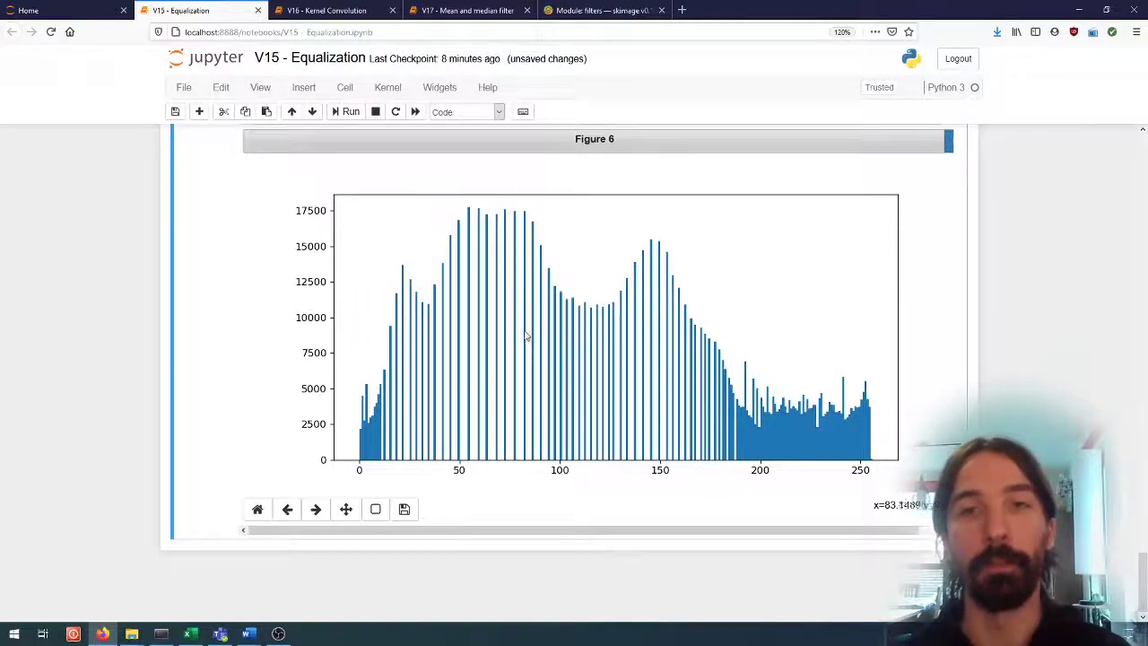
{"action": "mouse_move", "coordinate": [560, 366]}
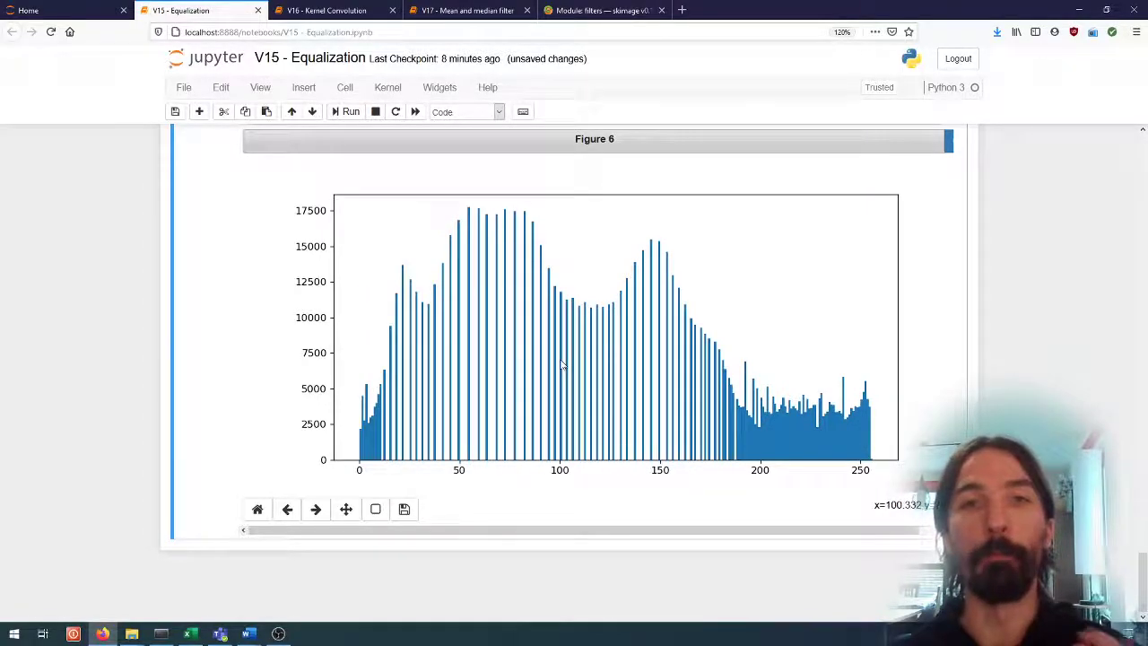
{"action": "mouse_move", "coordinate": [674, 366]}
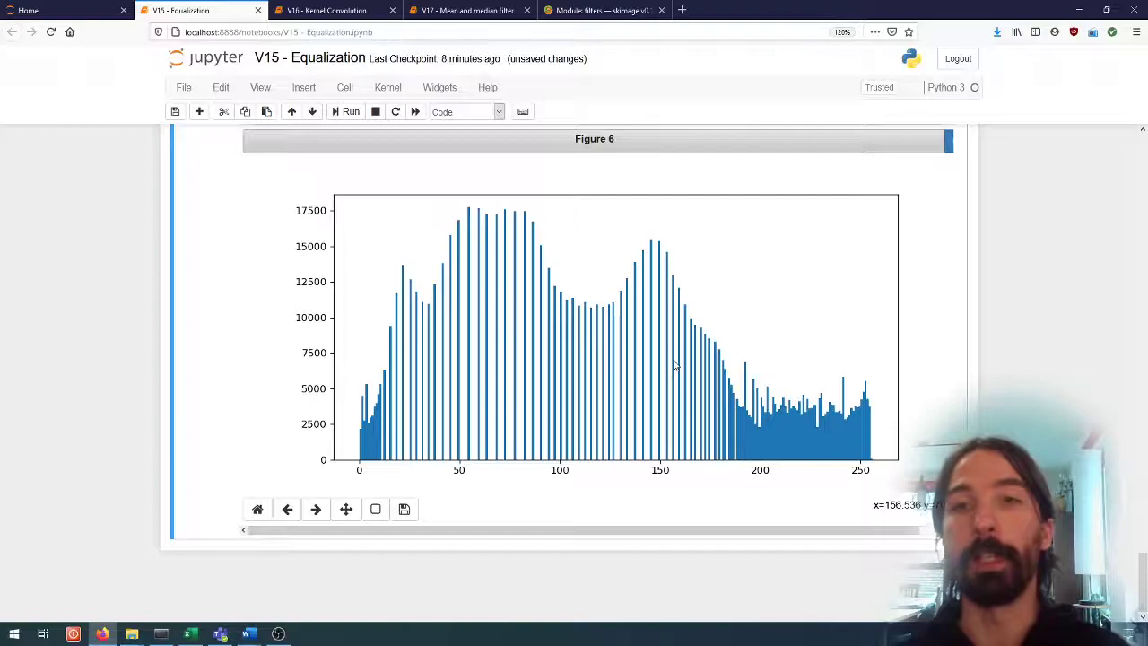
{"action": "key", "text": "ctrl+s"}
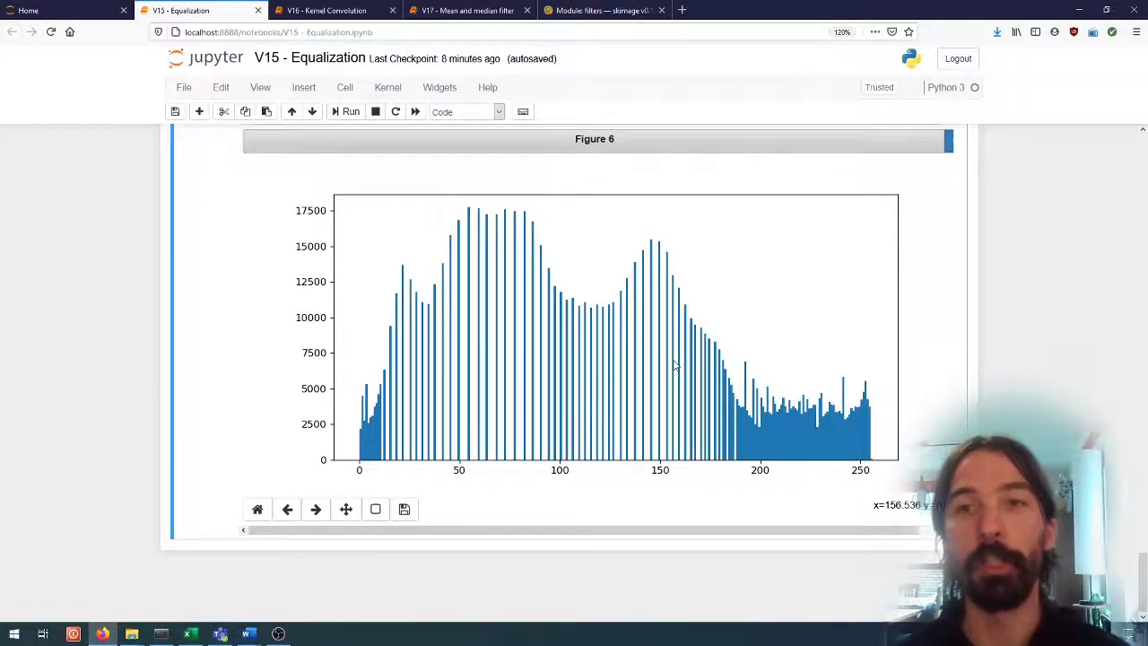
{"action": "scroll", "scroll_direction": "down", "scroll_amount": 3}
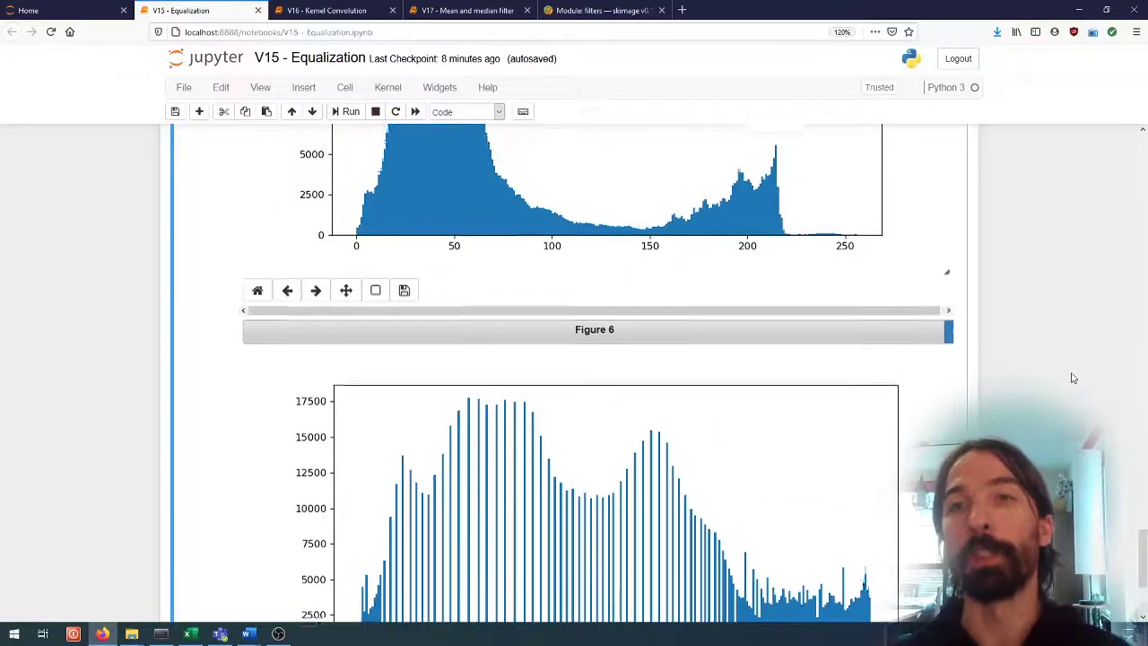
{"action": "scroll", "scroll_direction": "down", "scroll_amount": 3}
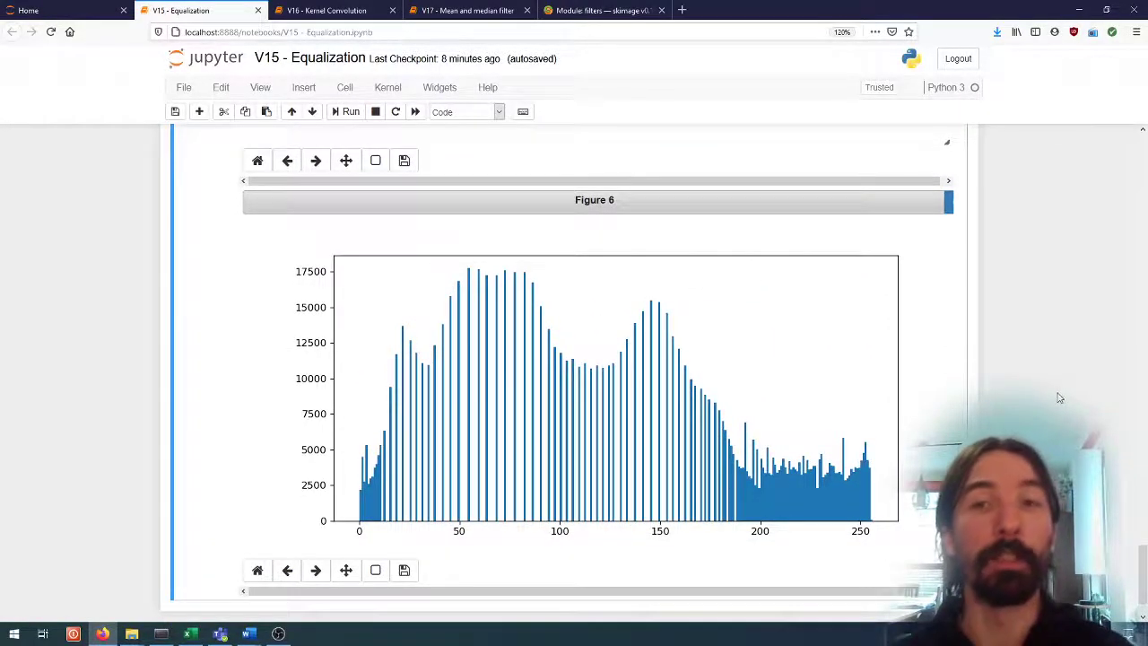
{"action": "scroll", "scroll_direction": "up", "scroll_amount": 3}
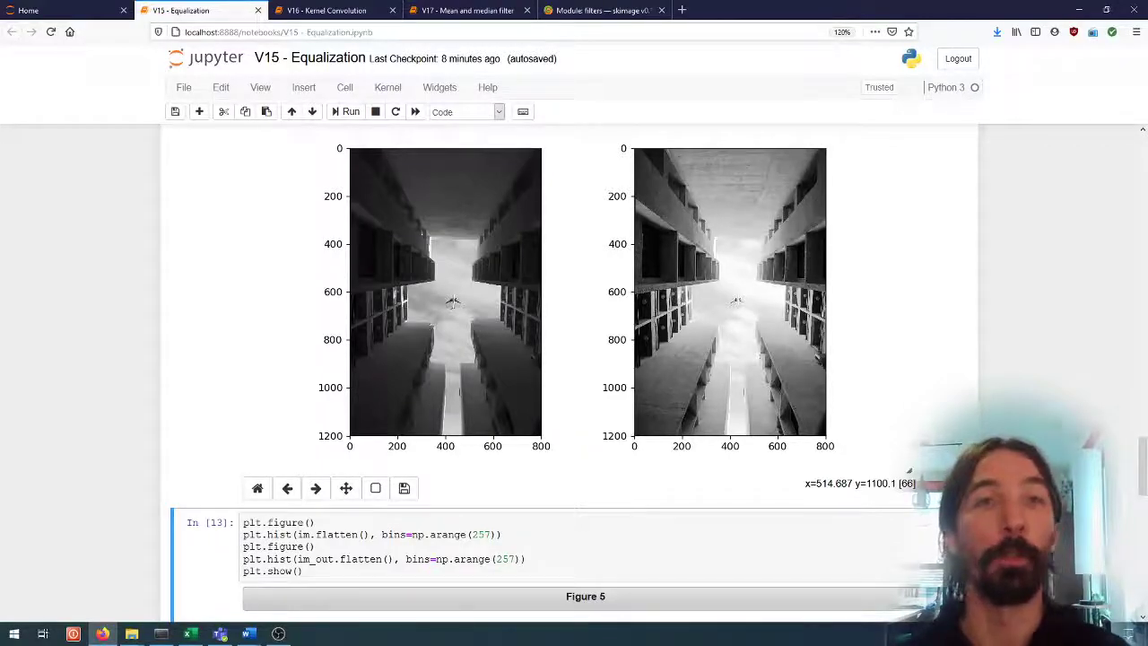
{"action": "scroll", "scroll_direction": "down", "scroll_amount": 3}
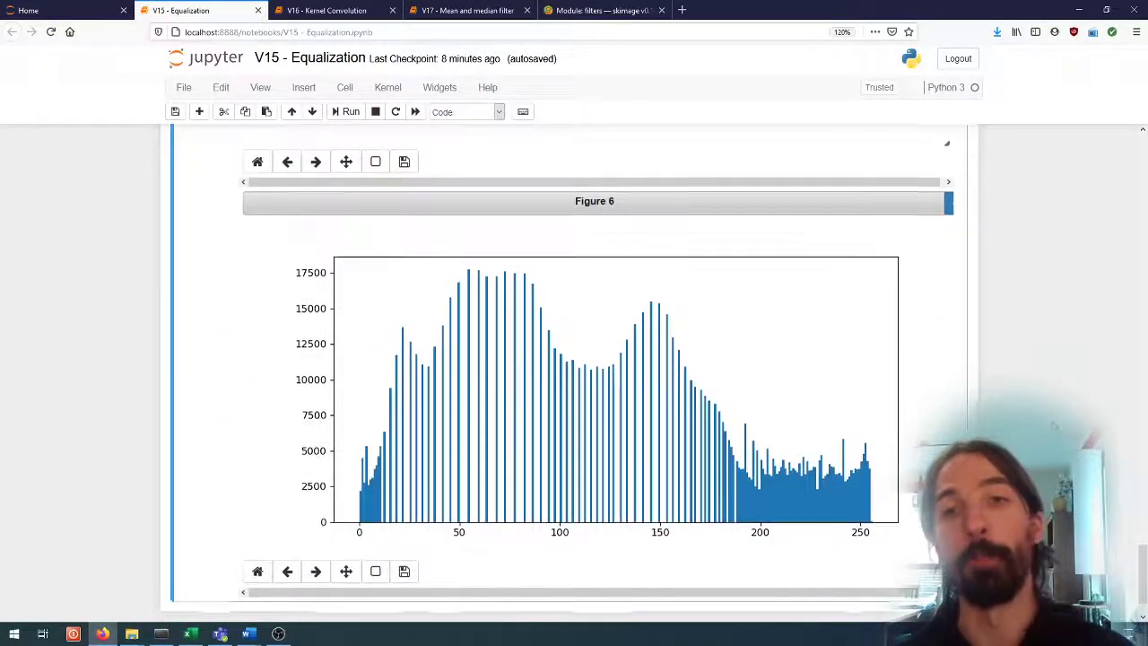
{"action": "scroll", "scroll_direction": "up", "scroll_amount": 3}
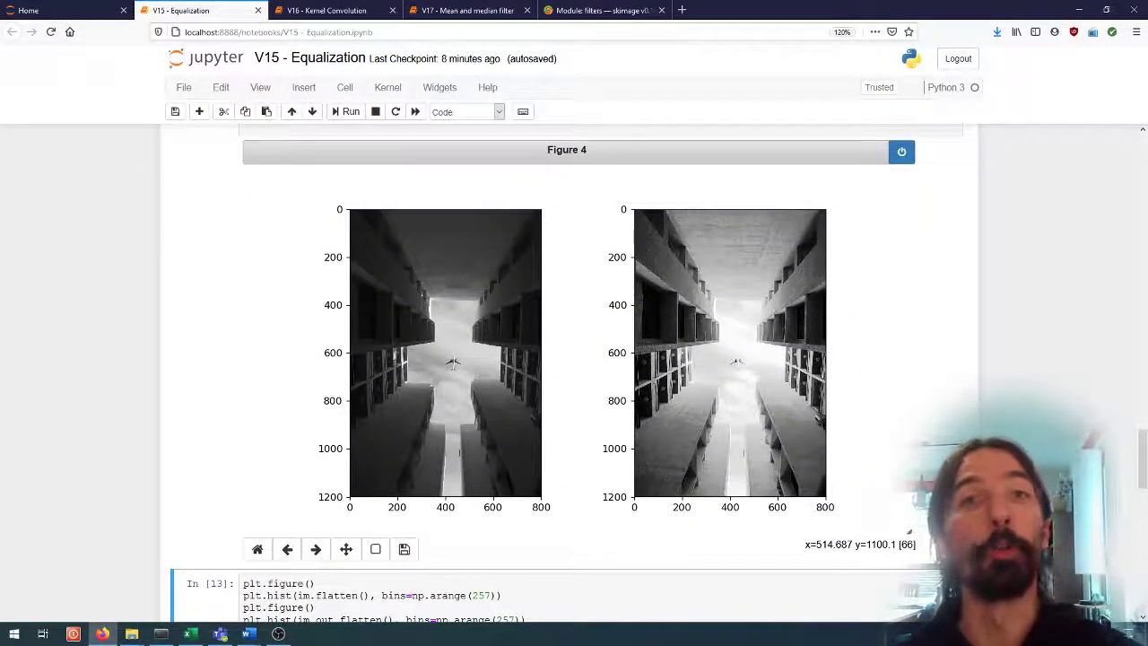
{"action": "mouse_move", "coordinate": [718, 350]}
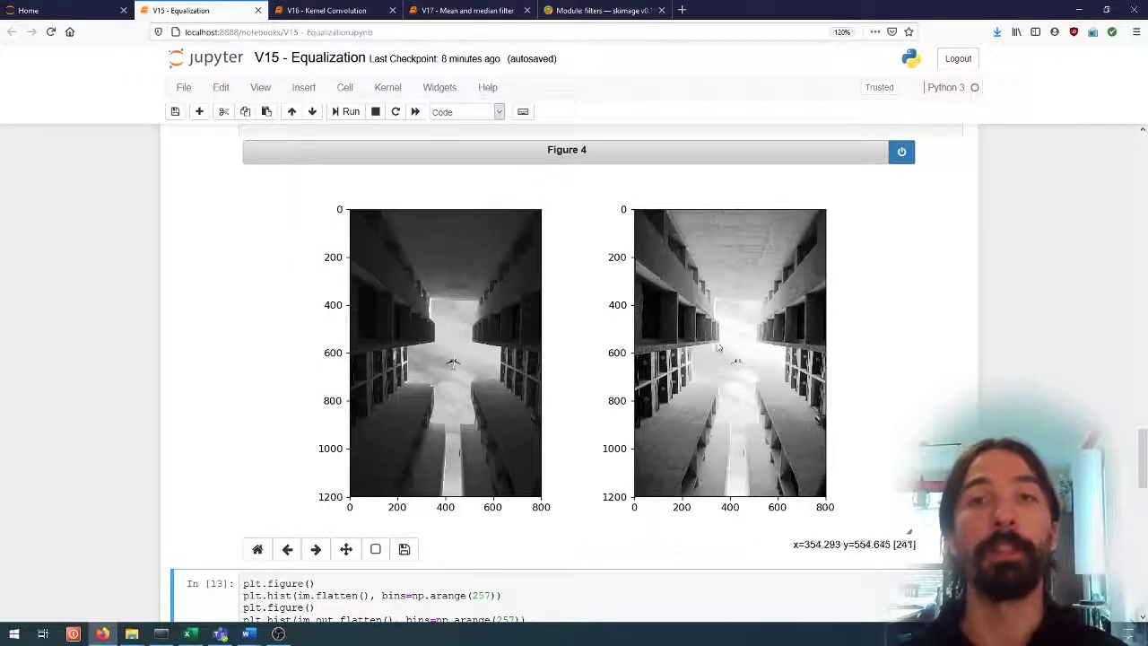
{"action": "mouse_move", "coordinate": [664, 337]}
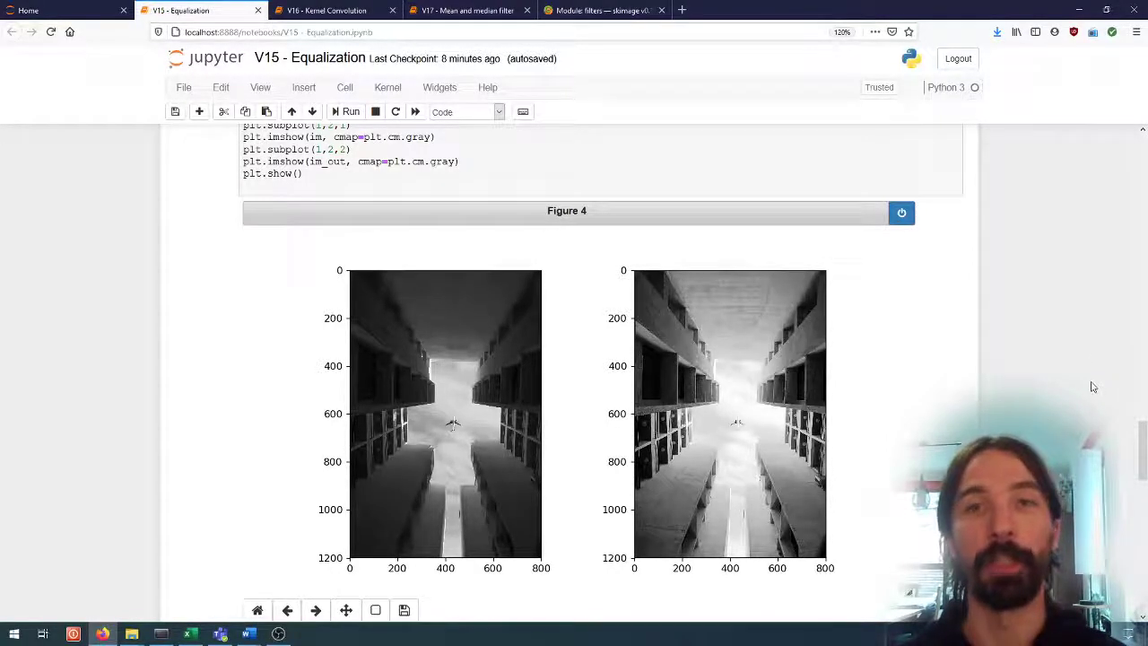
{"action": "mouse_move", "coordinate": [711, 366]}
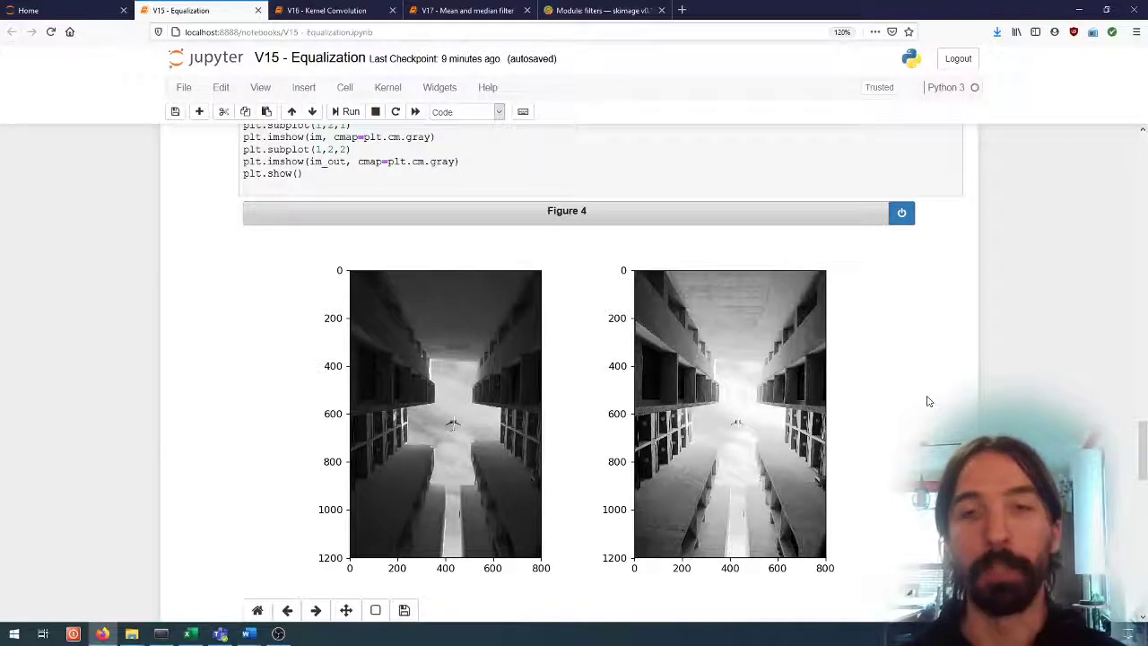
{"action": "mouse_move", "coordinate": [966, 420]}
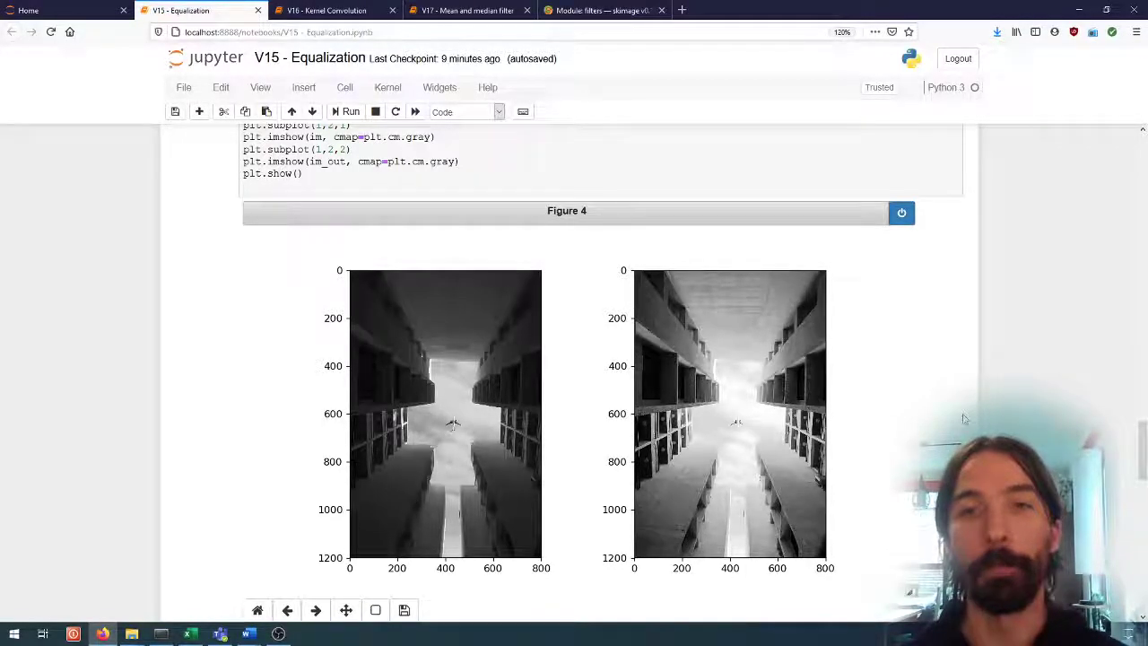
{"action": "scroll", "scroll_direction": "down", "scroll_amount": 3}
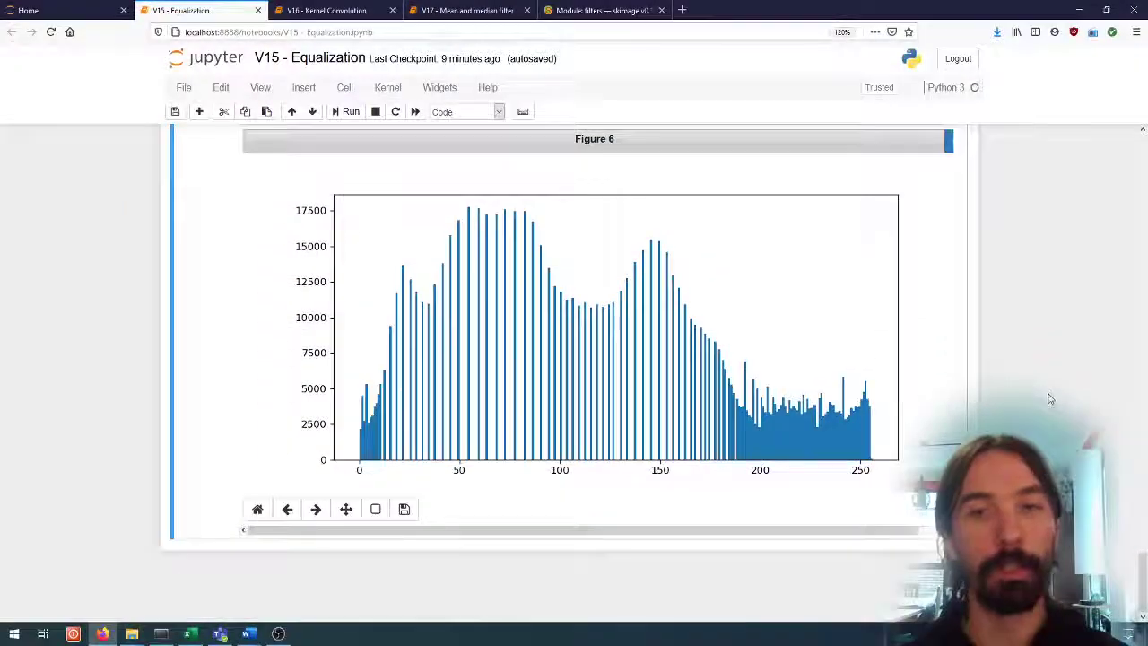
{"action": "scroll", "scroll_direction": "down", "scroll_amount": 3}
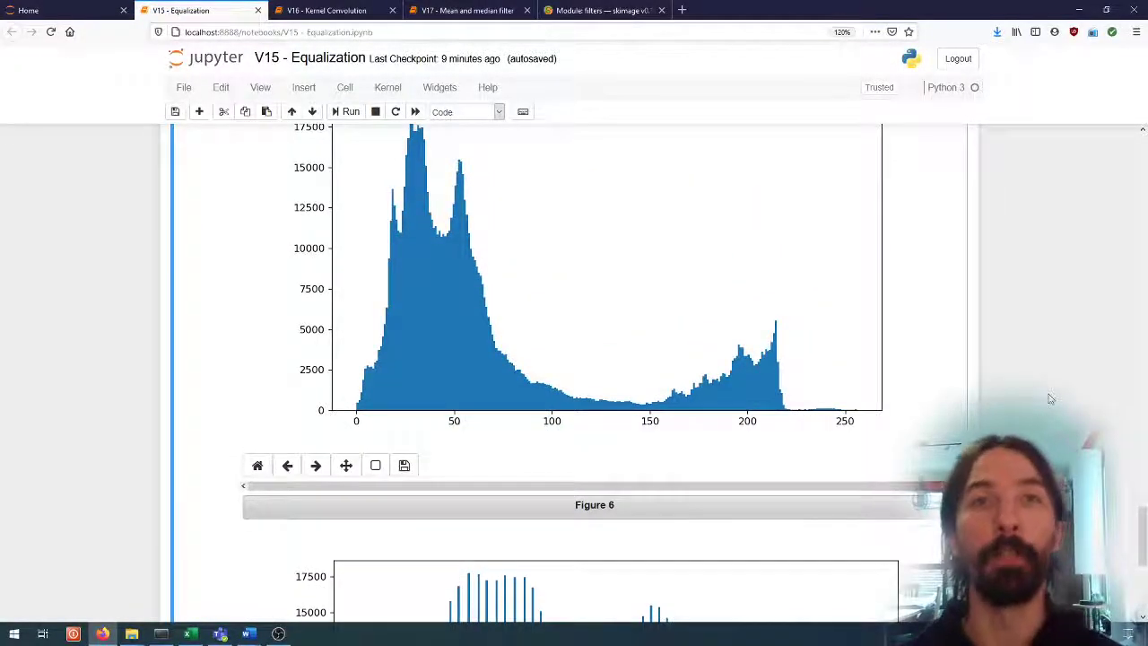